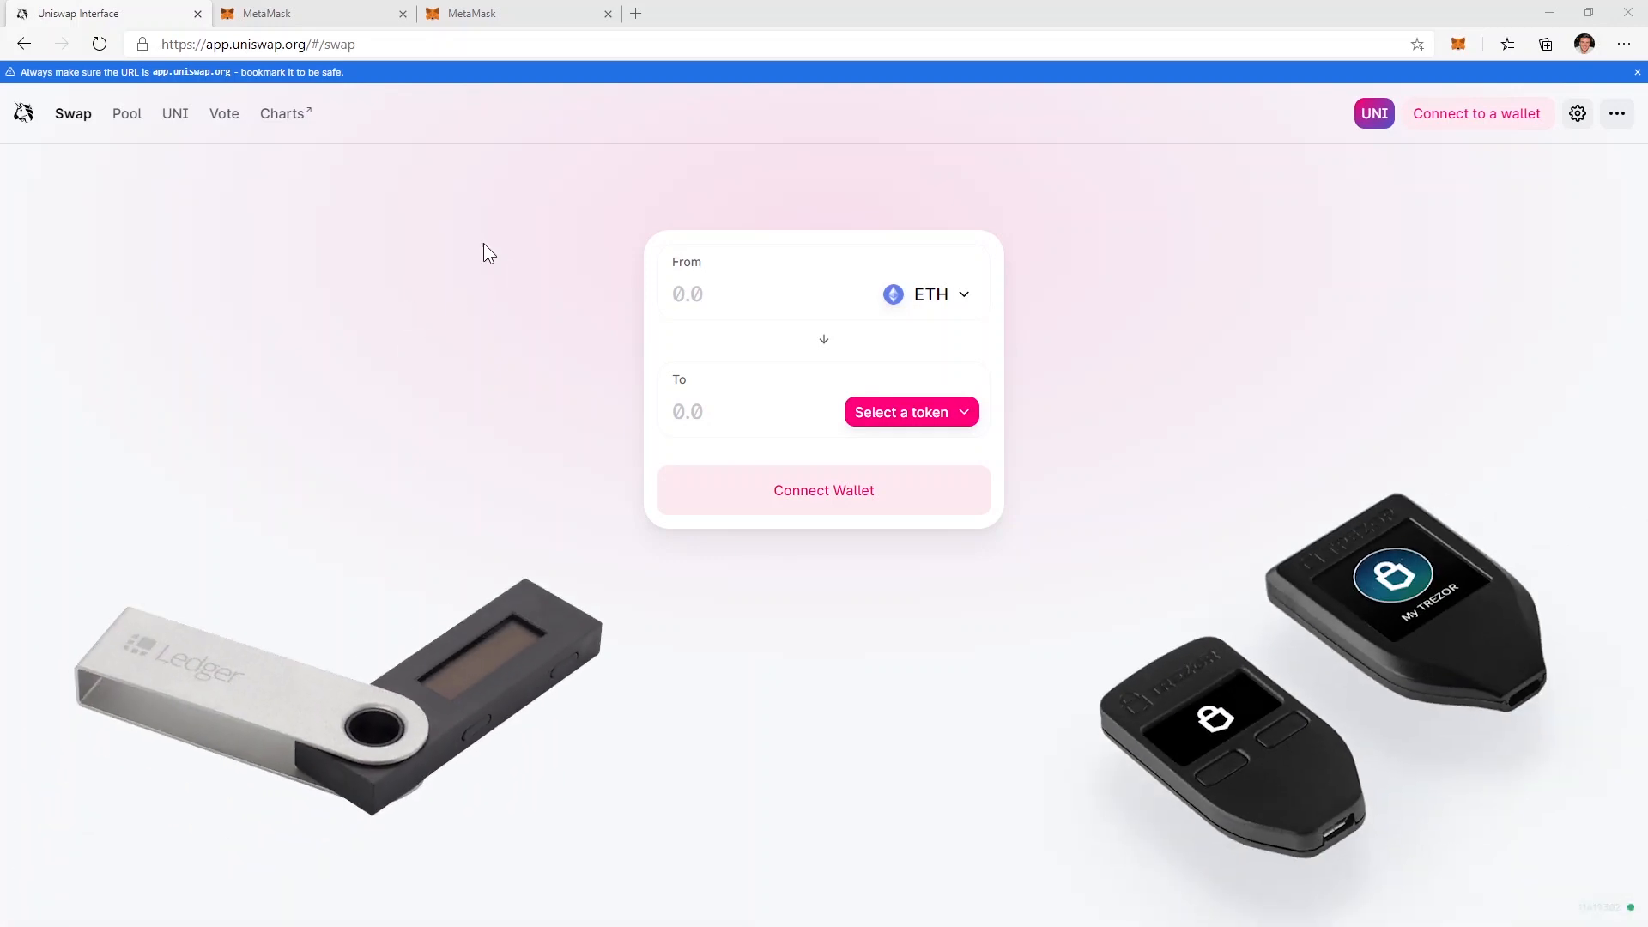
# Step: Switch from the Uniswap swap page to the MetaMask website tab
pyautogui.click(305, 13)
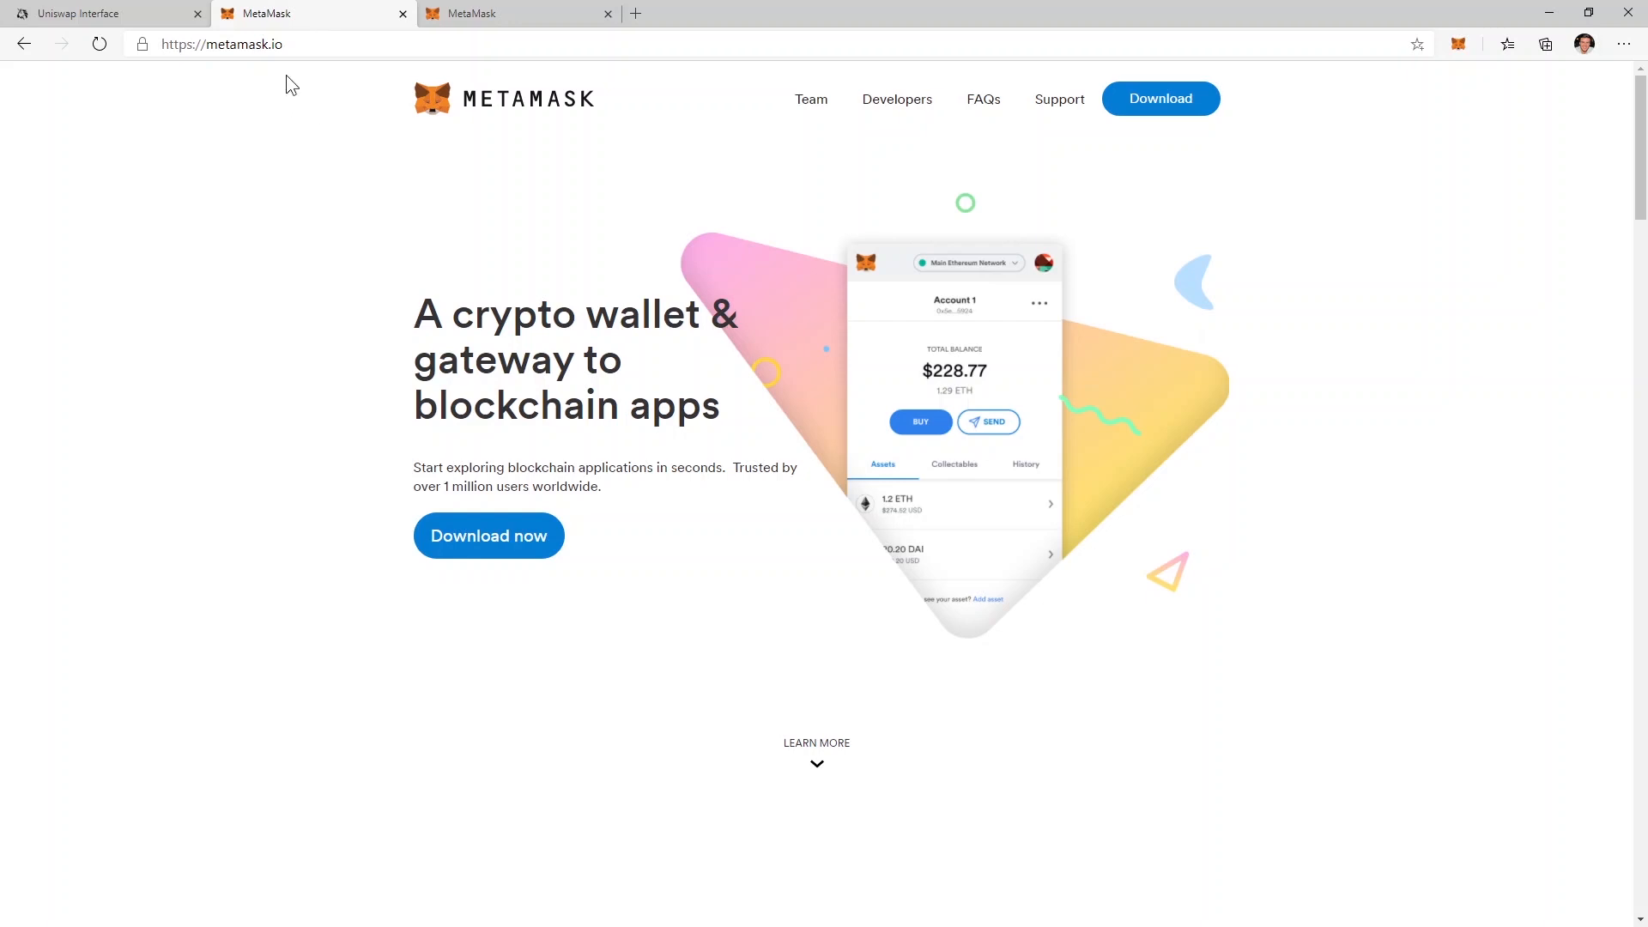
# Step: Go to MetaMask's download page, view the Android install option, and scroll to Supported Browsers
pyautogui.click(308, 44)
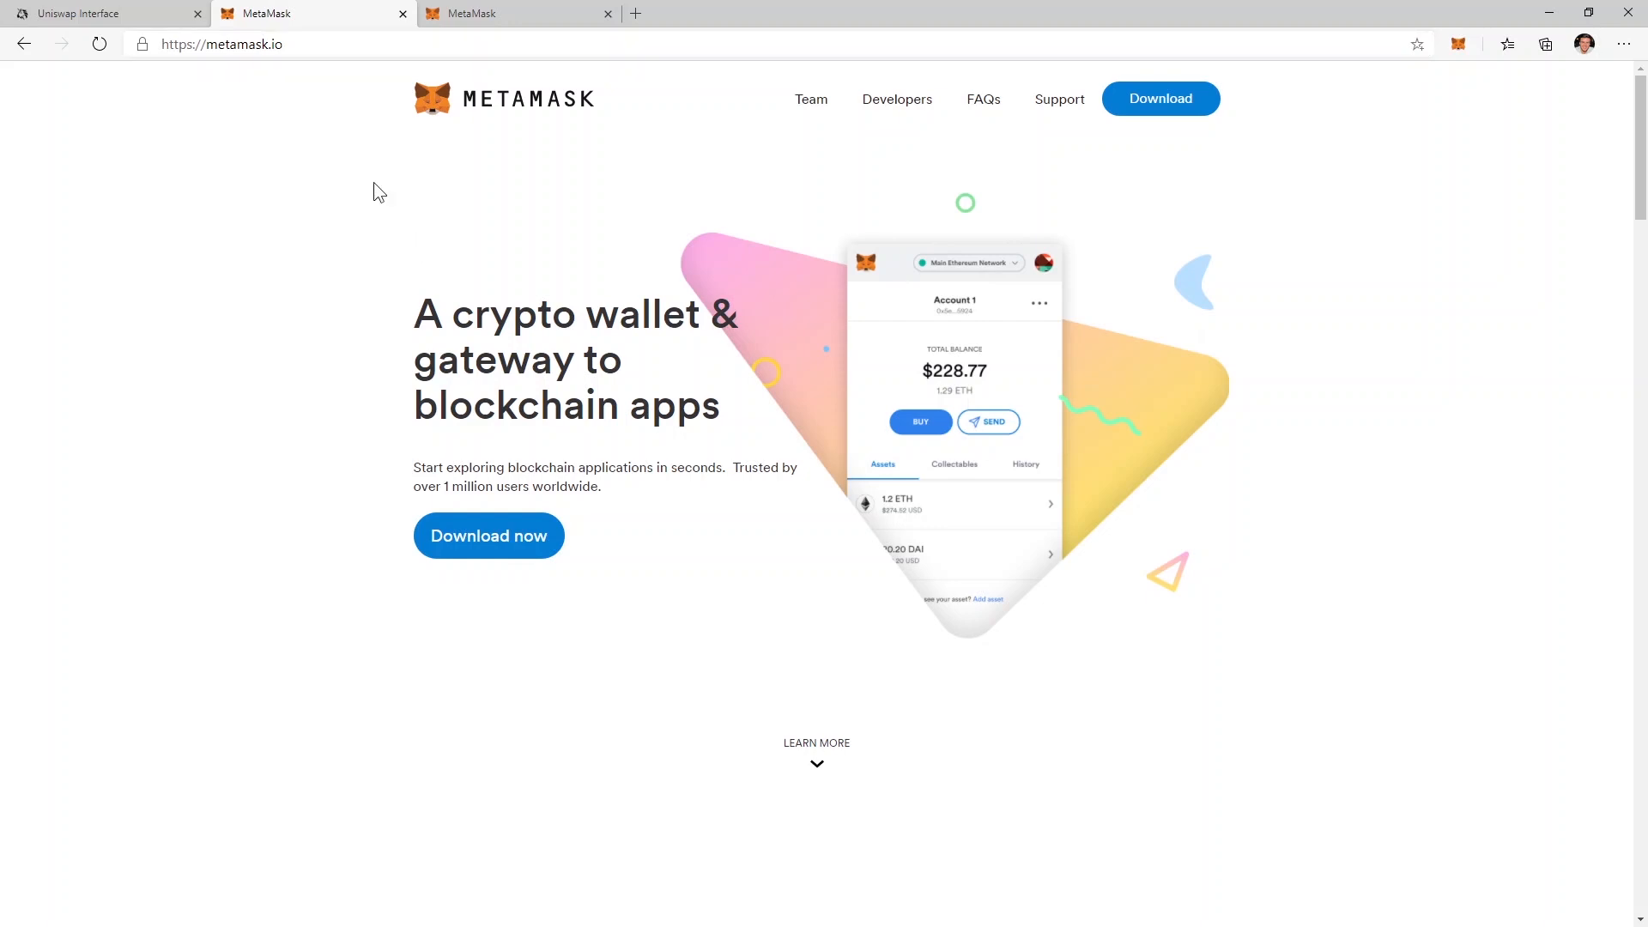
pyautogui.click(488, 535)
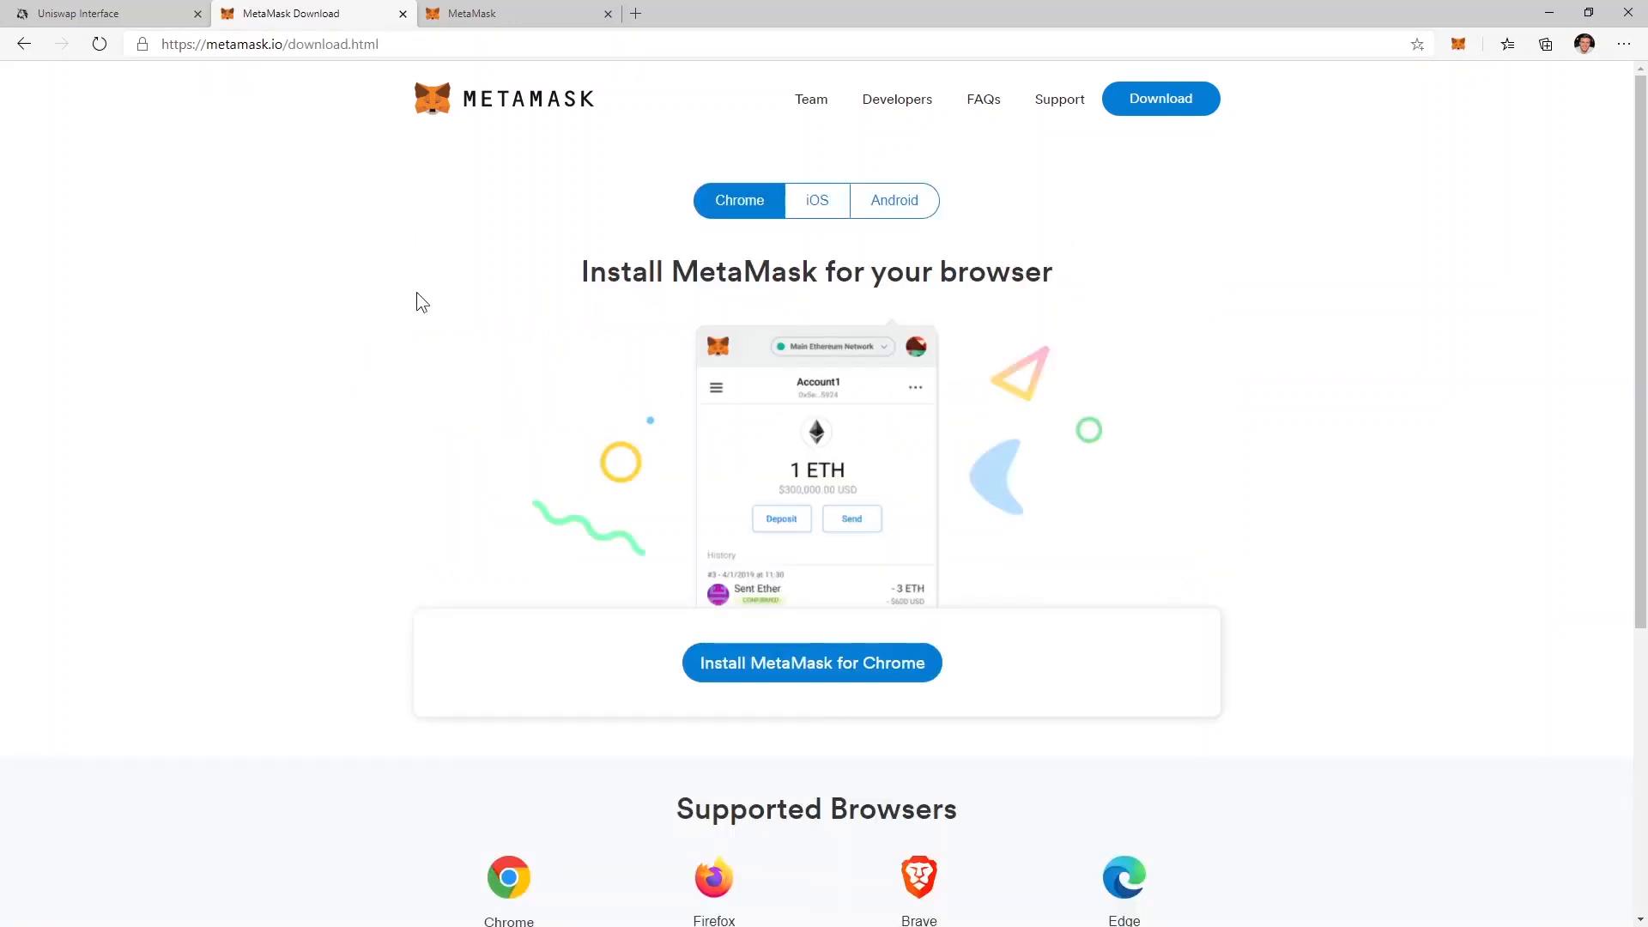
pyautogui.scroll(-3)
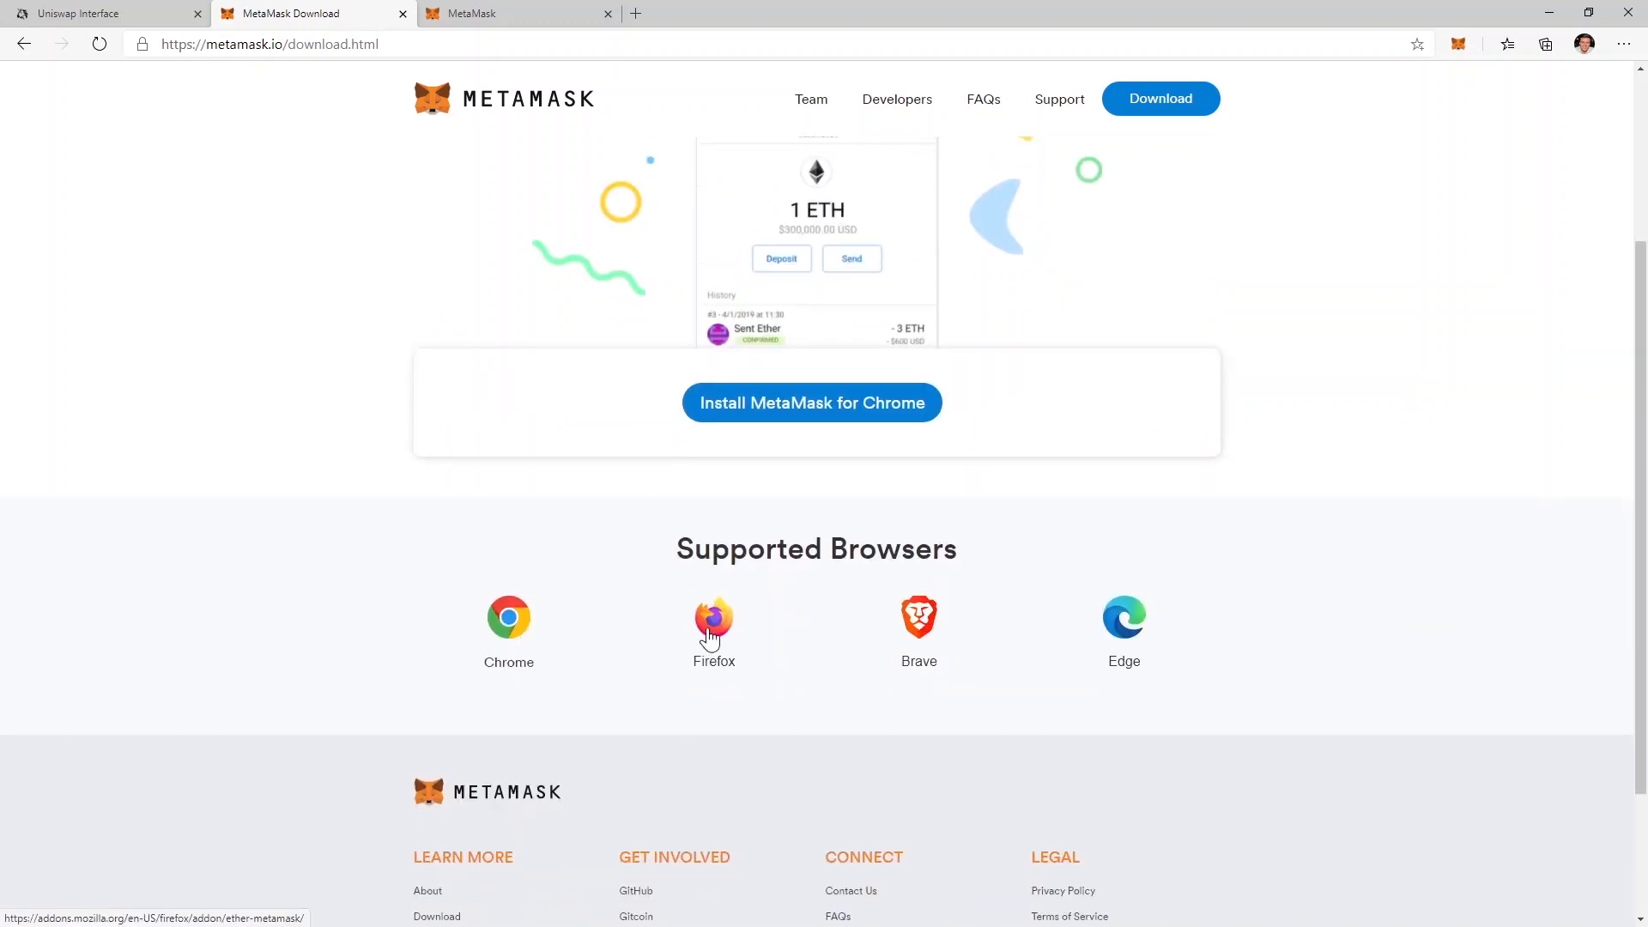
pyautogui.click(893, 201)
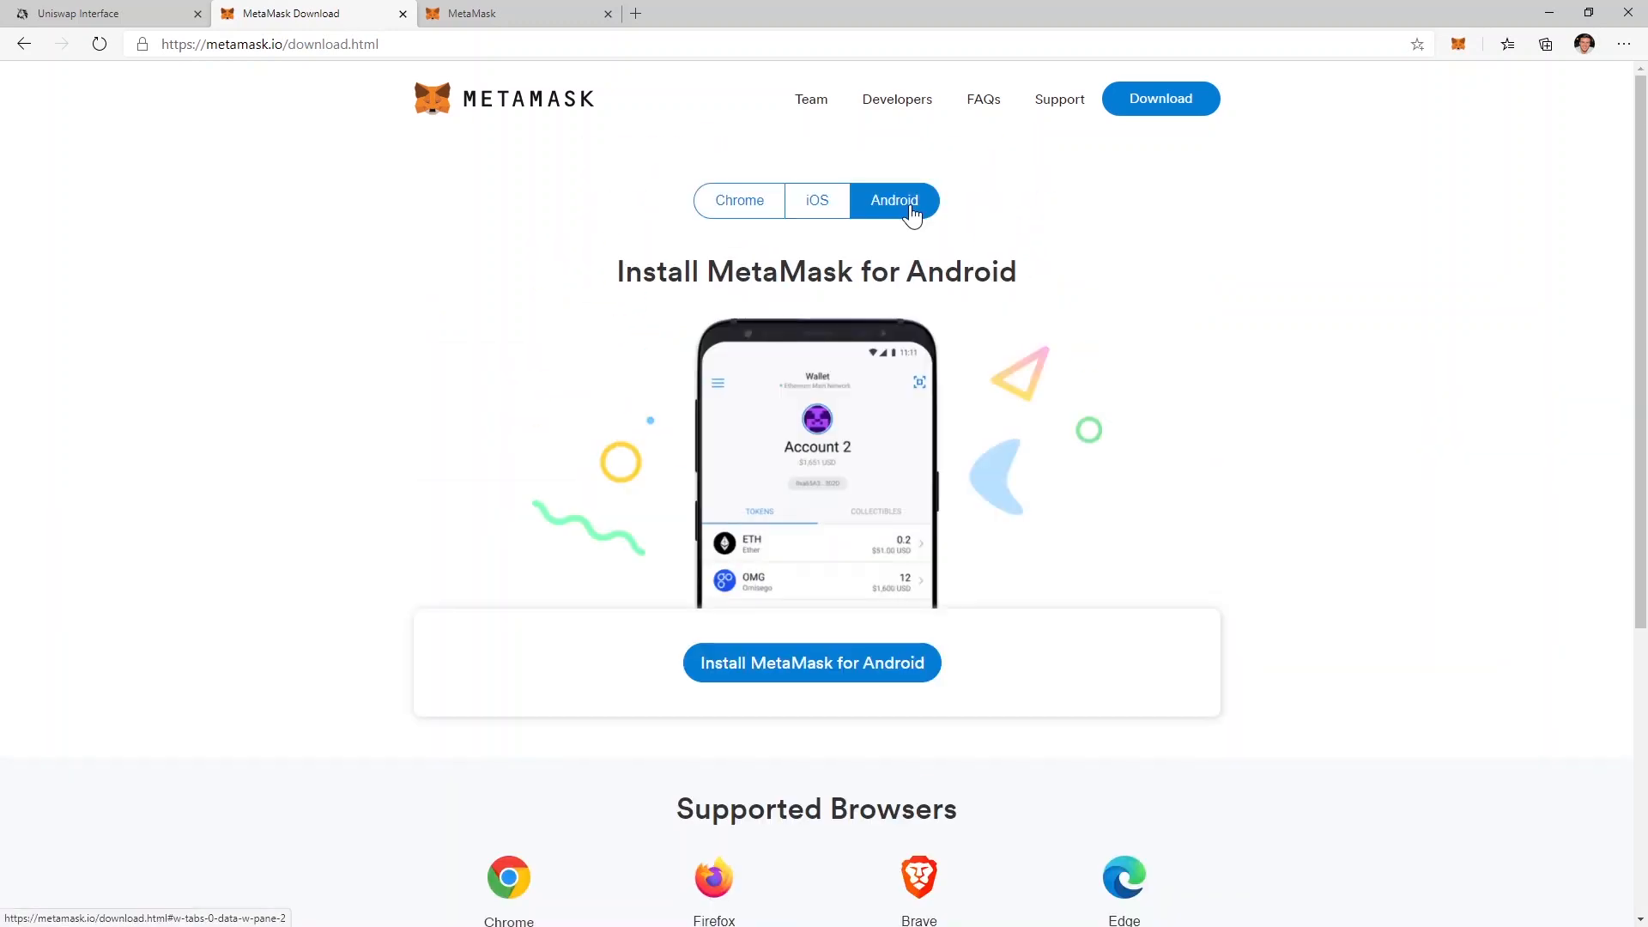
pyautogui.moveTo(309, 99)
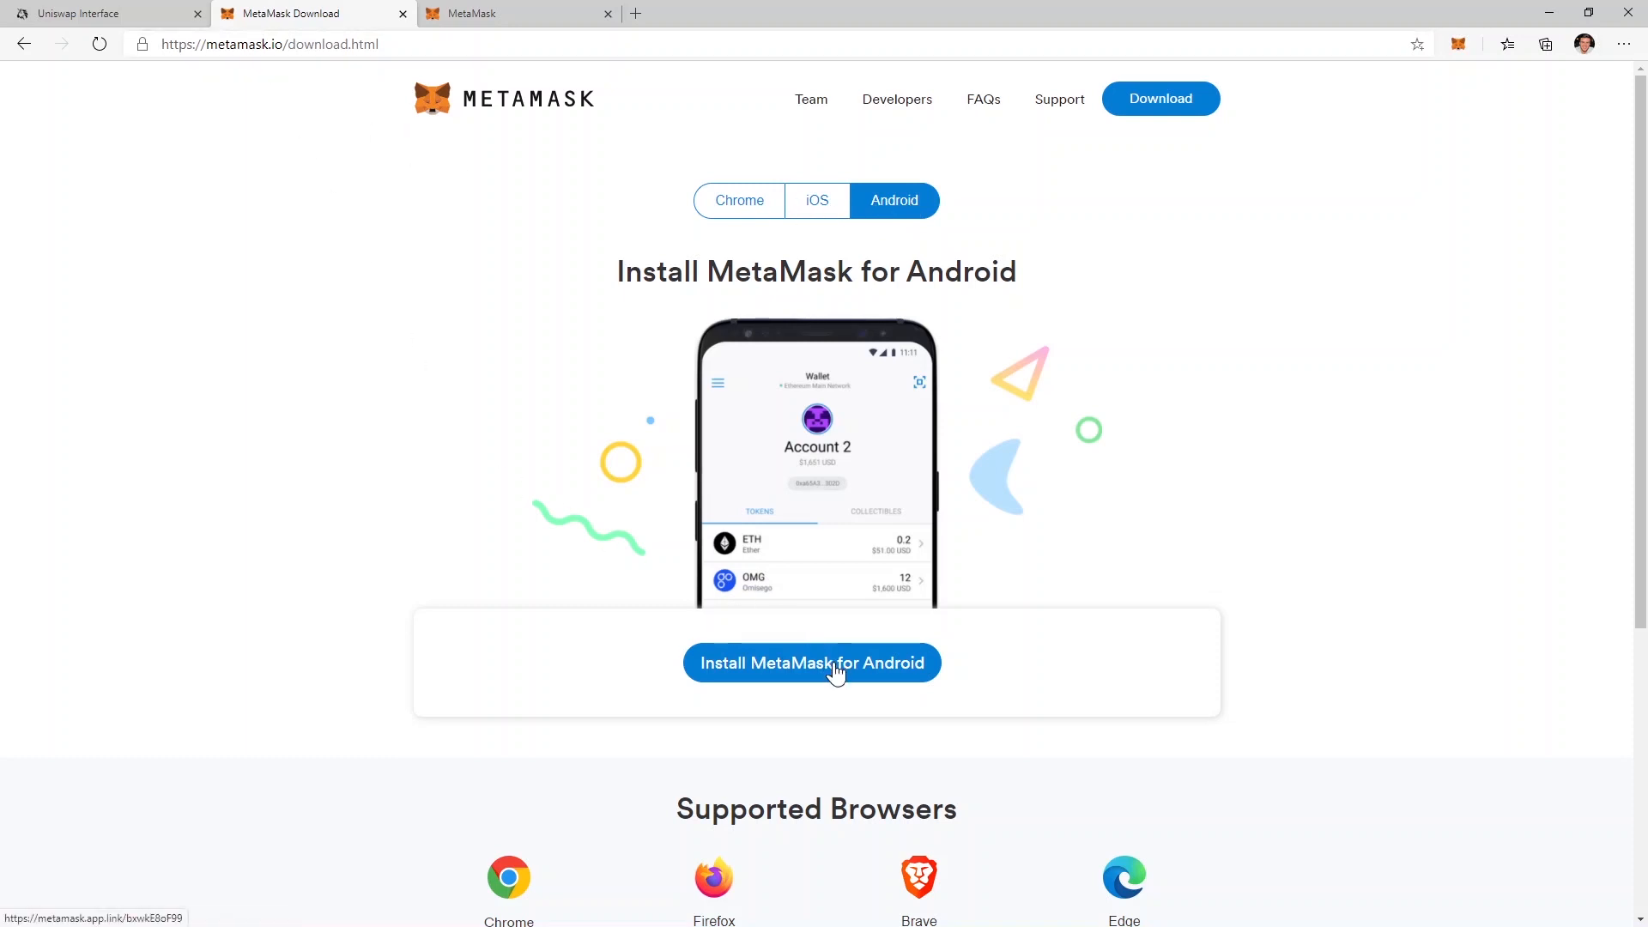
pyautogui.click(811, 663)
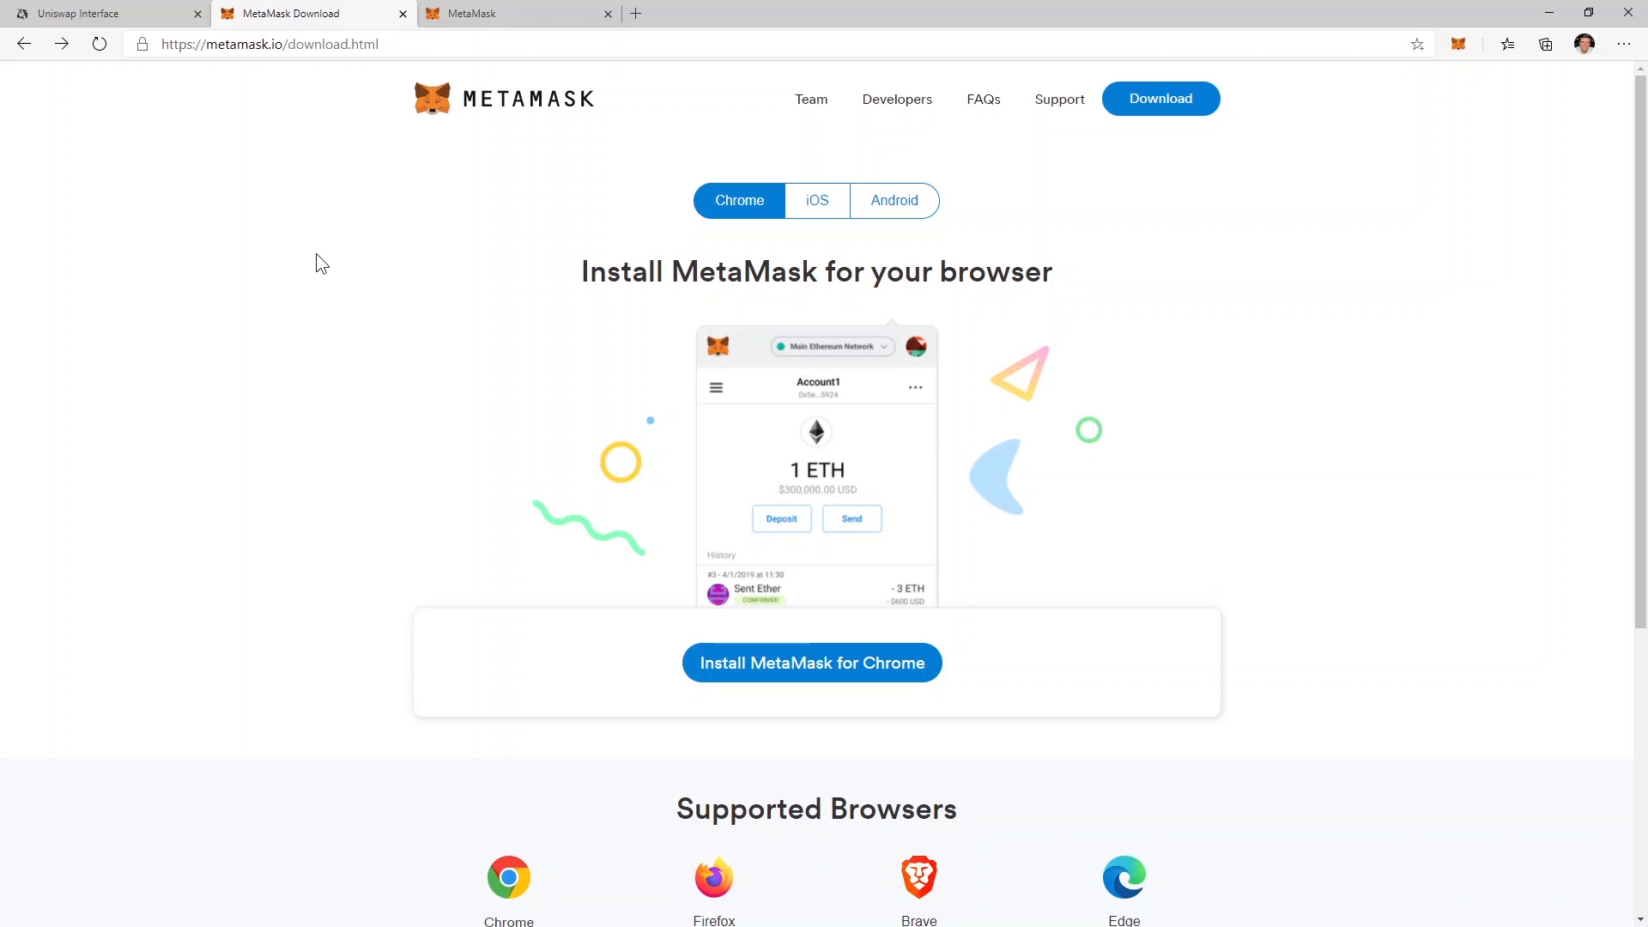
pyautogui.scroll(-3)
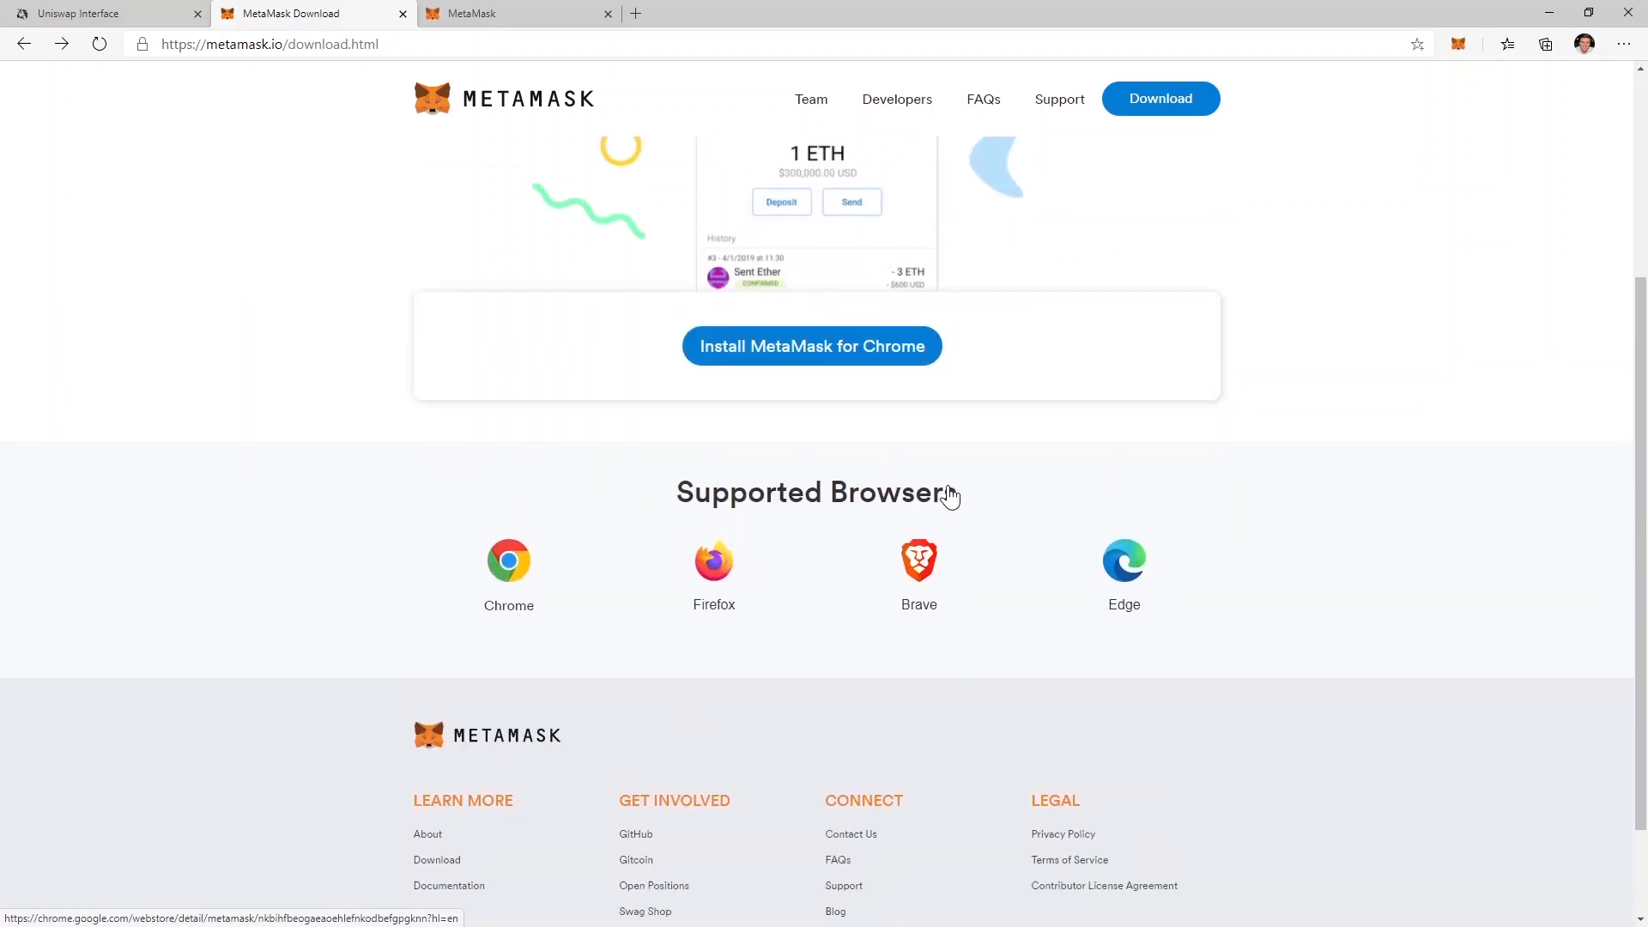
pyautogui.moveTo(1123, 577)
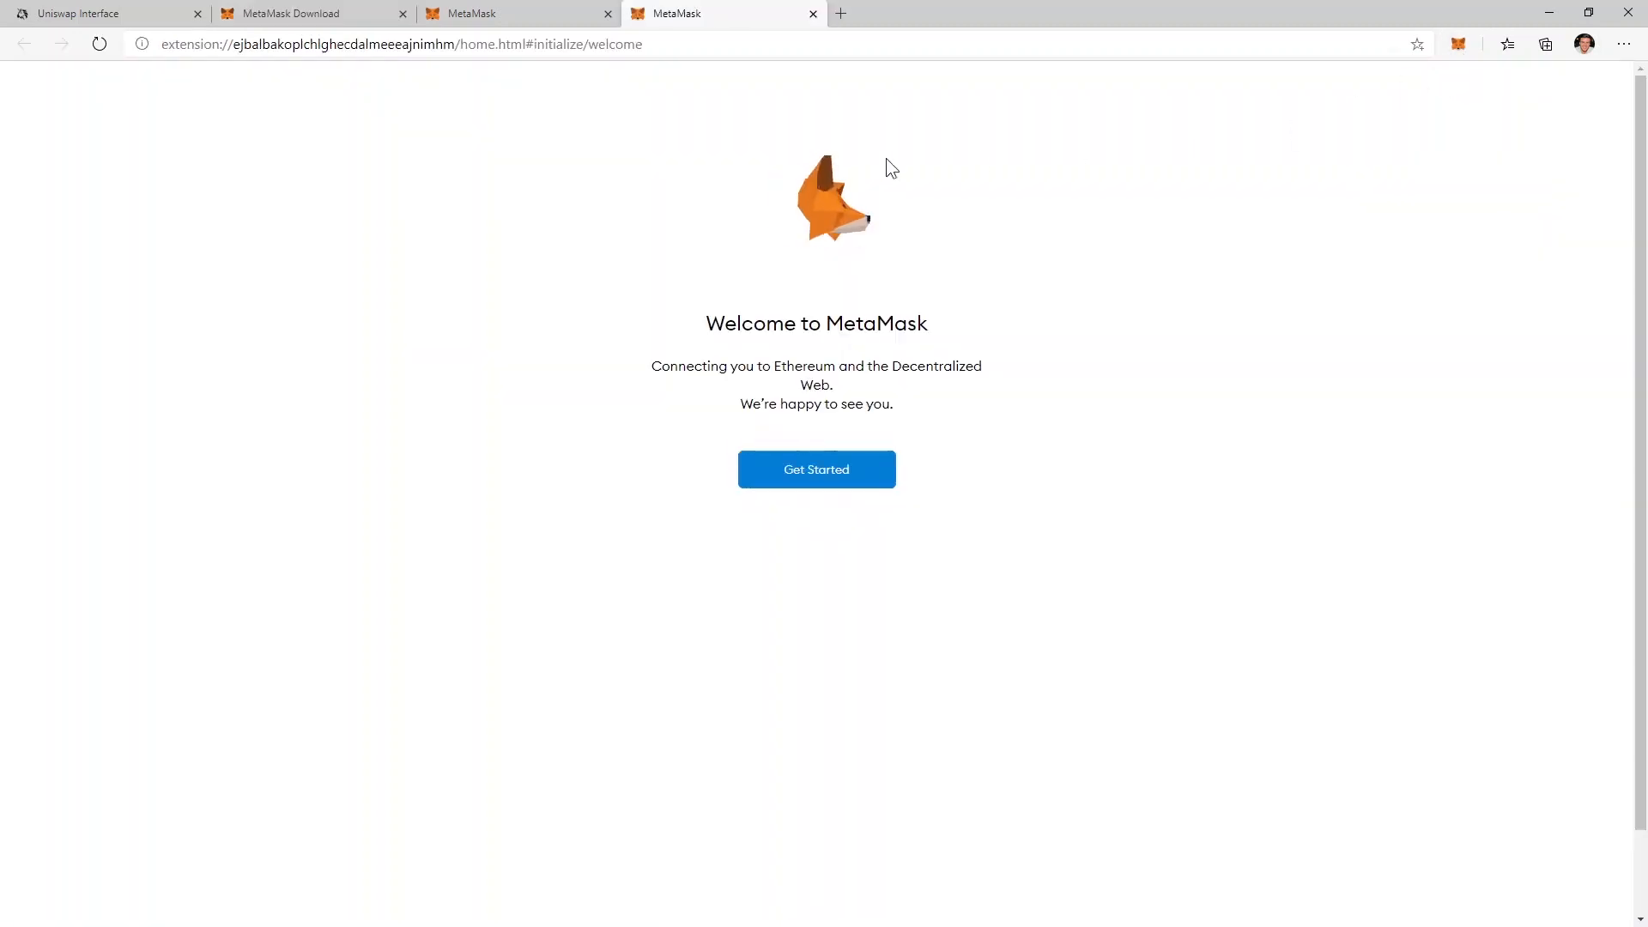
# Step: Create a new wallet, agreeing to share usage data and to the Terms of Use, with a password
pyautogui.click(816, 469)
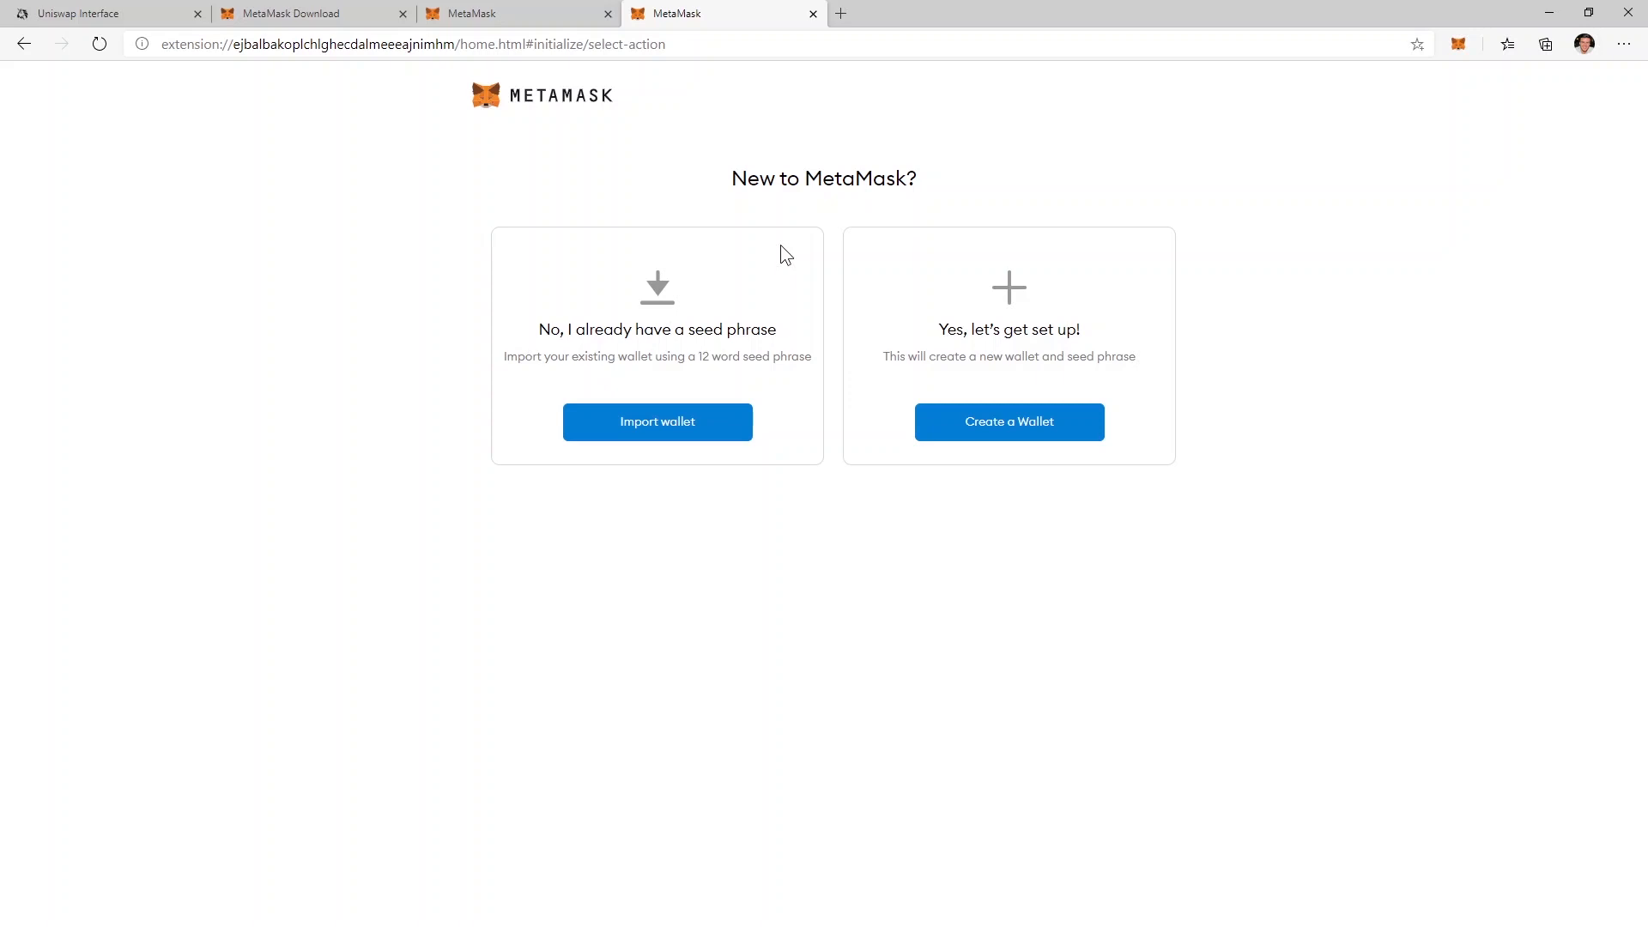
pyautogui.moveTo(1070, 303)
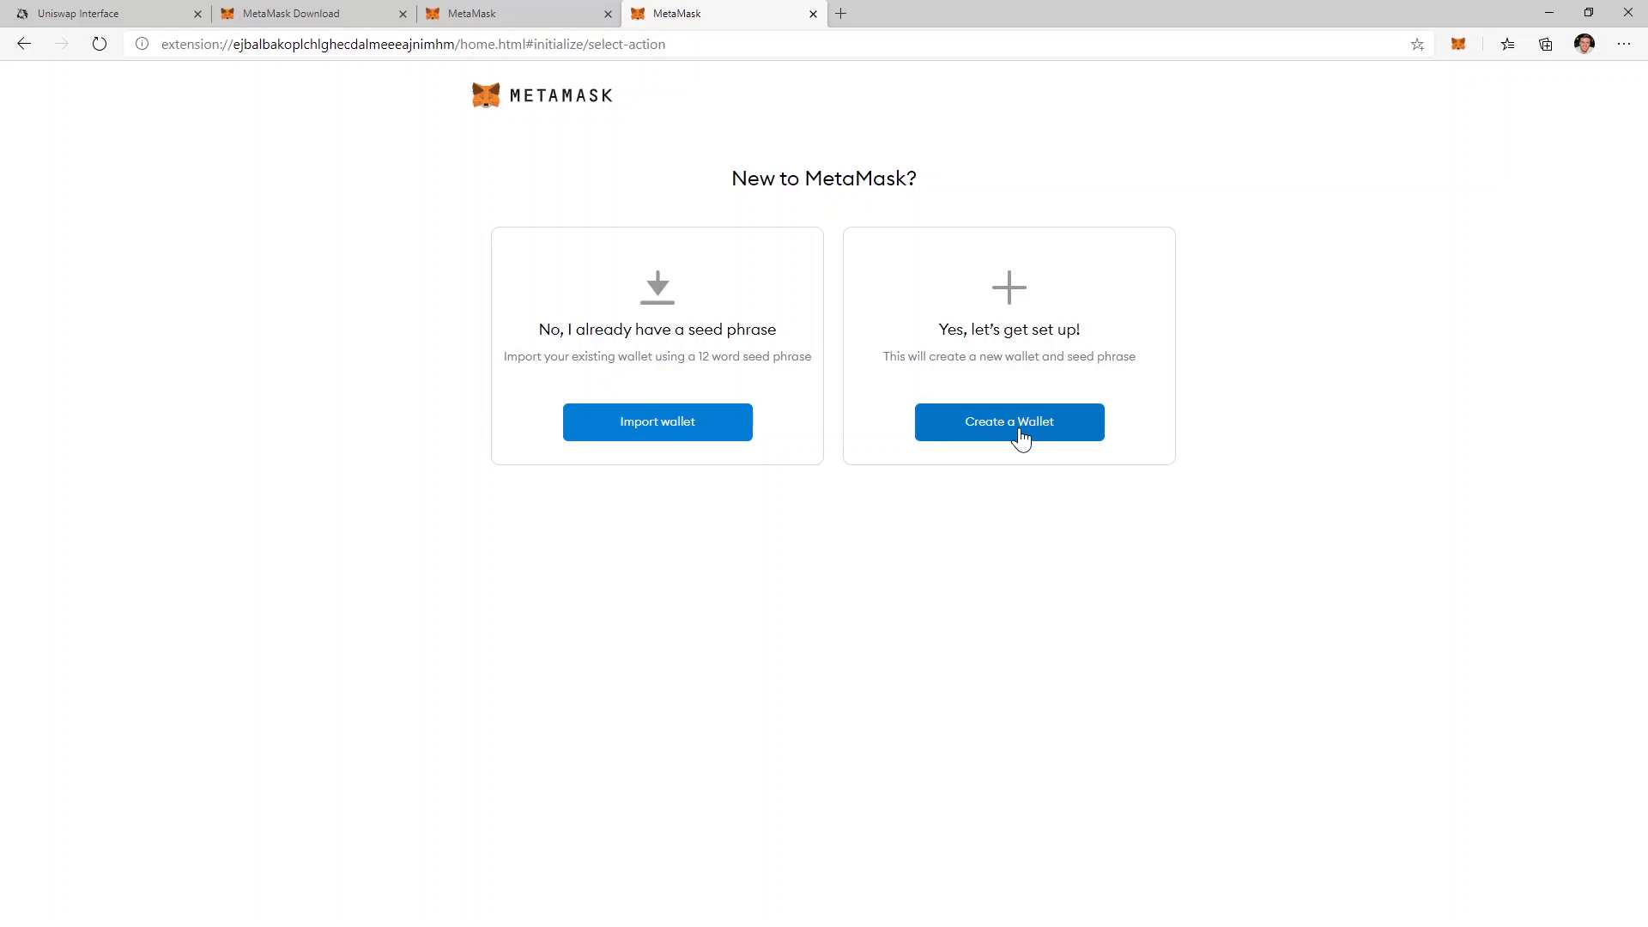
pyautogui.click(1007, 421)
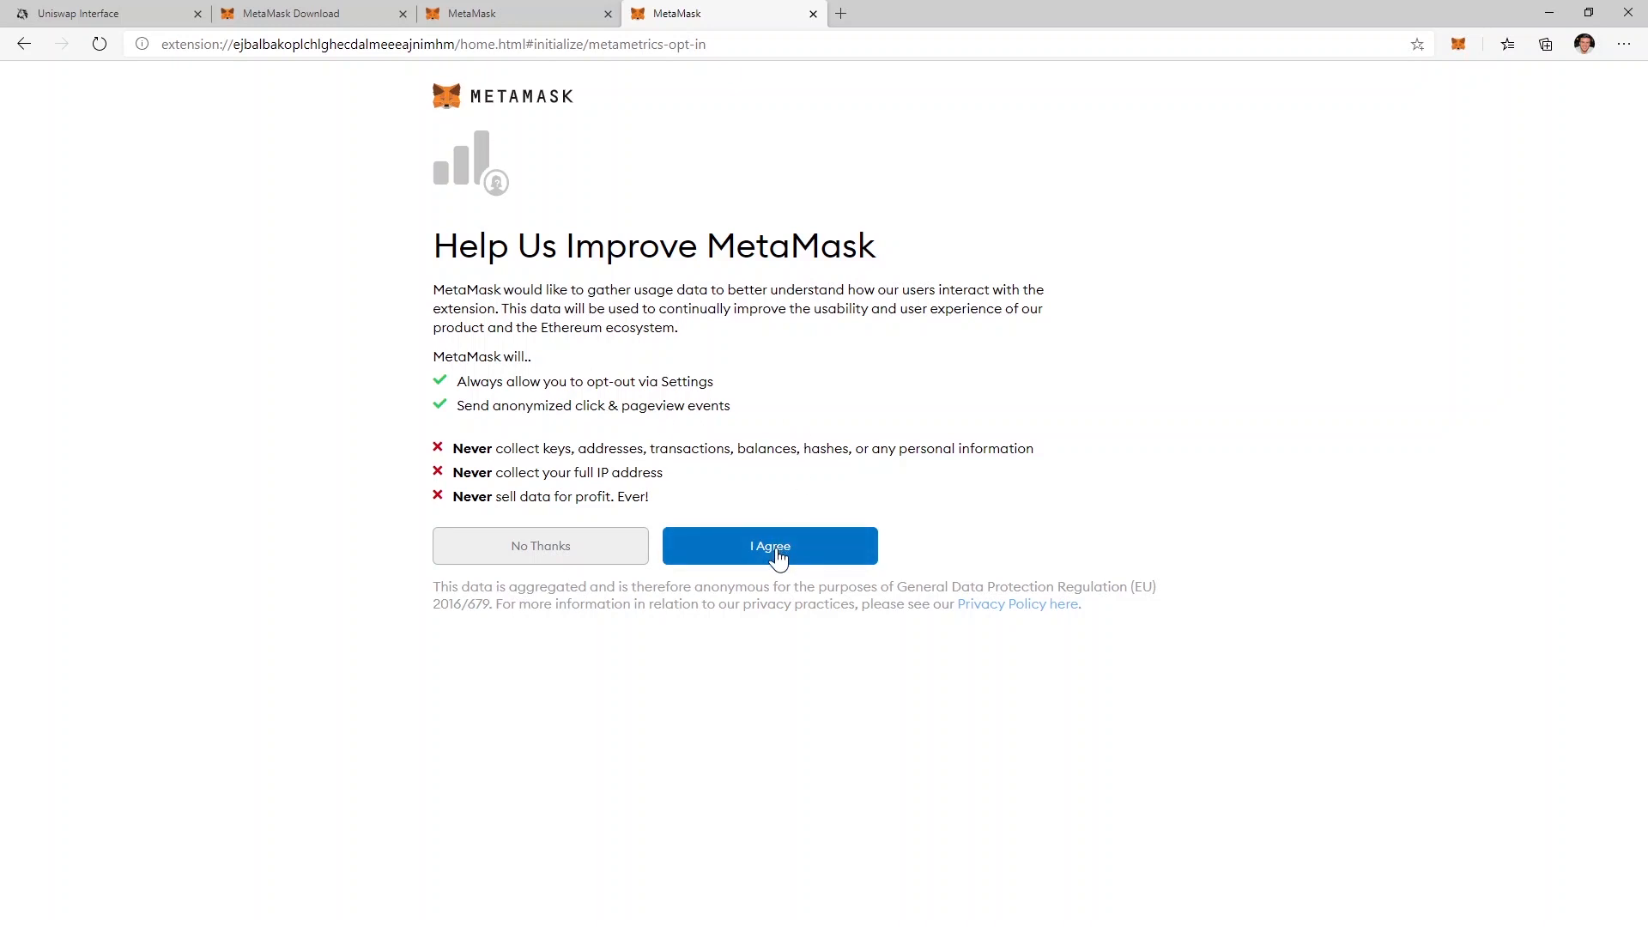
pyautogui.click(769, 546)
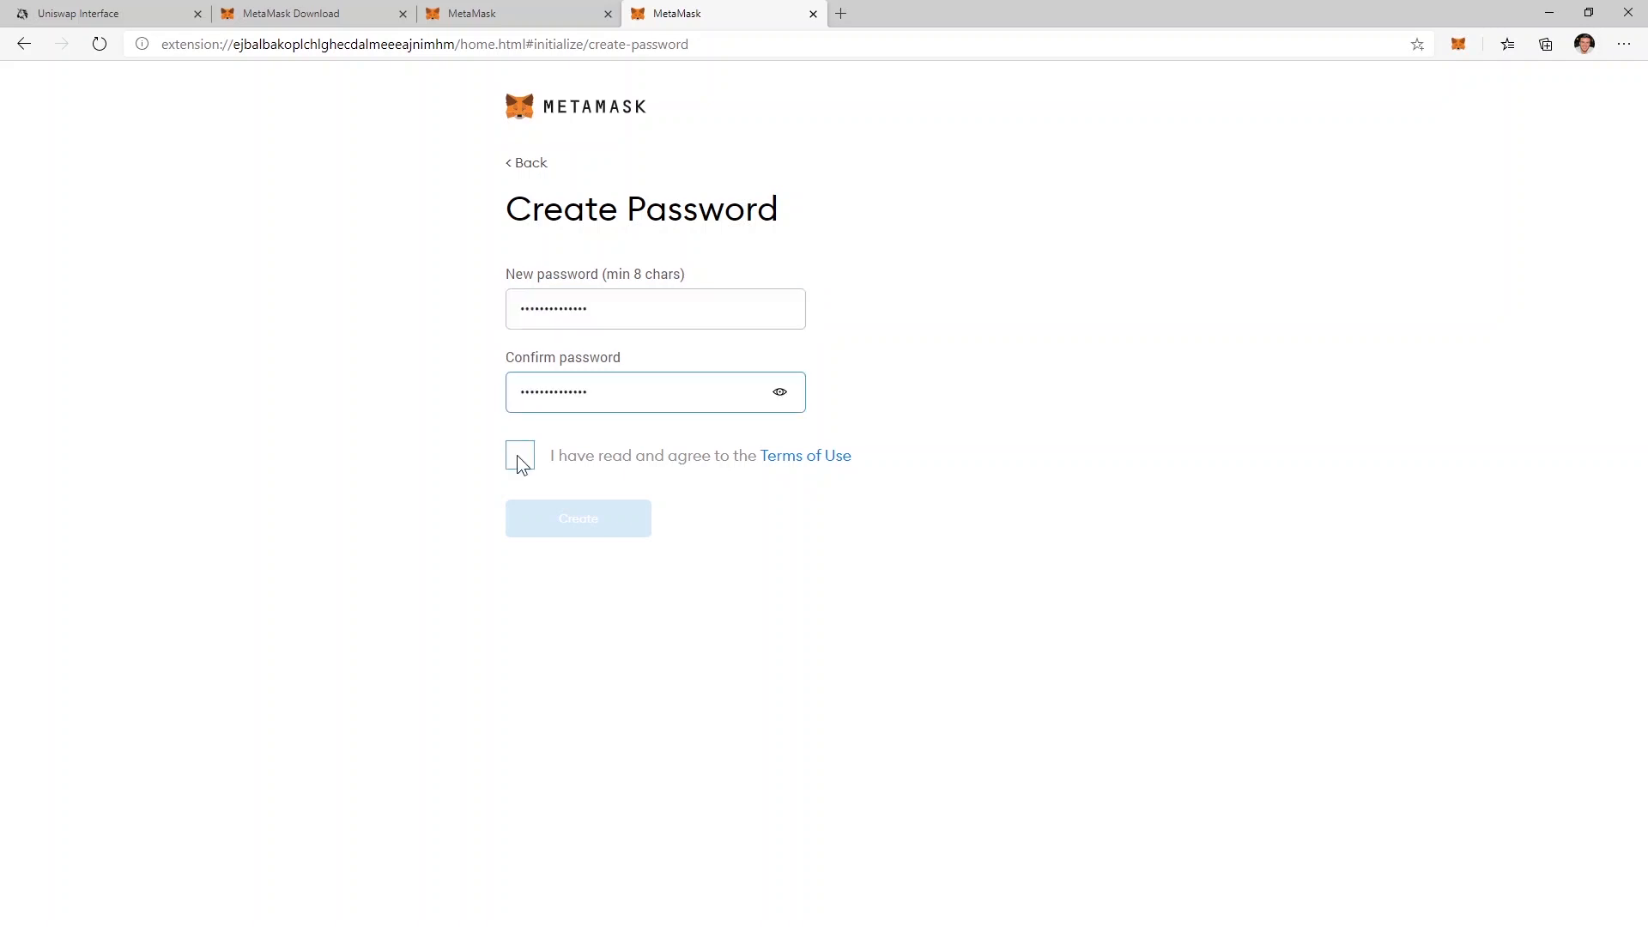
pyautogui.click(520, 456)
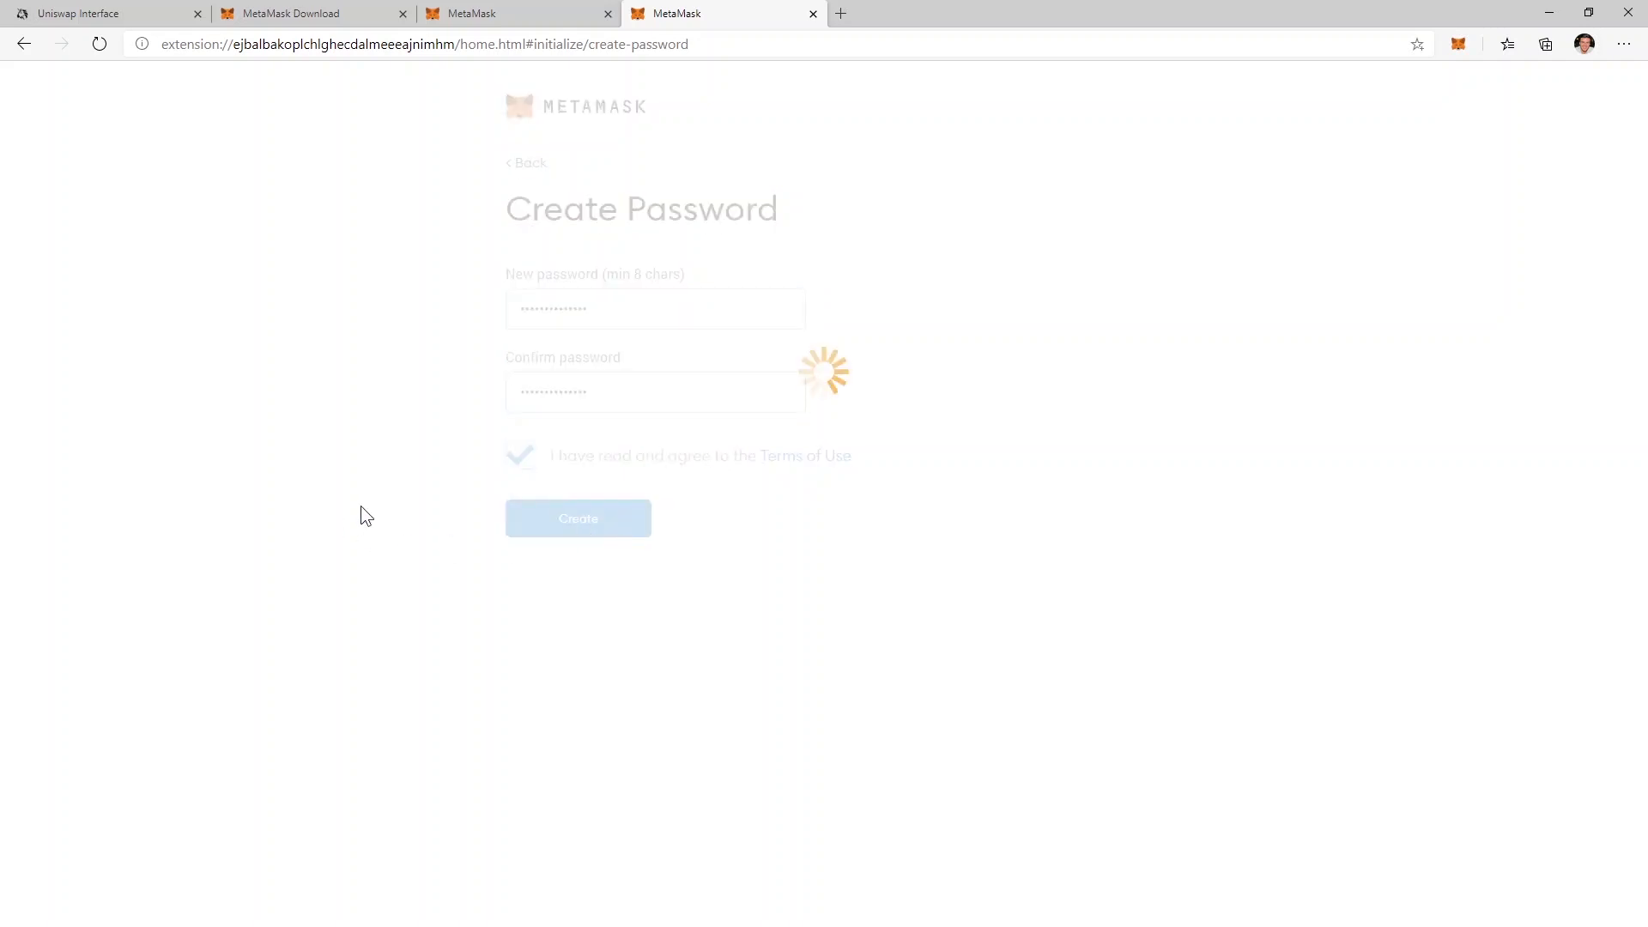
pyautogui.click(577, 519)
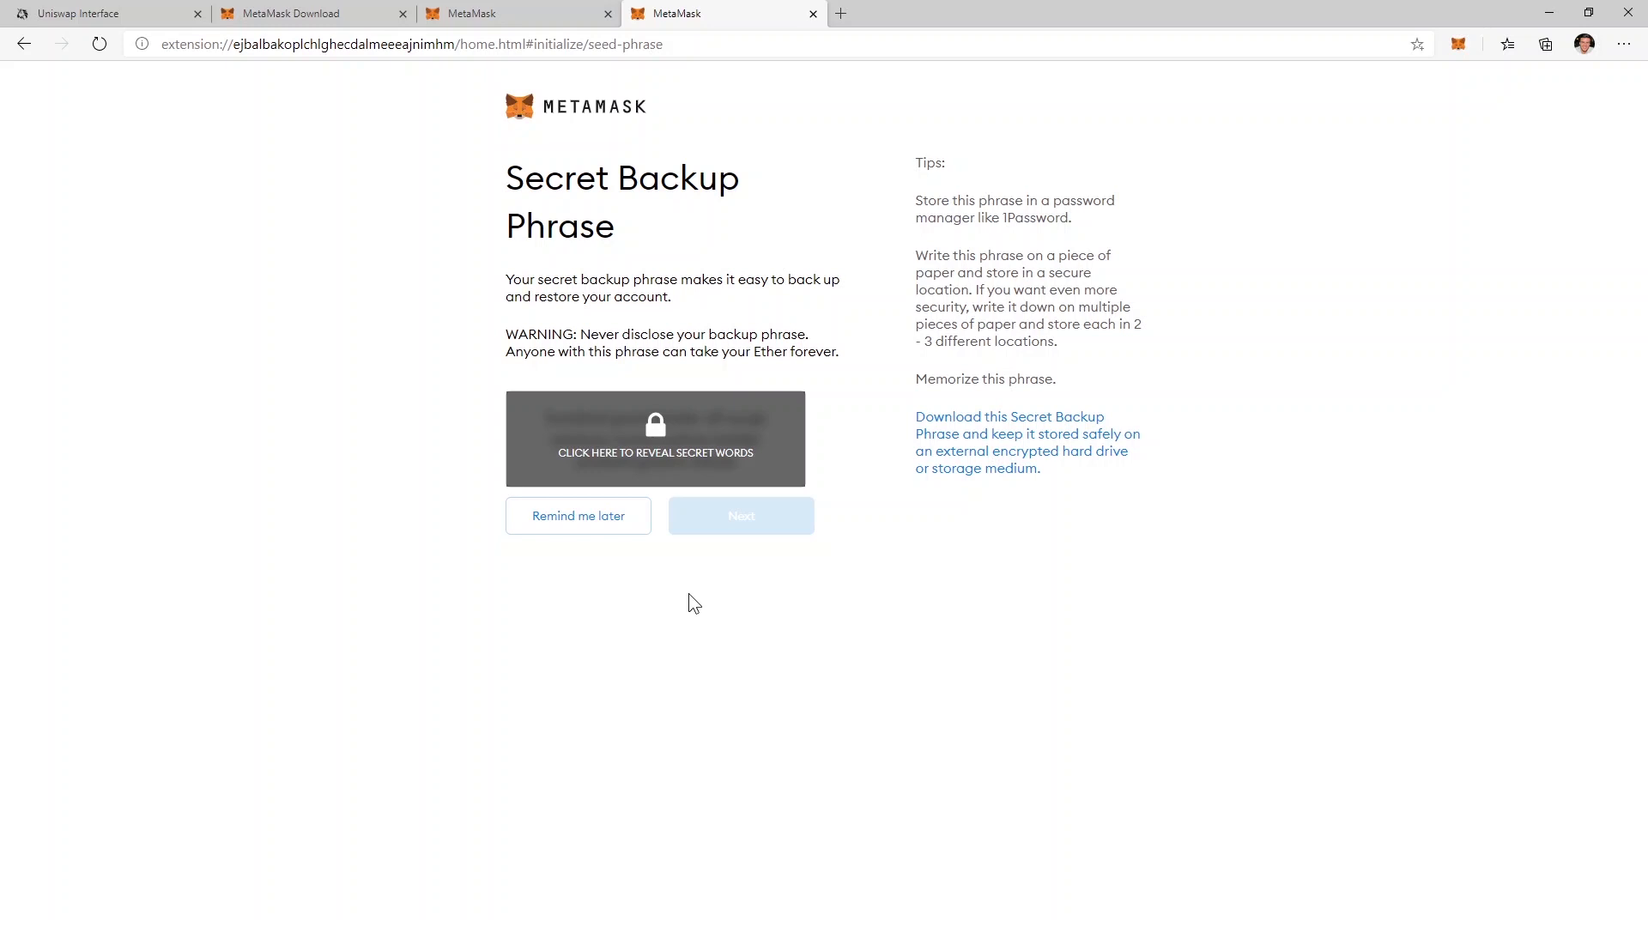
# Step: Reveal the secret backup words and proceed to the confirmation page
pyautogui.click(655, 439)
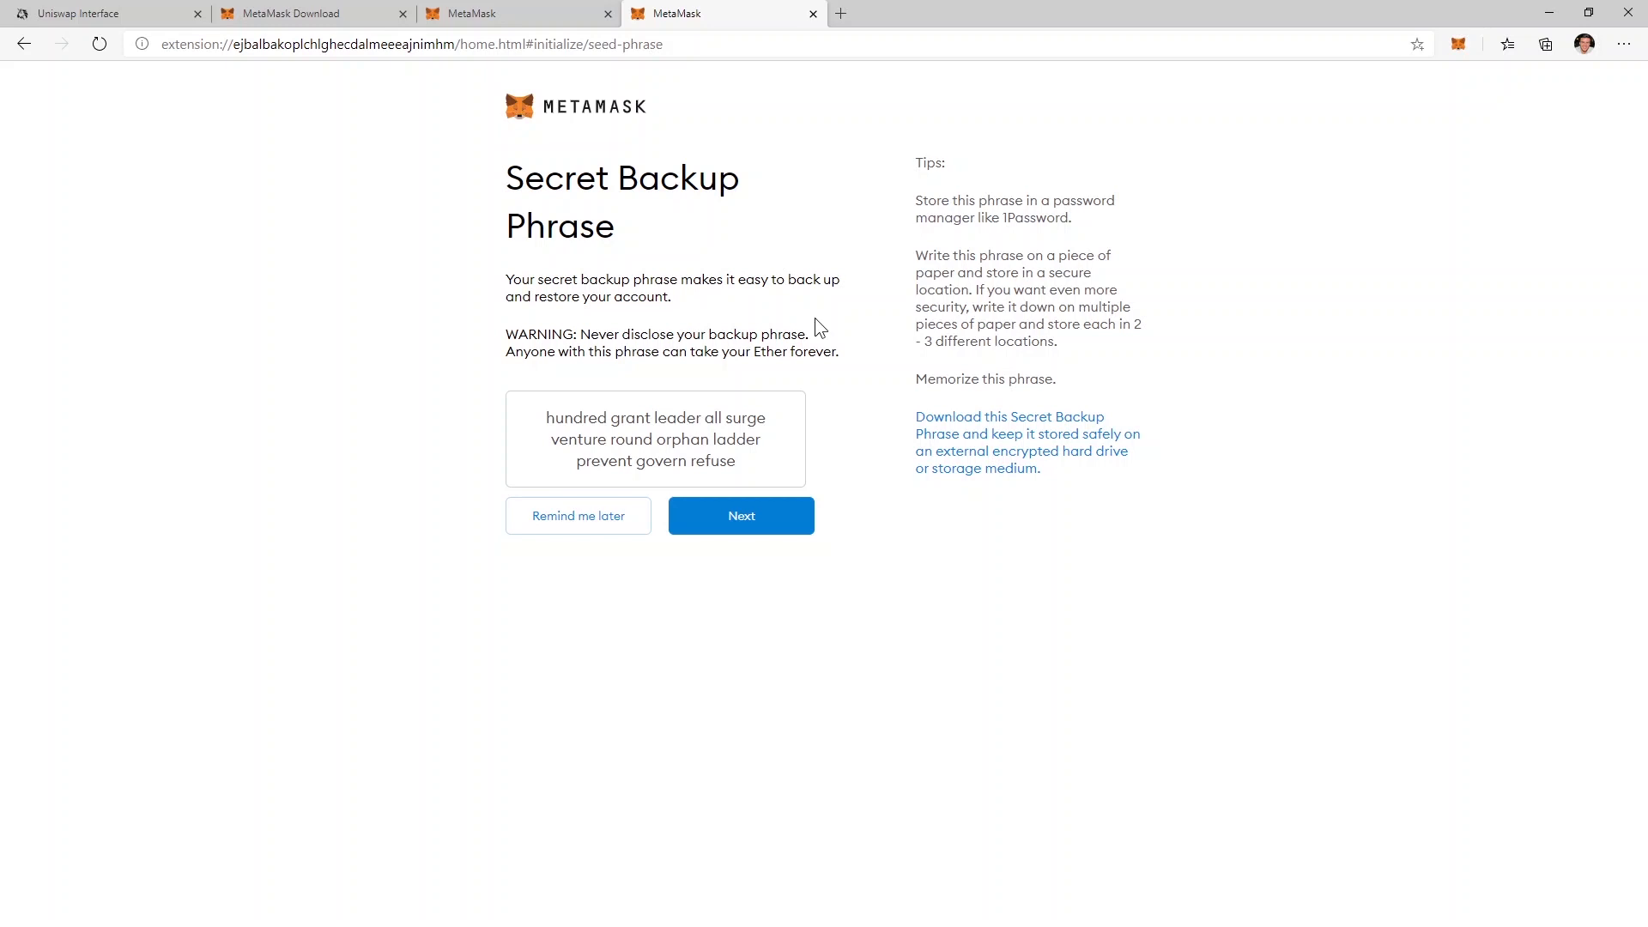
pyautogui.click(739, 515)
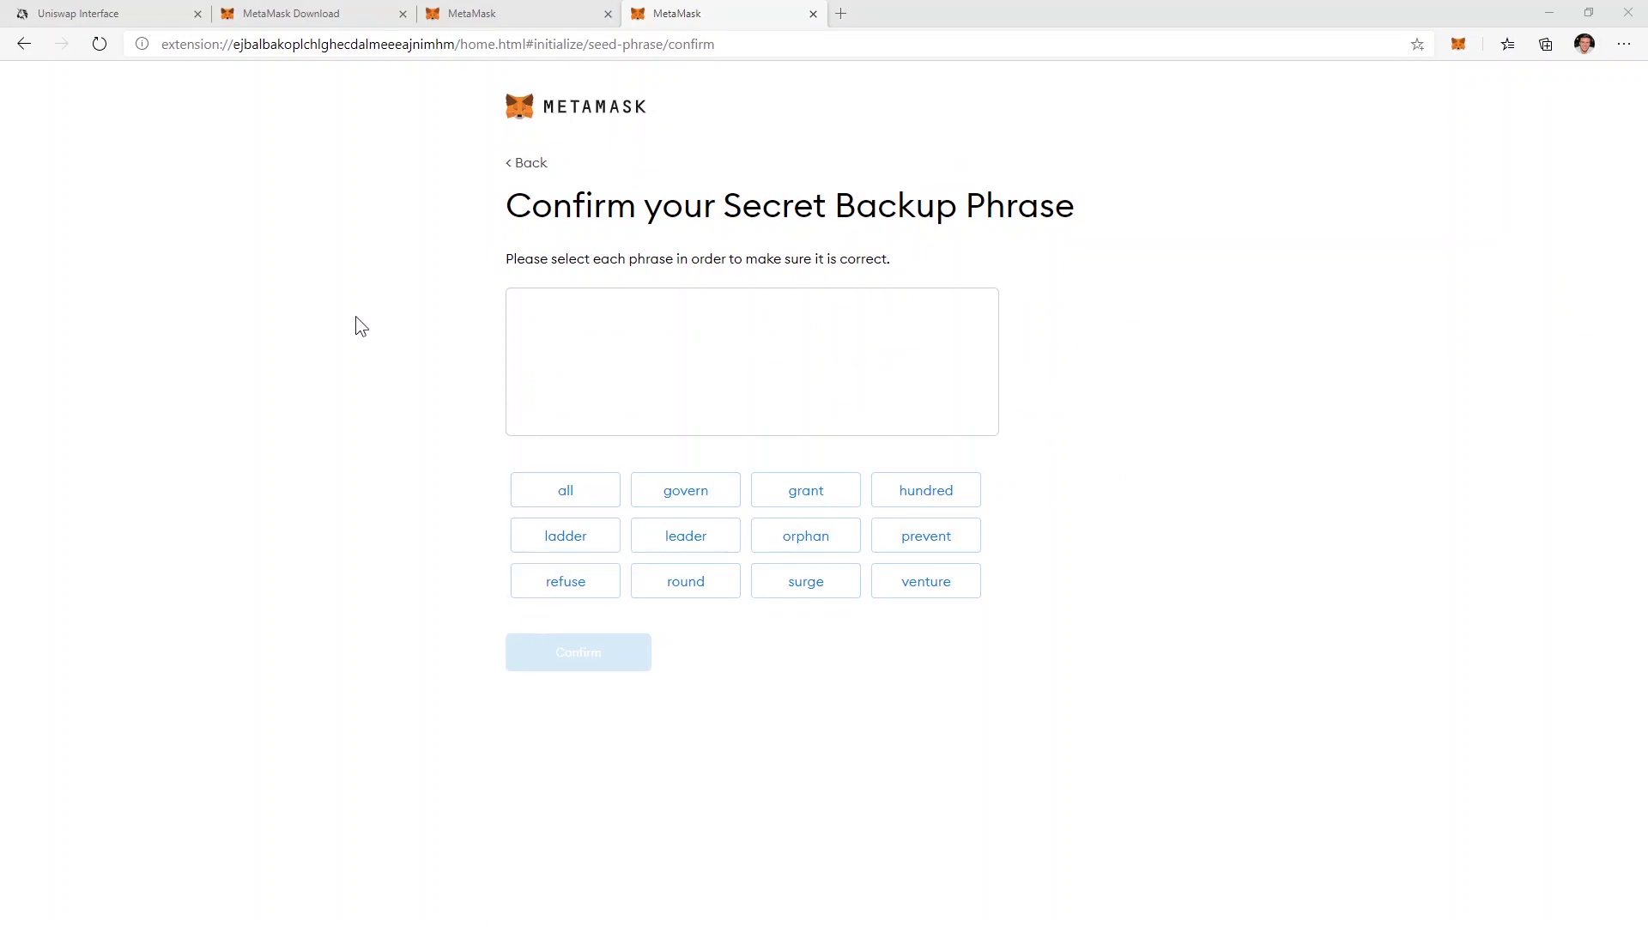
# Step: Confirm the backup phrase, finish setup with Account 1 at 0 ETH, and return to Uniswap
pyautogui.click(926, 490)
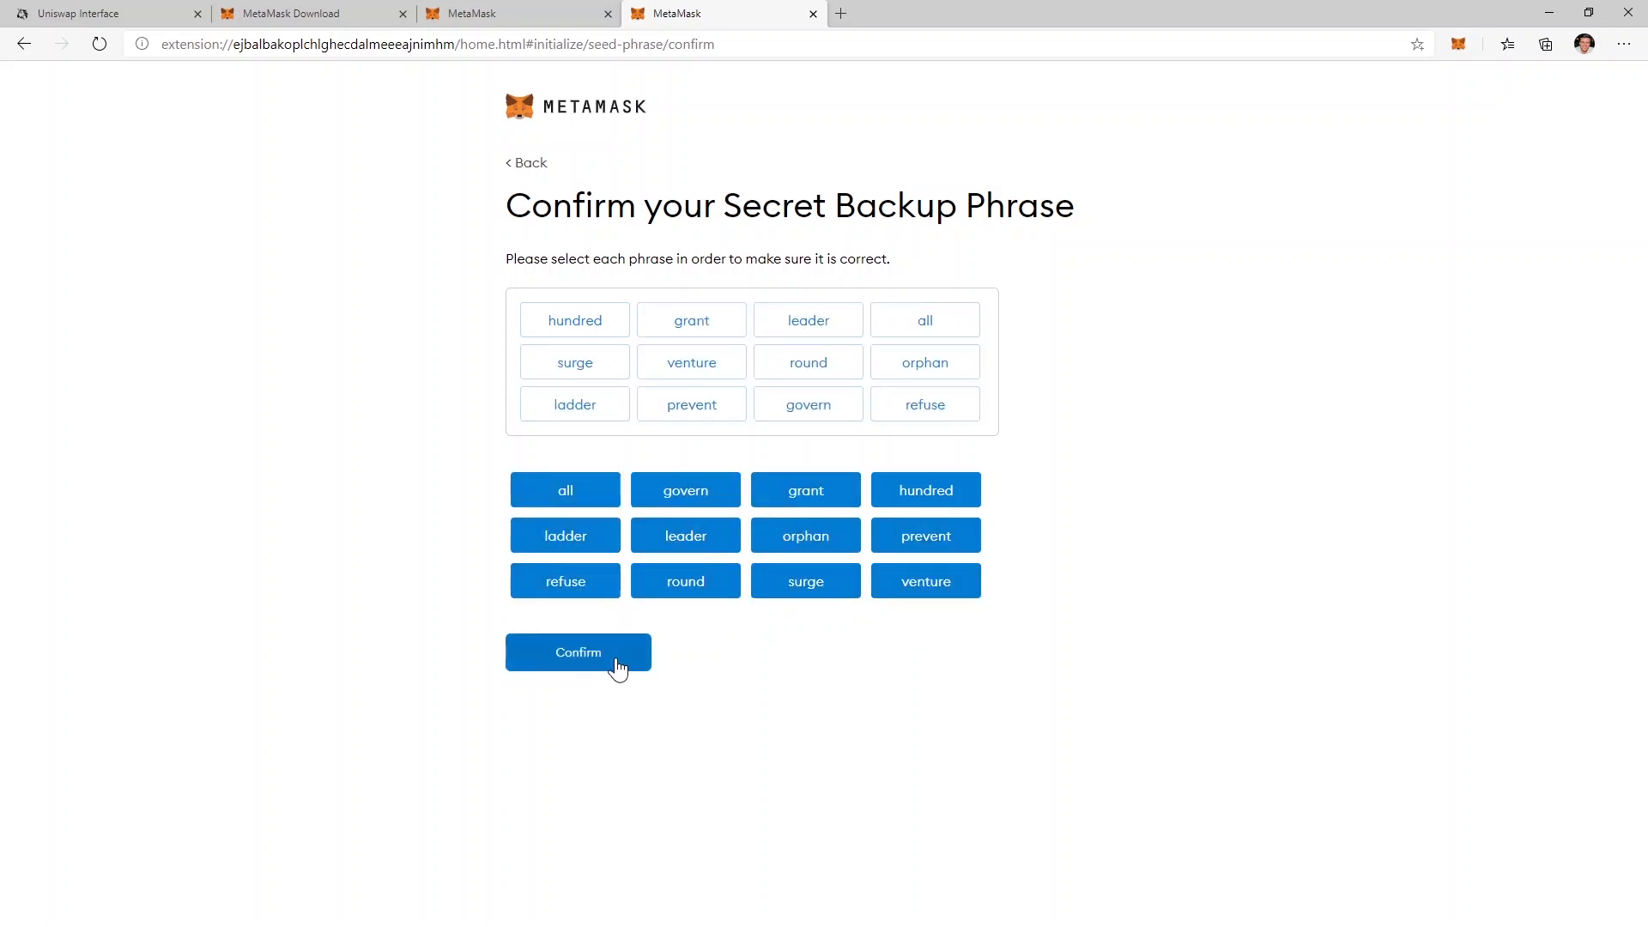
pyautogui.click(577, 651)
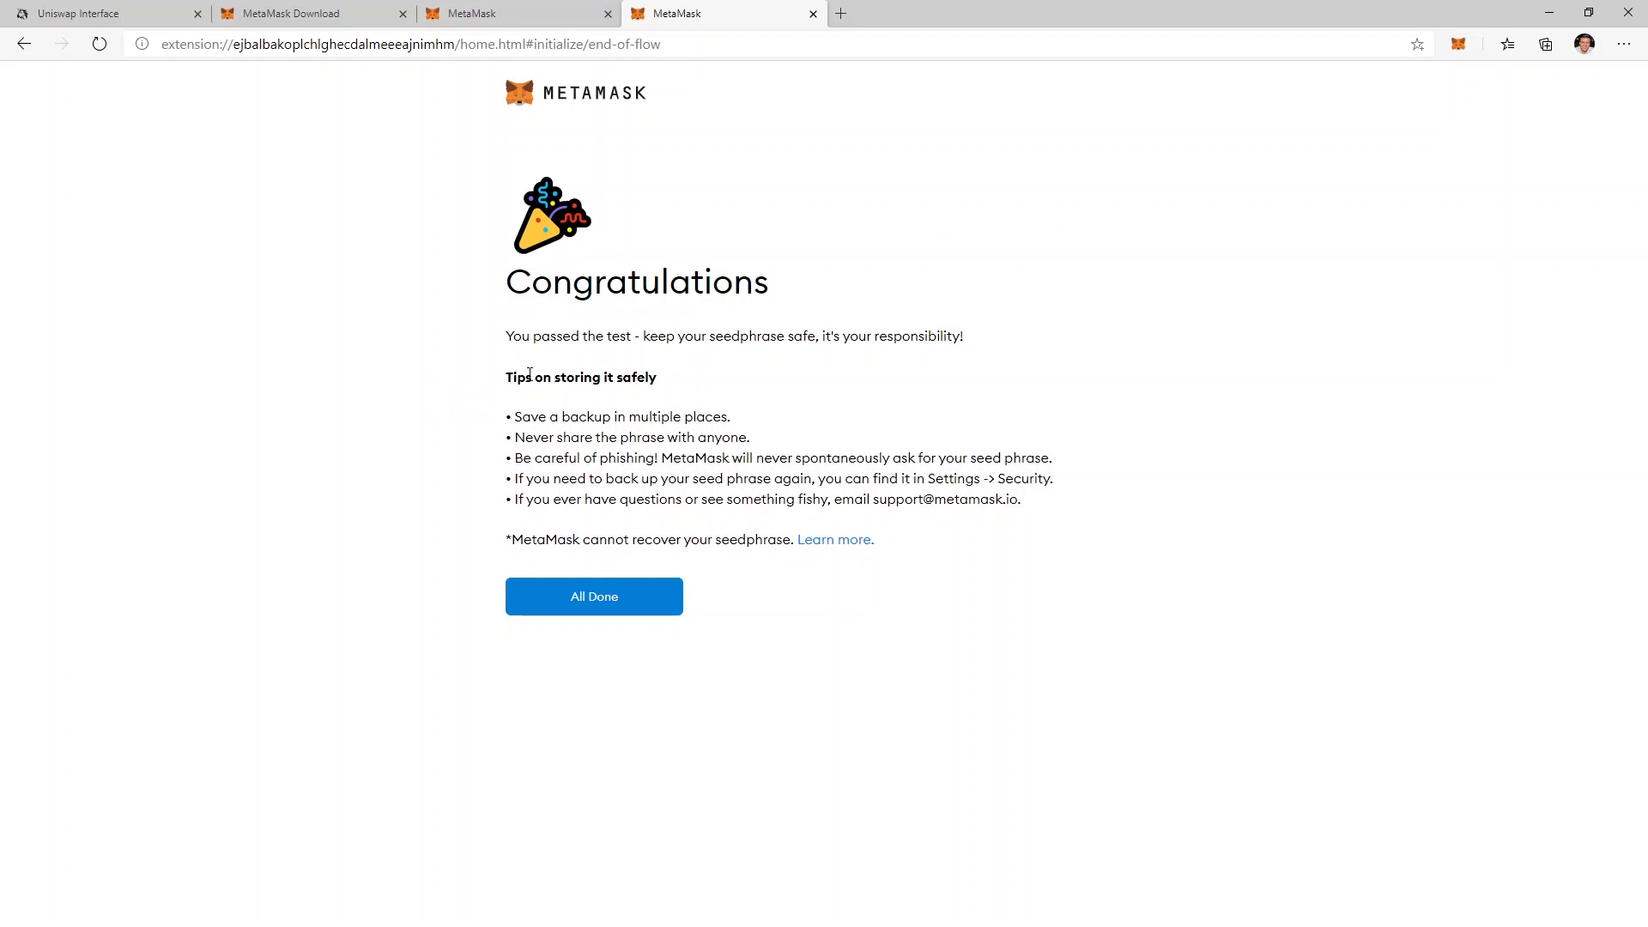
pyautogui.click(593, 595)
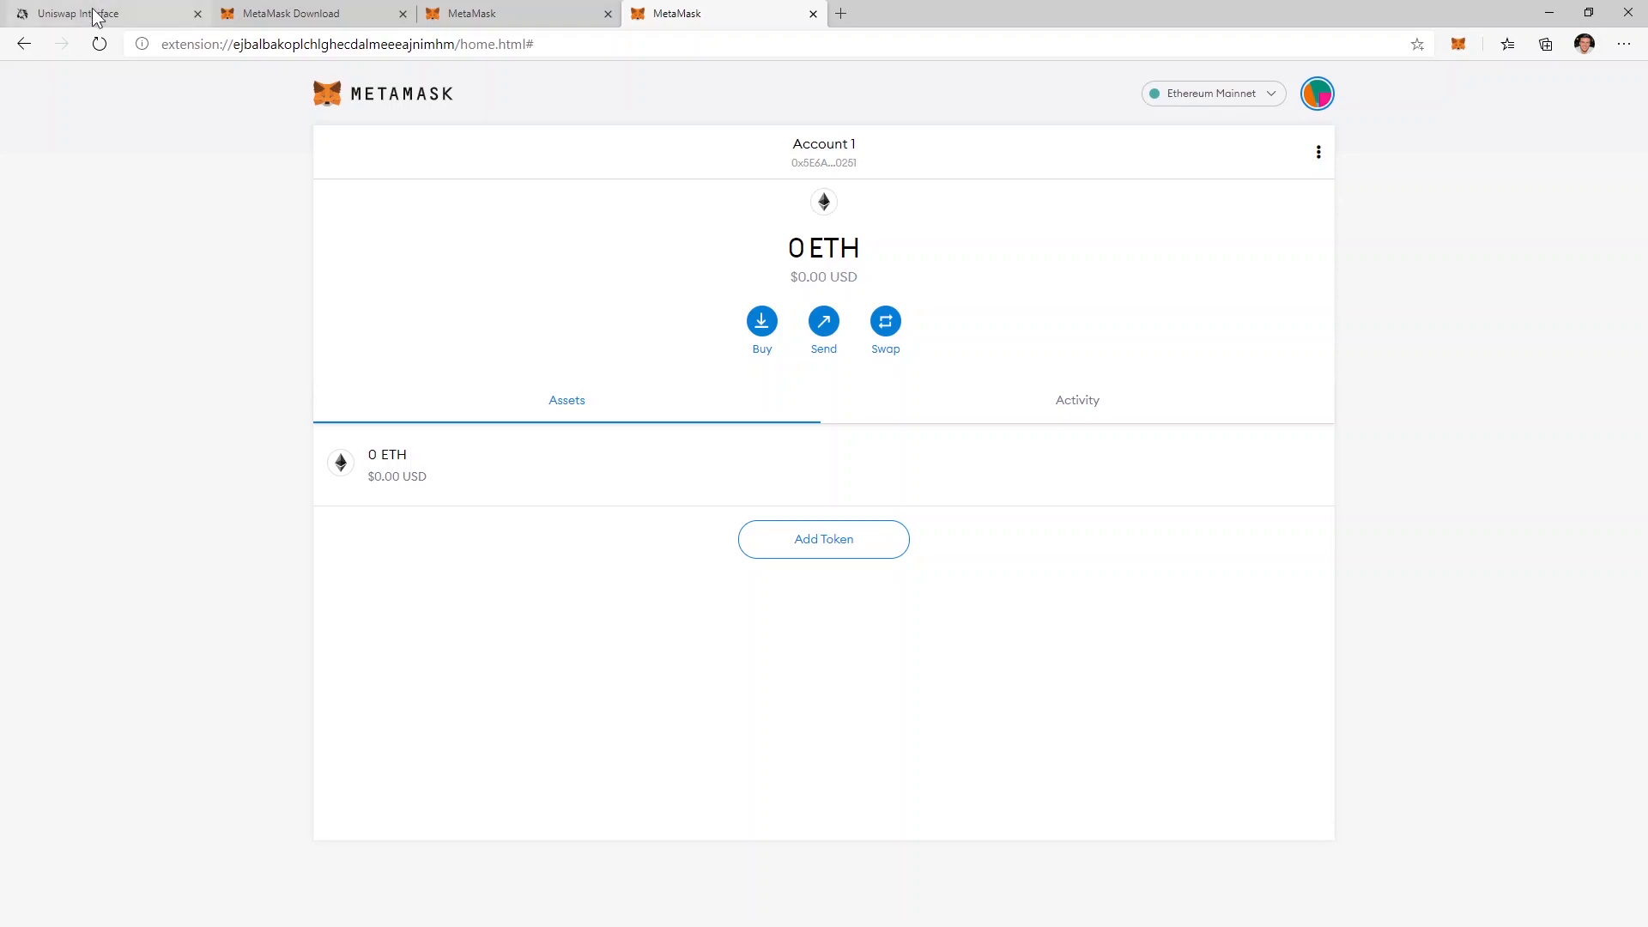
pyautogui.click(105, 13)
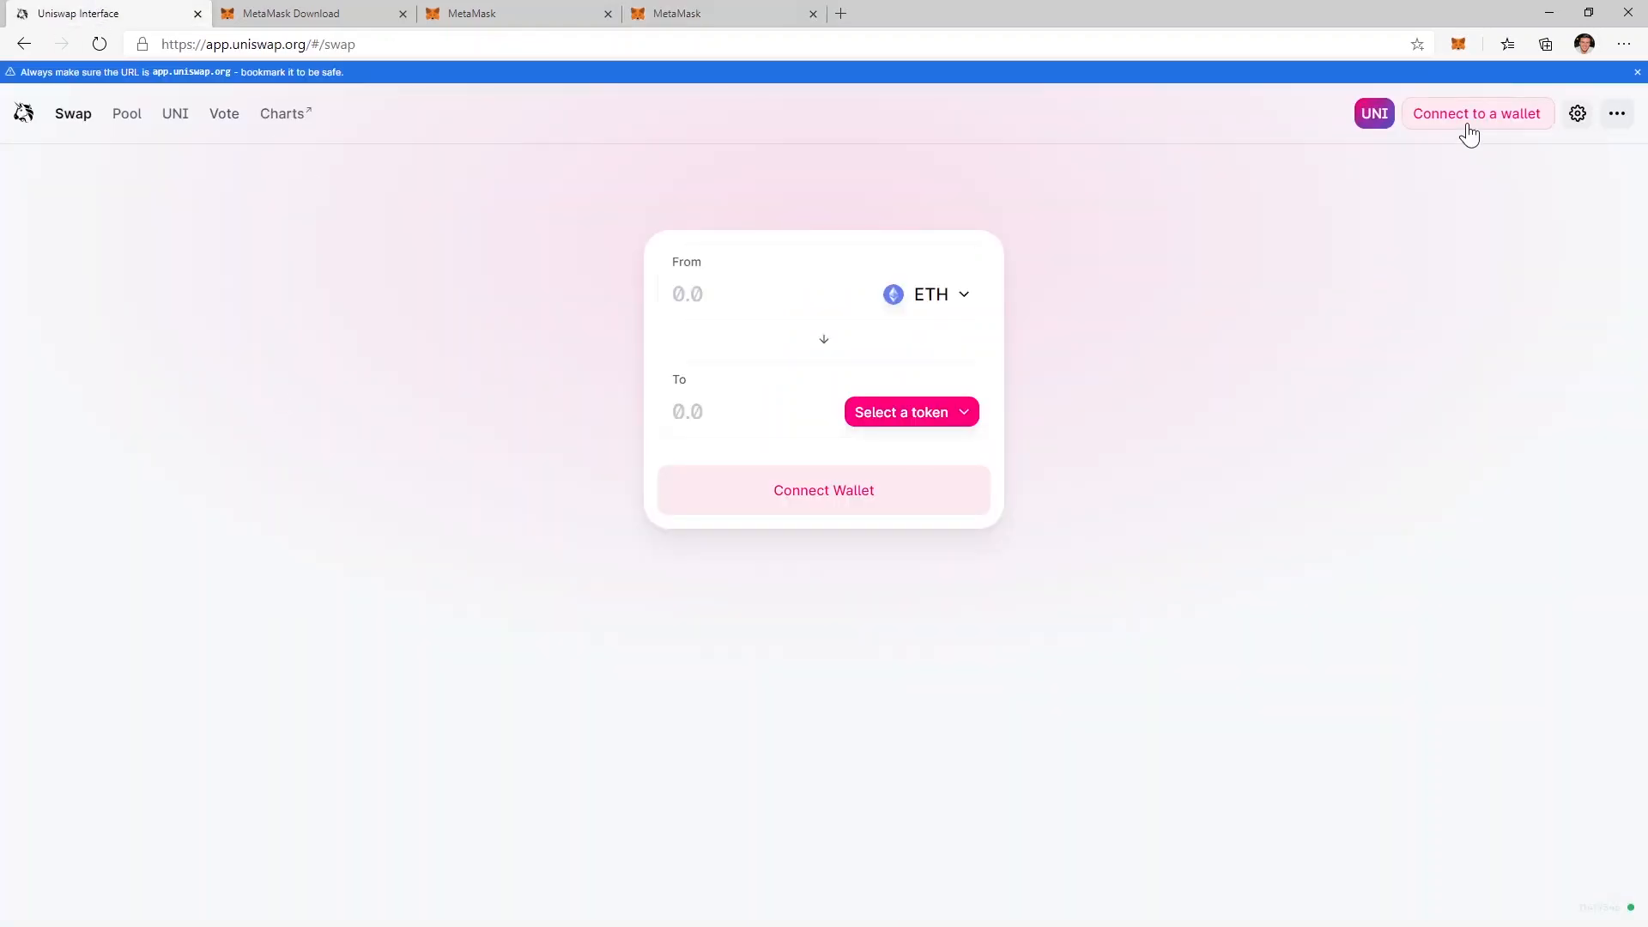
# Step: Connect MetaMask Account 1 to Uniswap, then switch to the MetaMask tab
pyautogui.click(1475, 114)
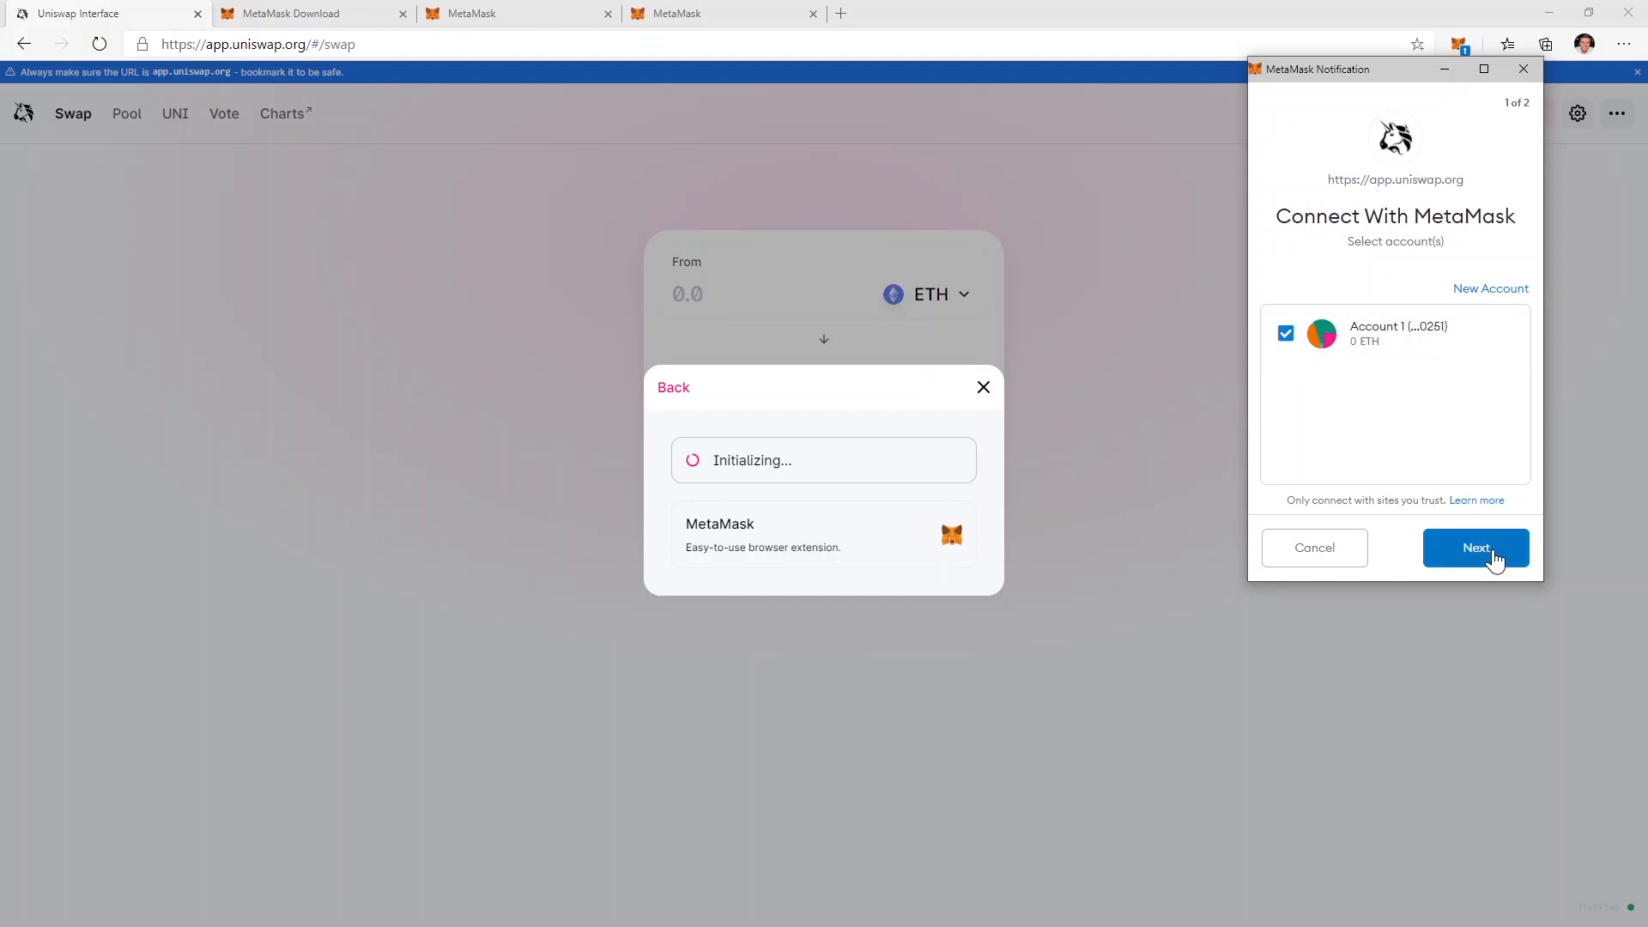
pyautogui.click(1474, 547)
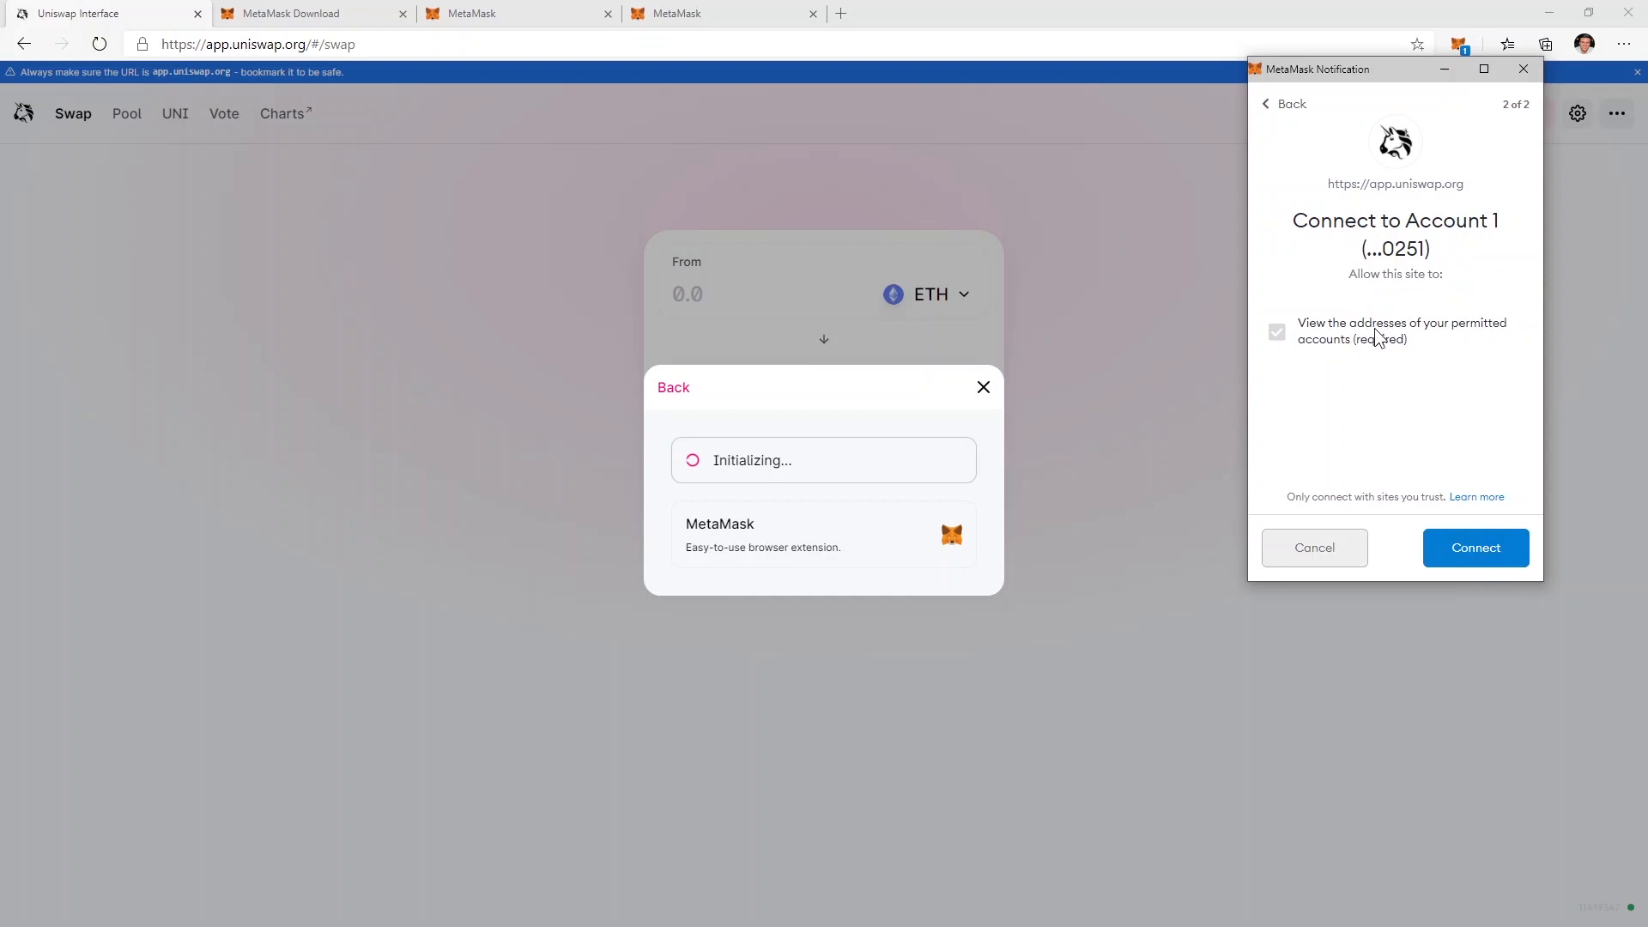
pyautogui.click(1474, 548)
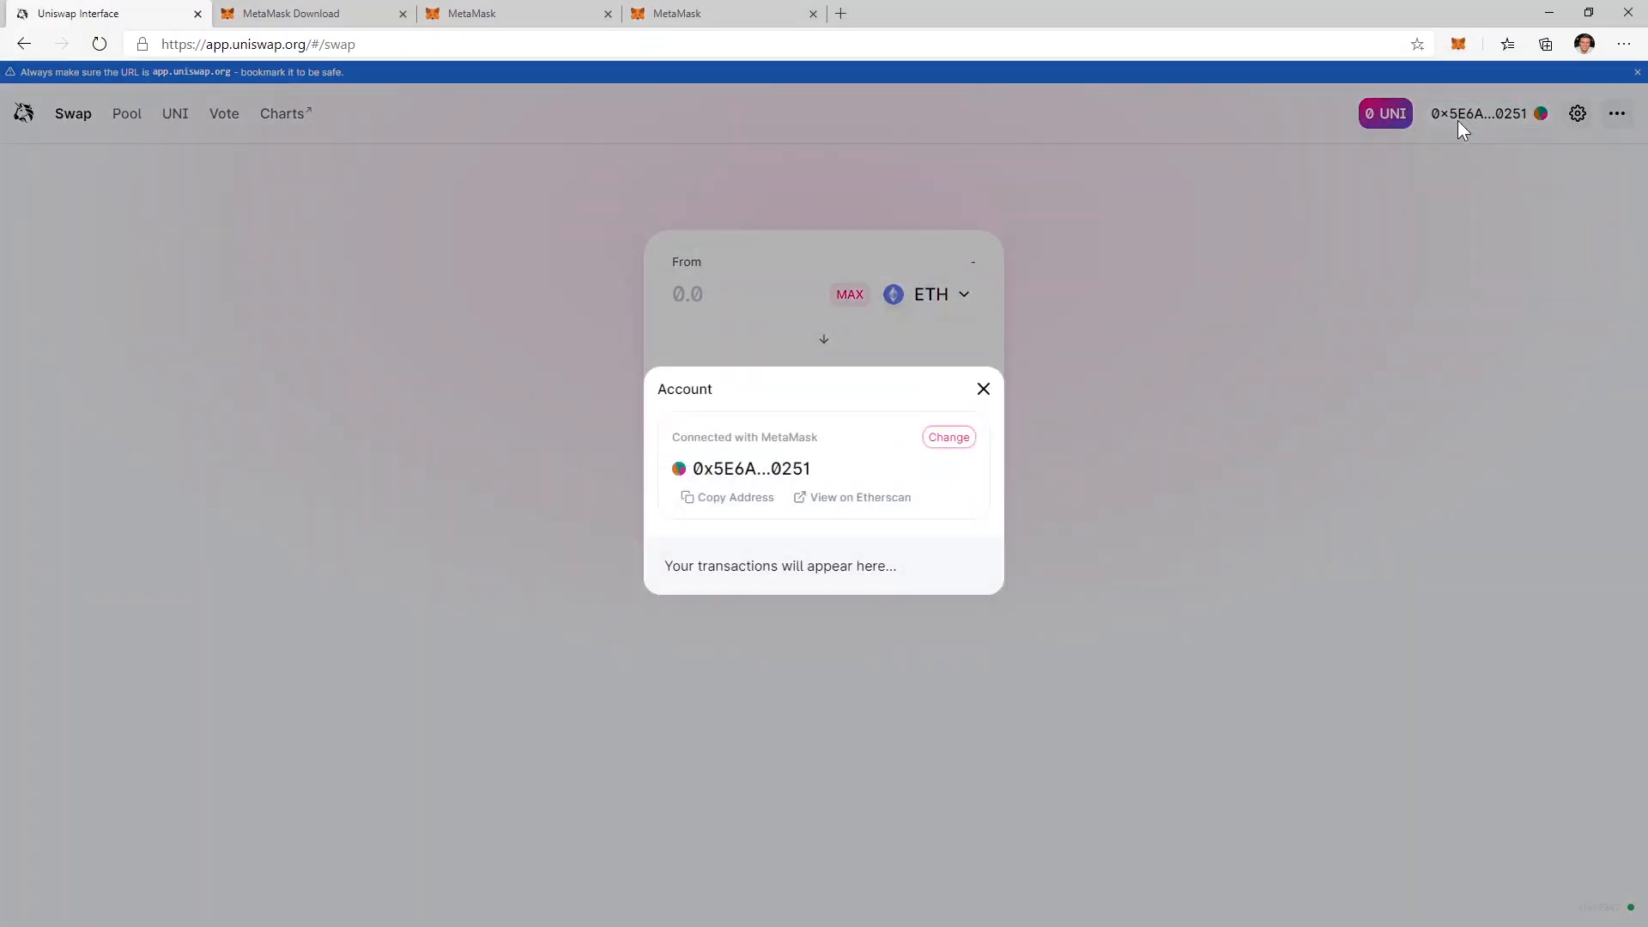
pyautogui.doubleClick(791, 468)
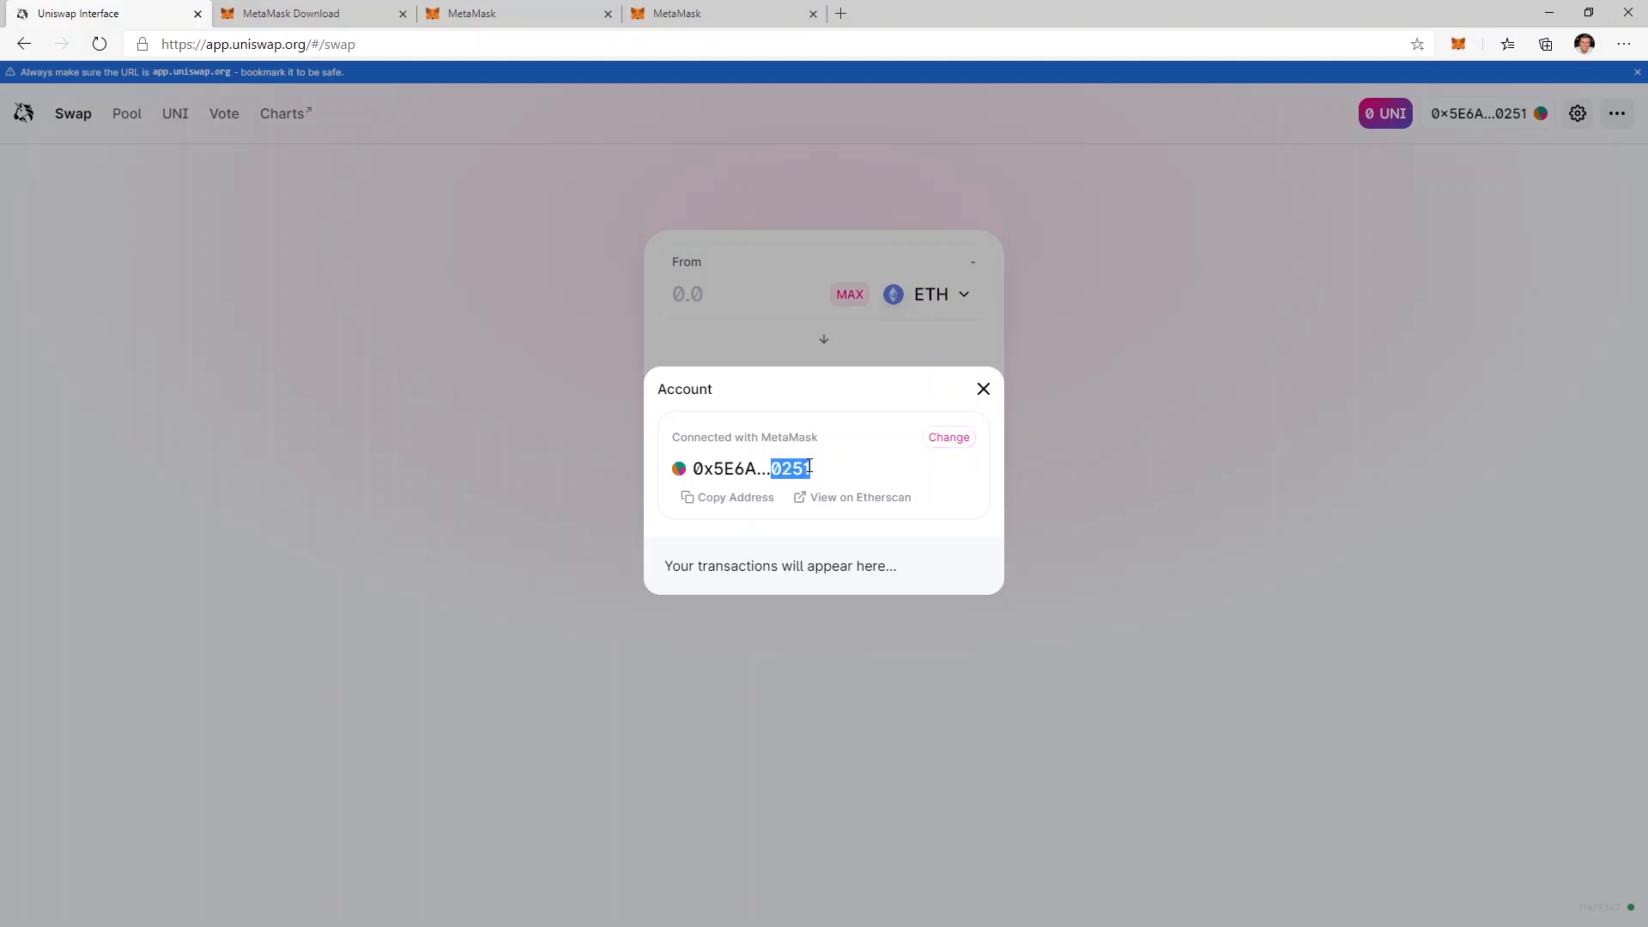
pyautogui.click(722, 13)
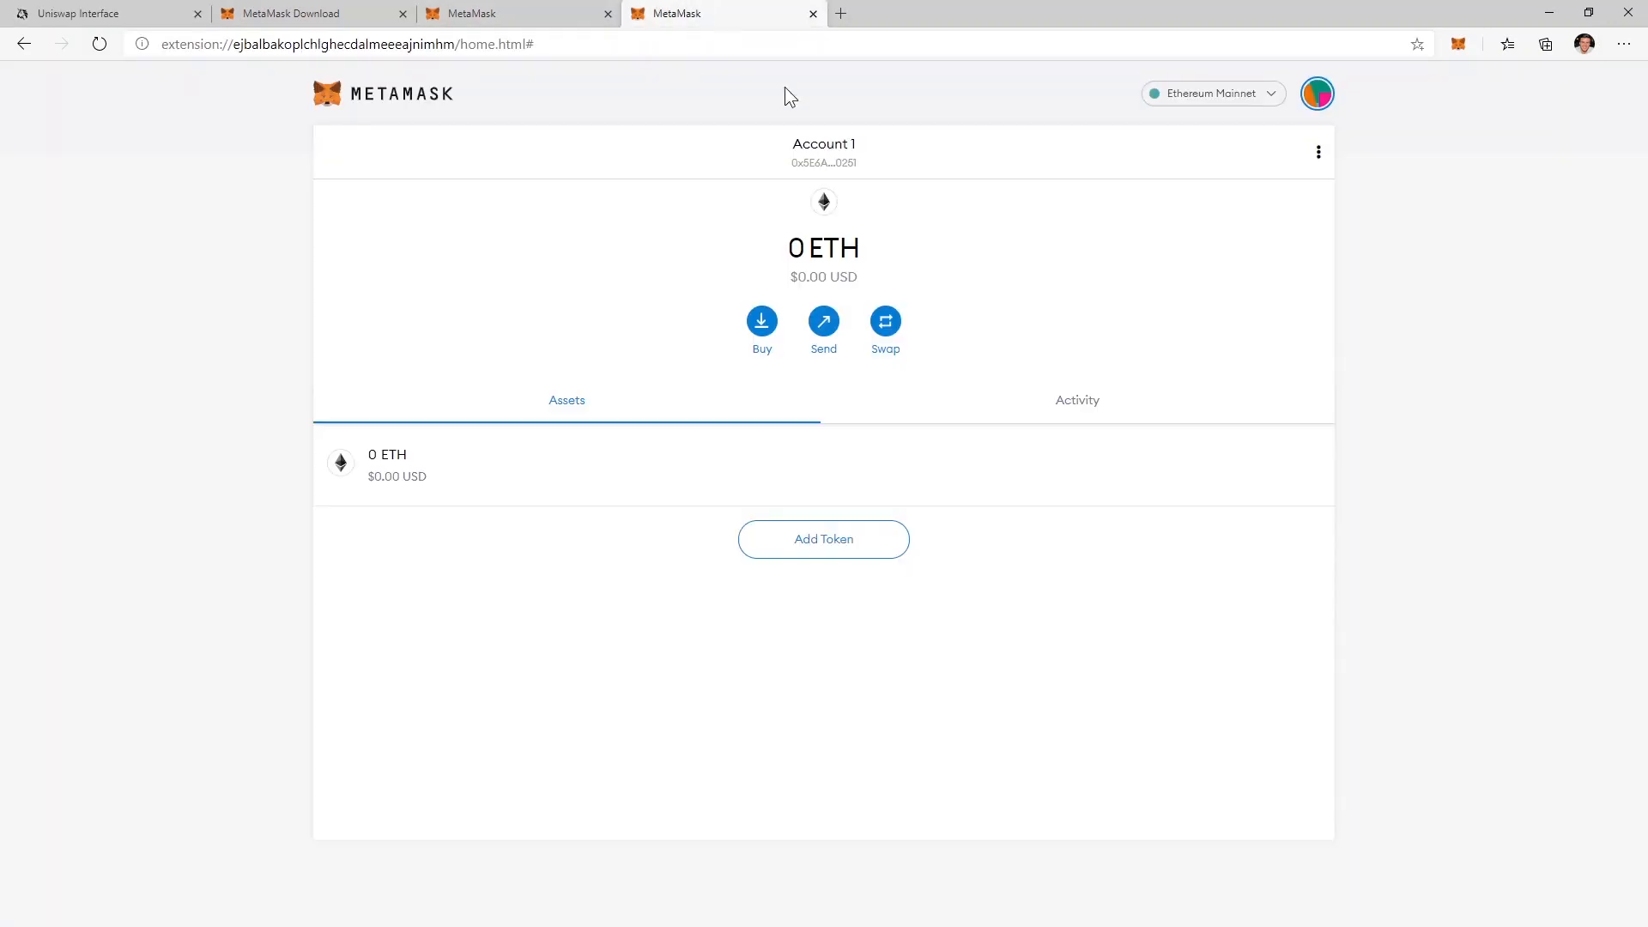
# Step: From the MetaMask extension over Uniswap, connect a Ledger hardware wallet to list its accounts
pyautogui.click(105, 13)
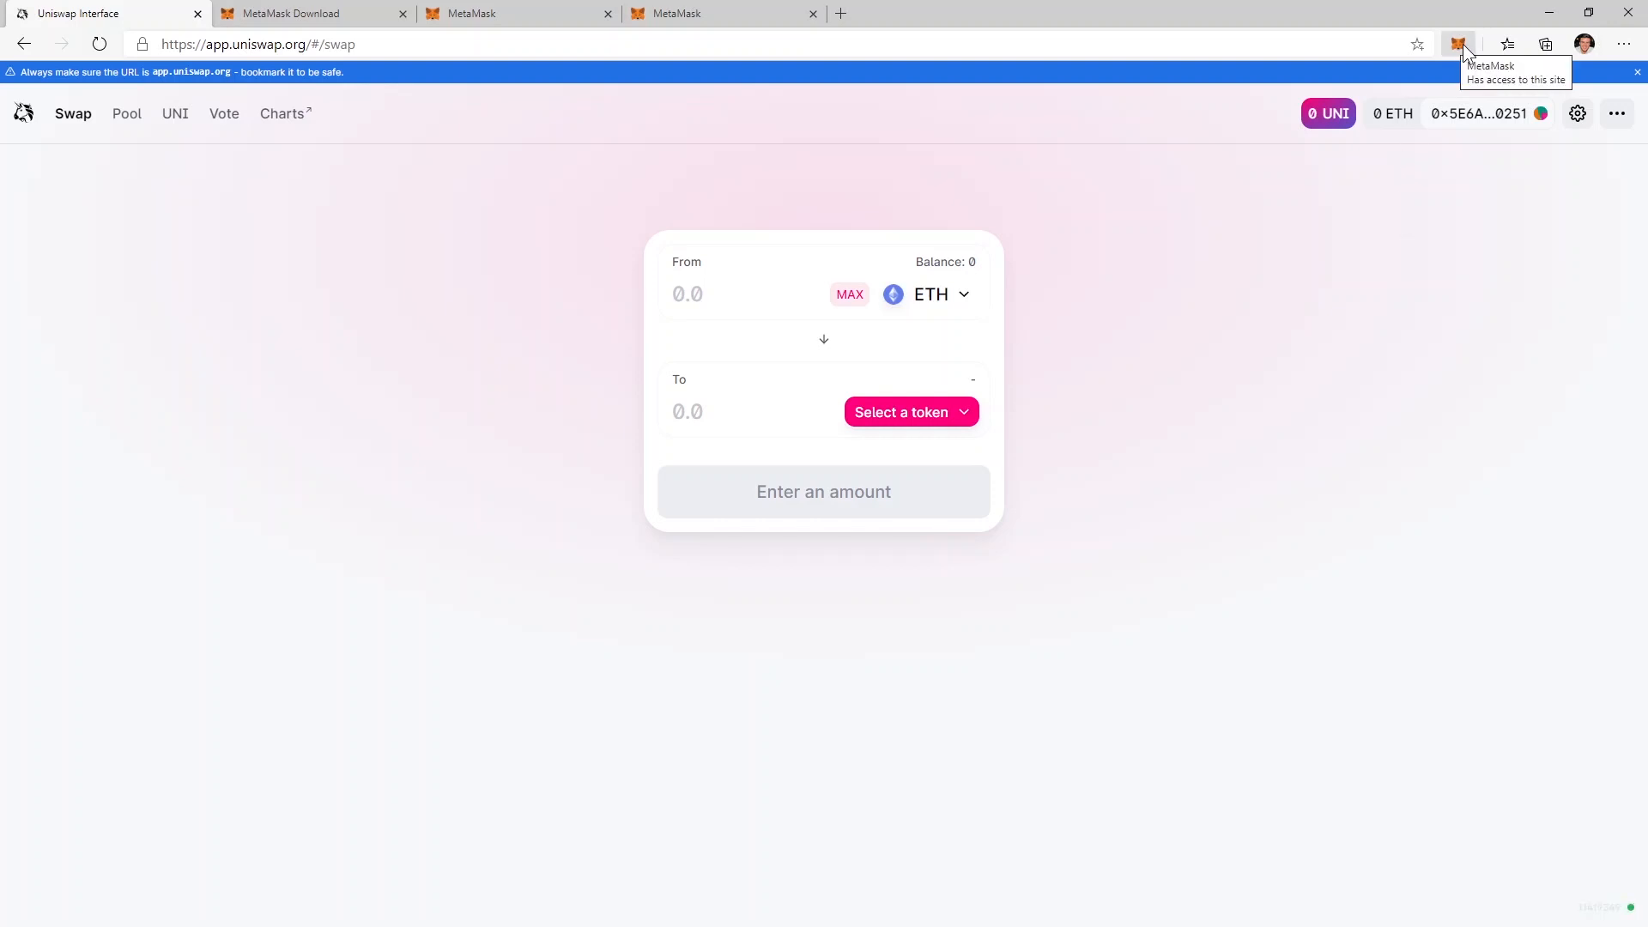
pyautogui.moveTo(1460, 44)
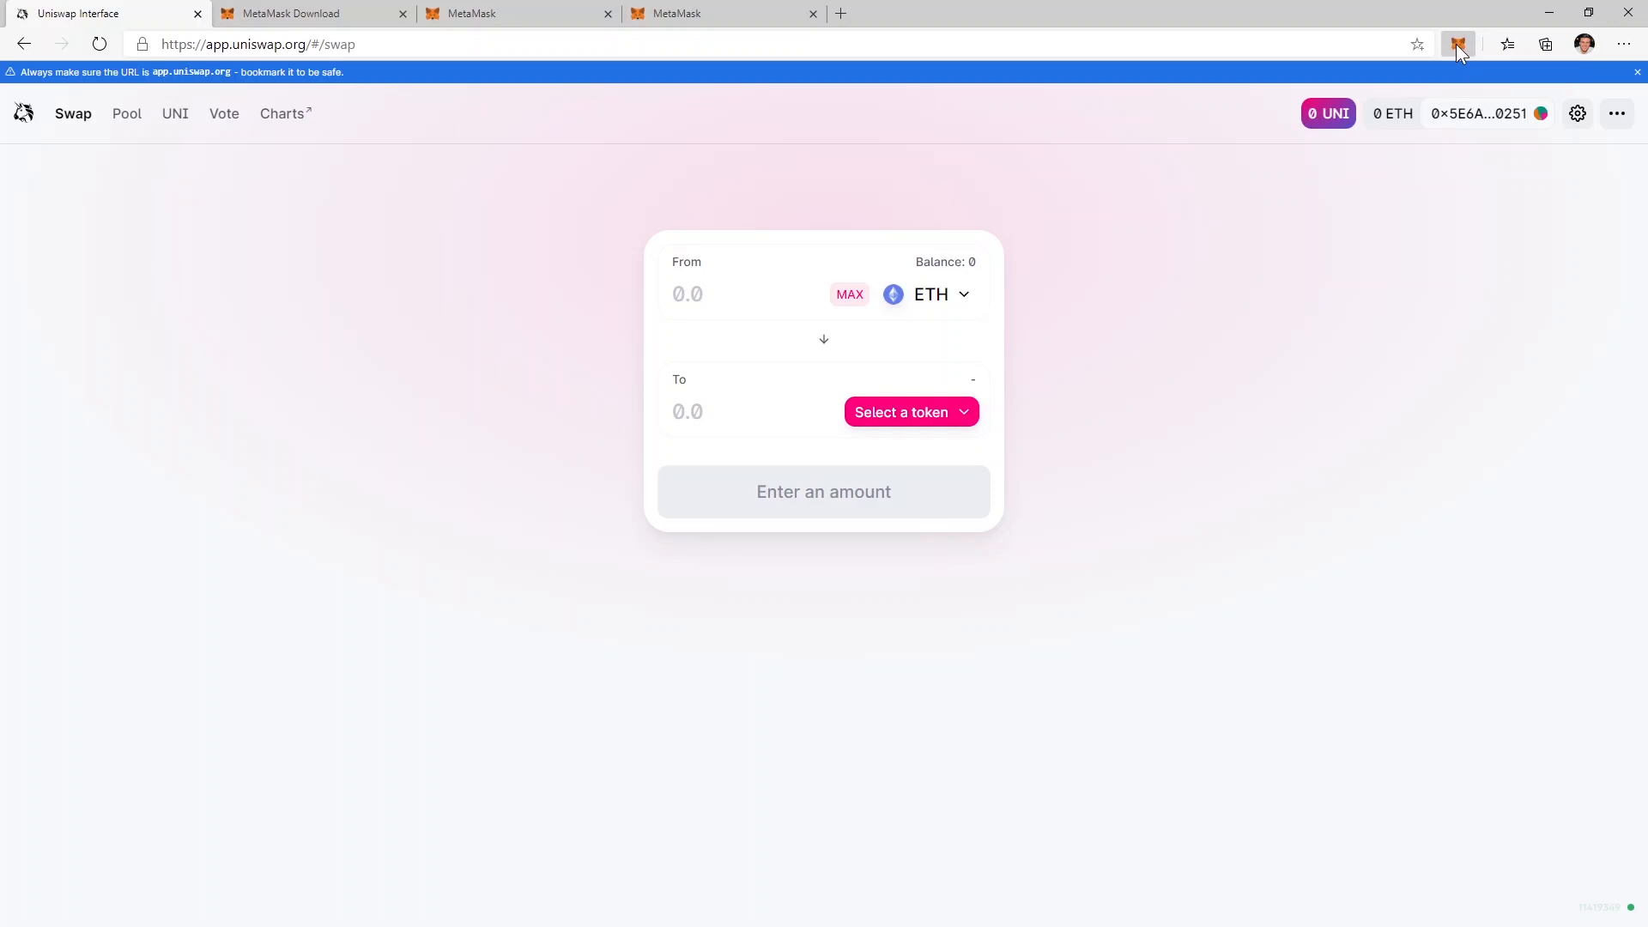
pyautogui.click(1457, 44)
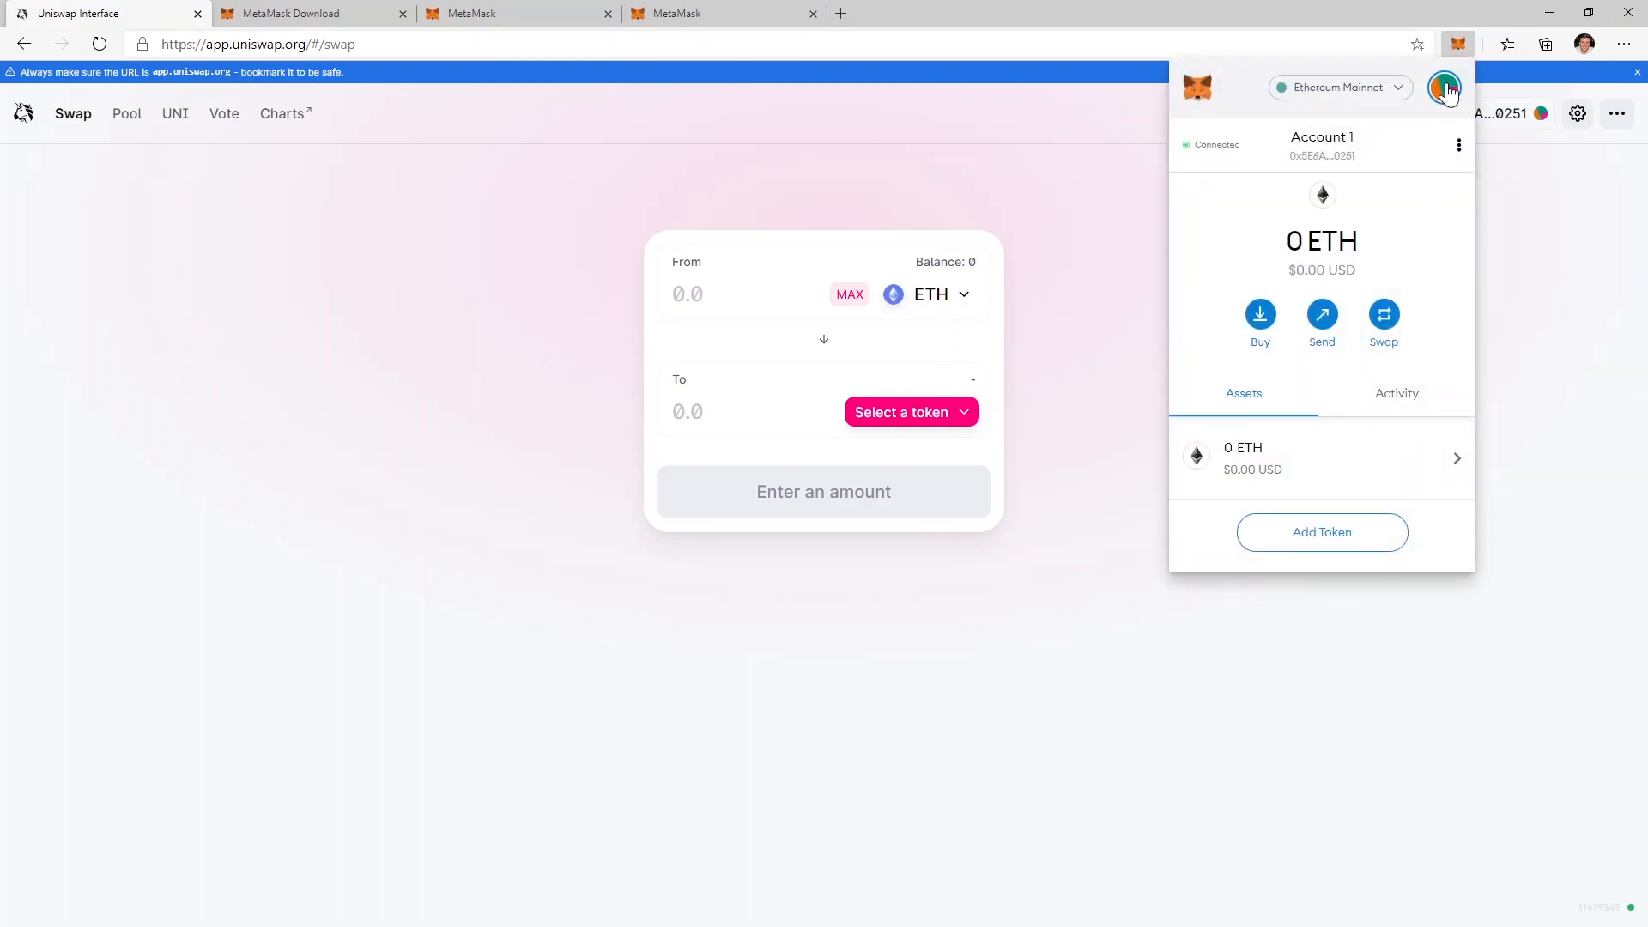
pyautogui.click(1444, 88)
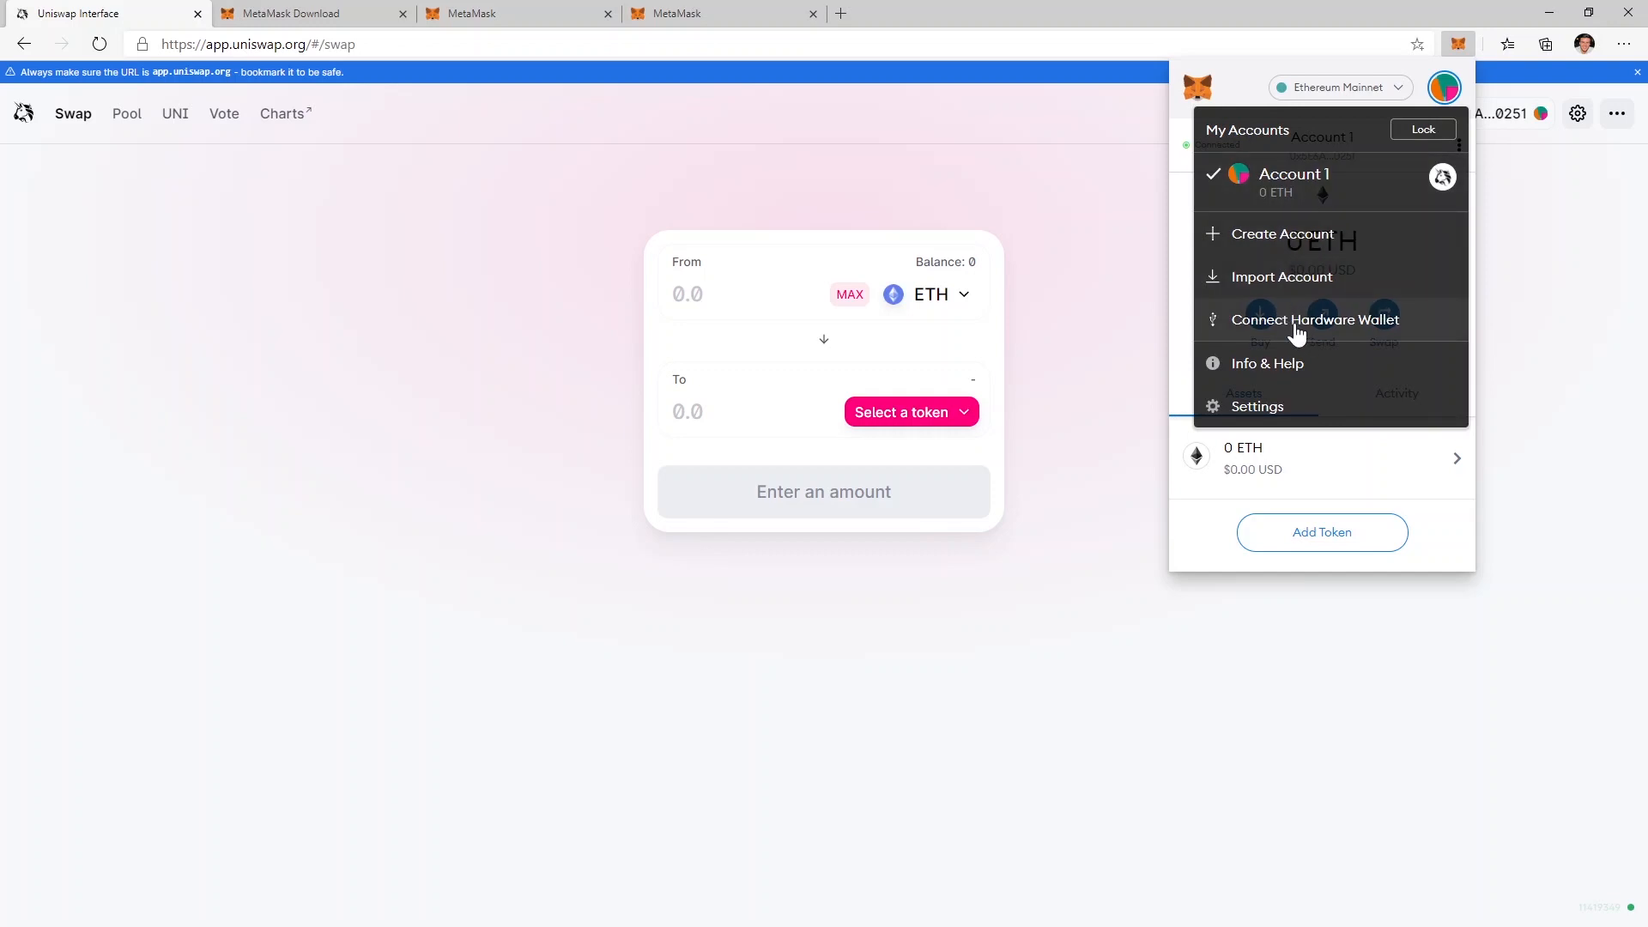
pyautogui.click(1314, 320)
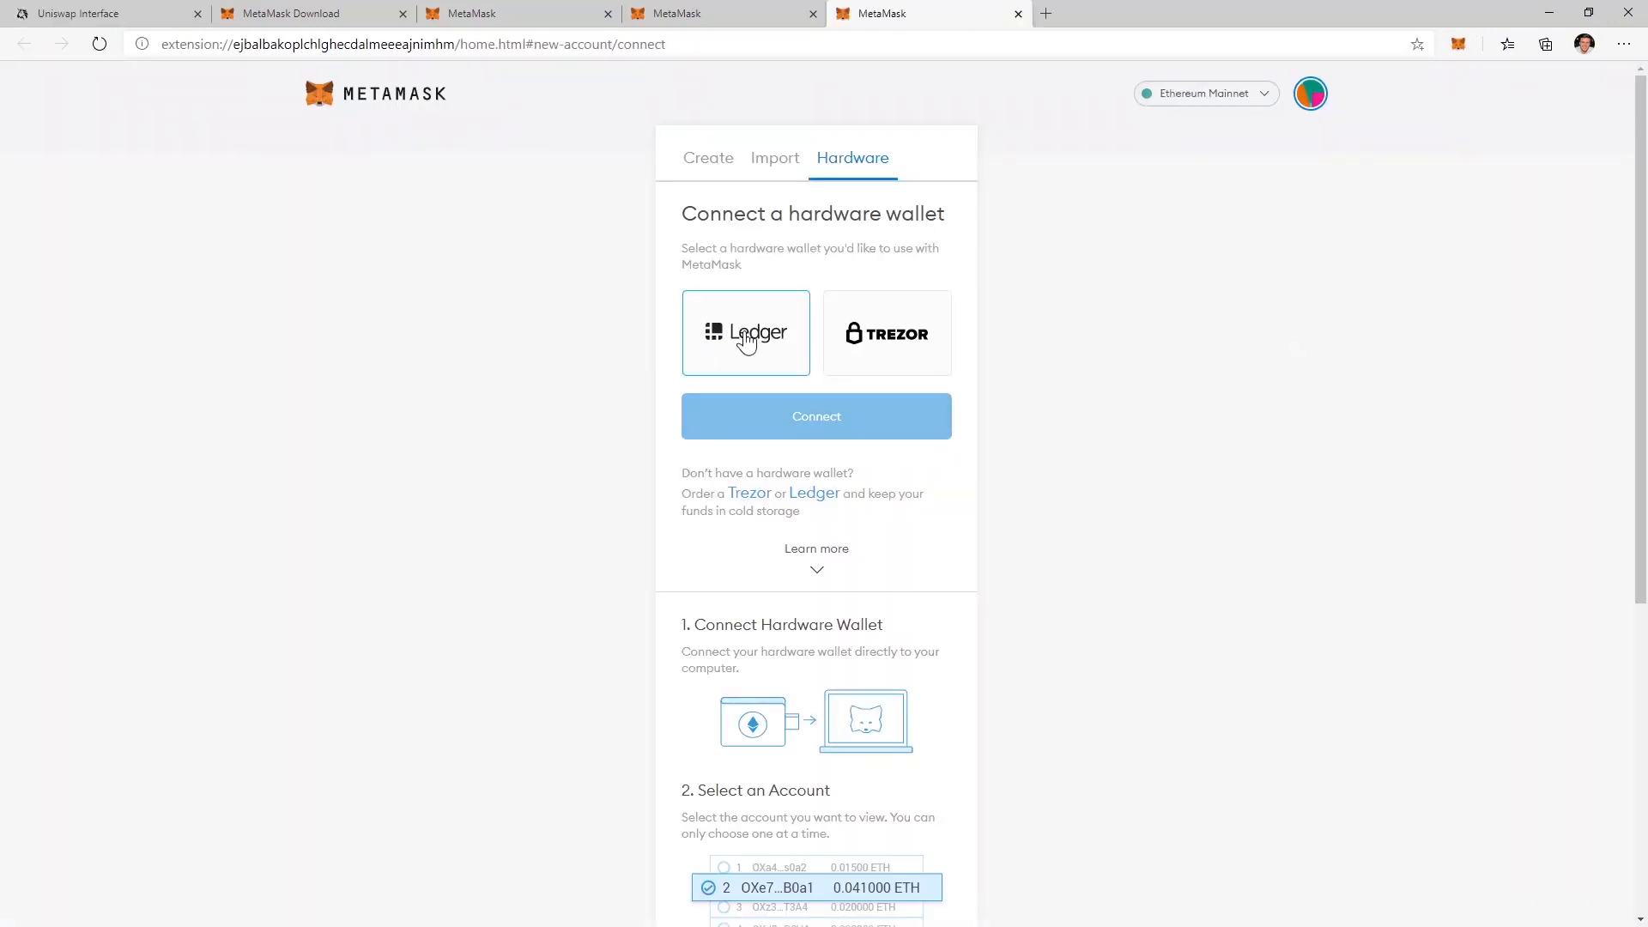
pyautogui.scroll(-3)
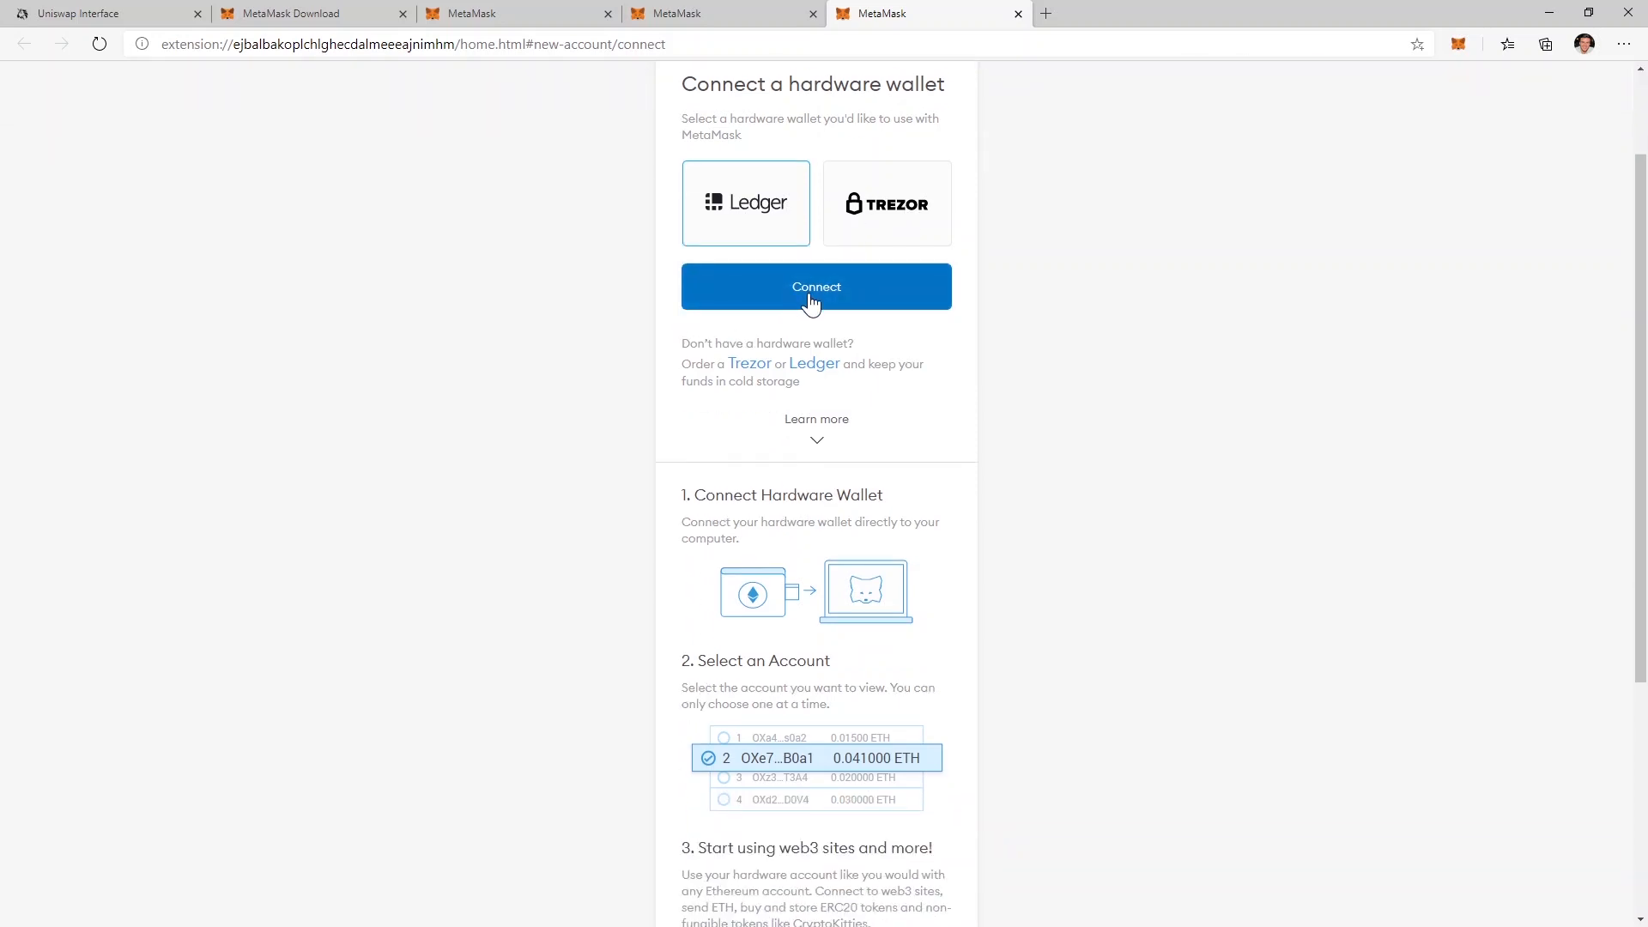
pyautogui.click(816, 286)
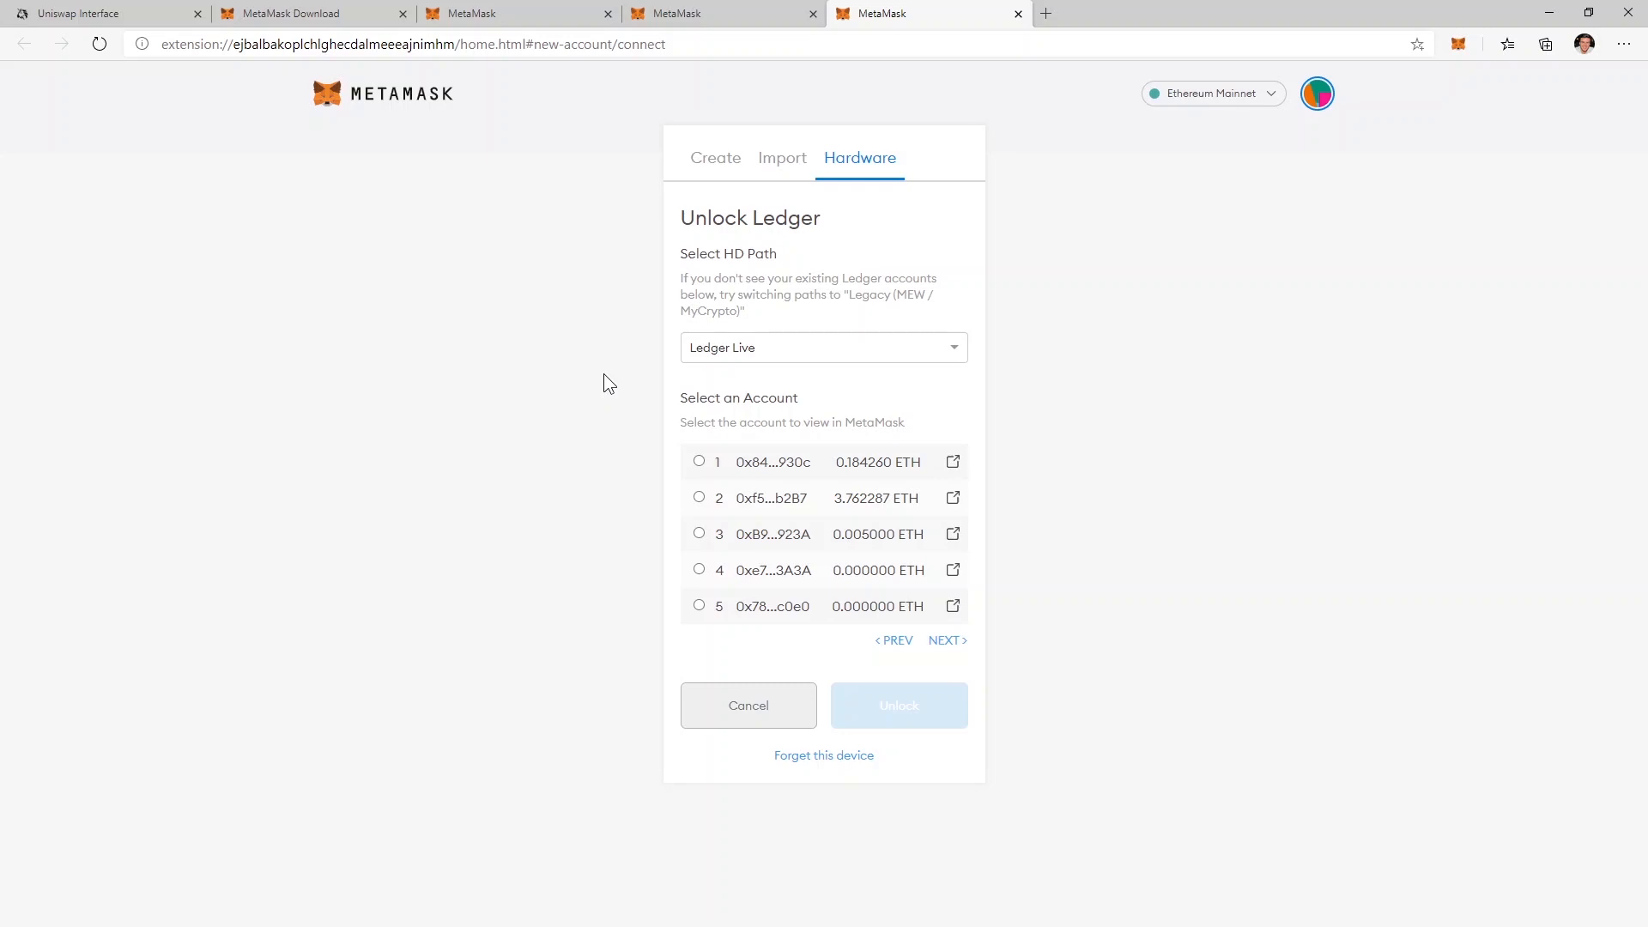
pyautogui.moveTo(683, 343)
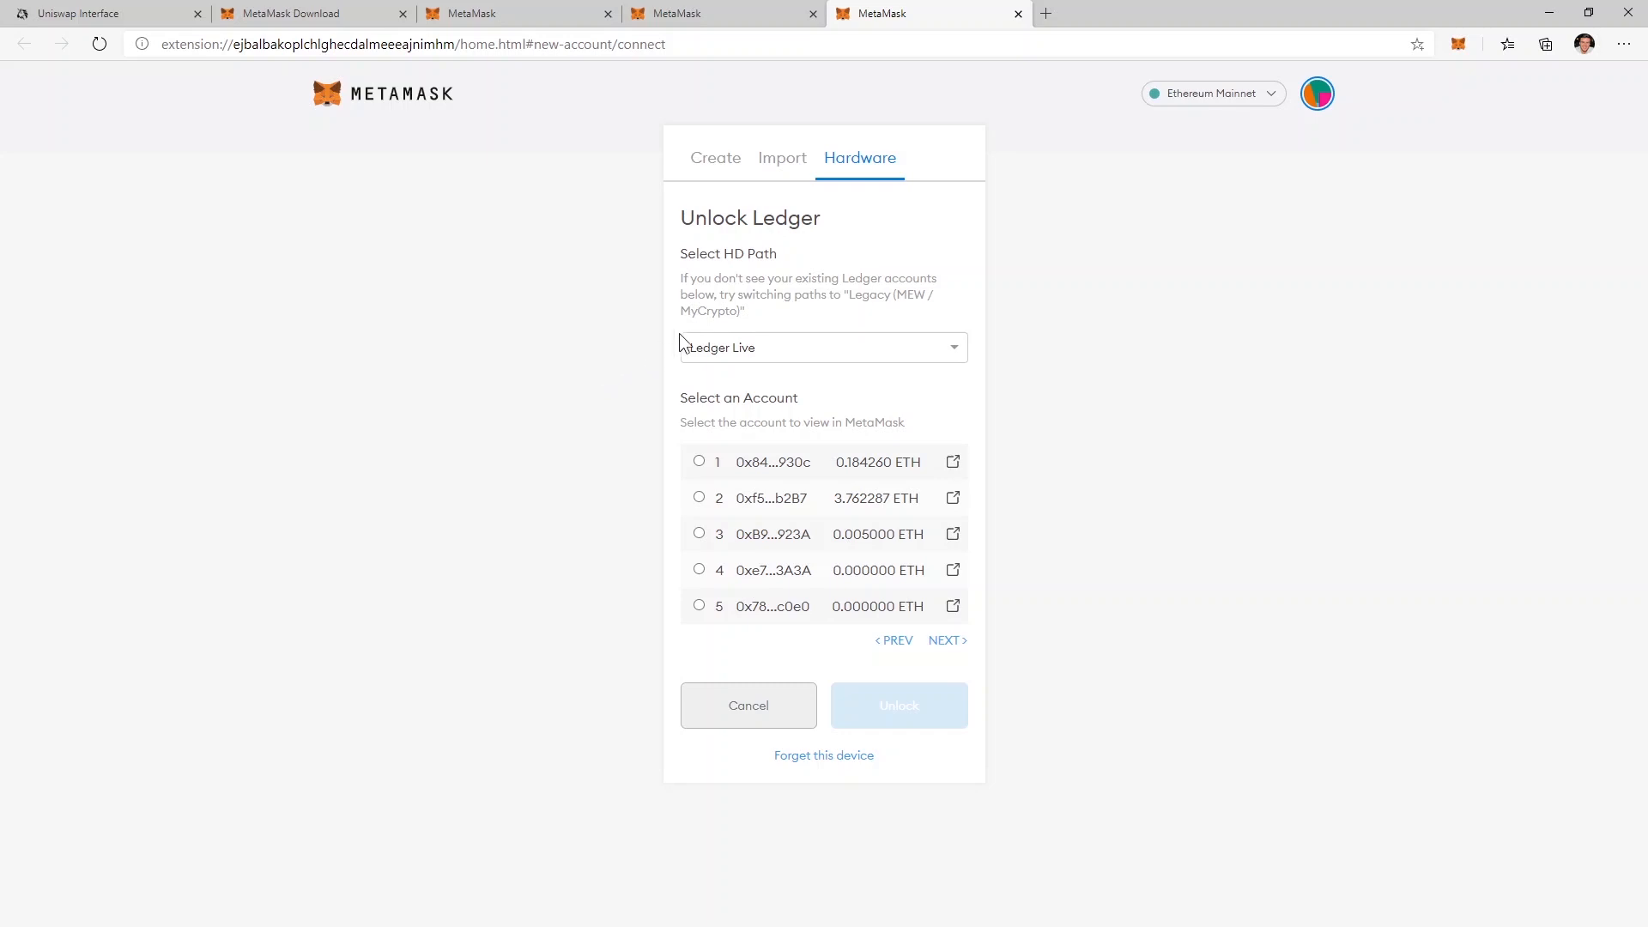
# Step: Keep the Ledger Live HD path and unlock the first Ledger account
pyautogui.click(823, 347)
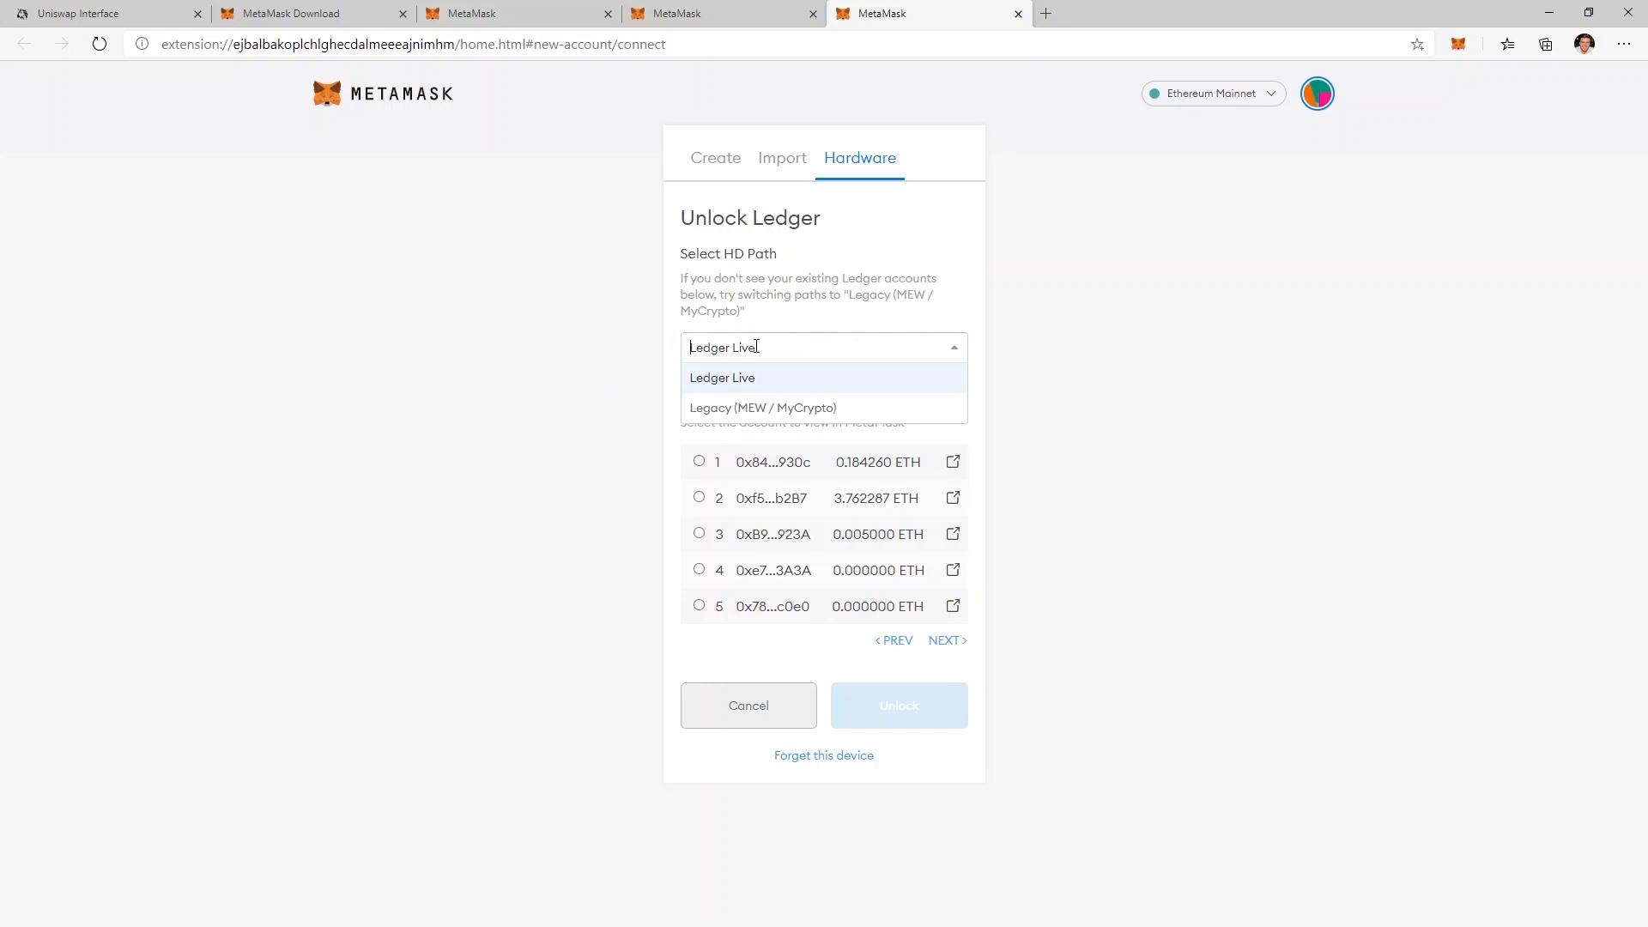
pyautogui.click(722, 378)
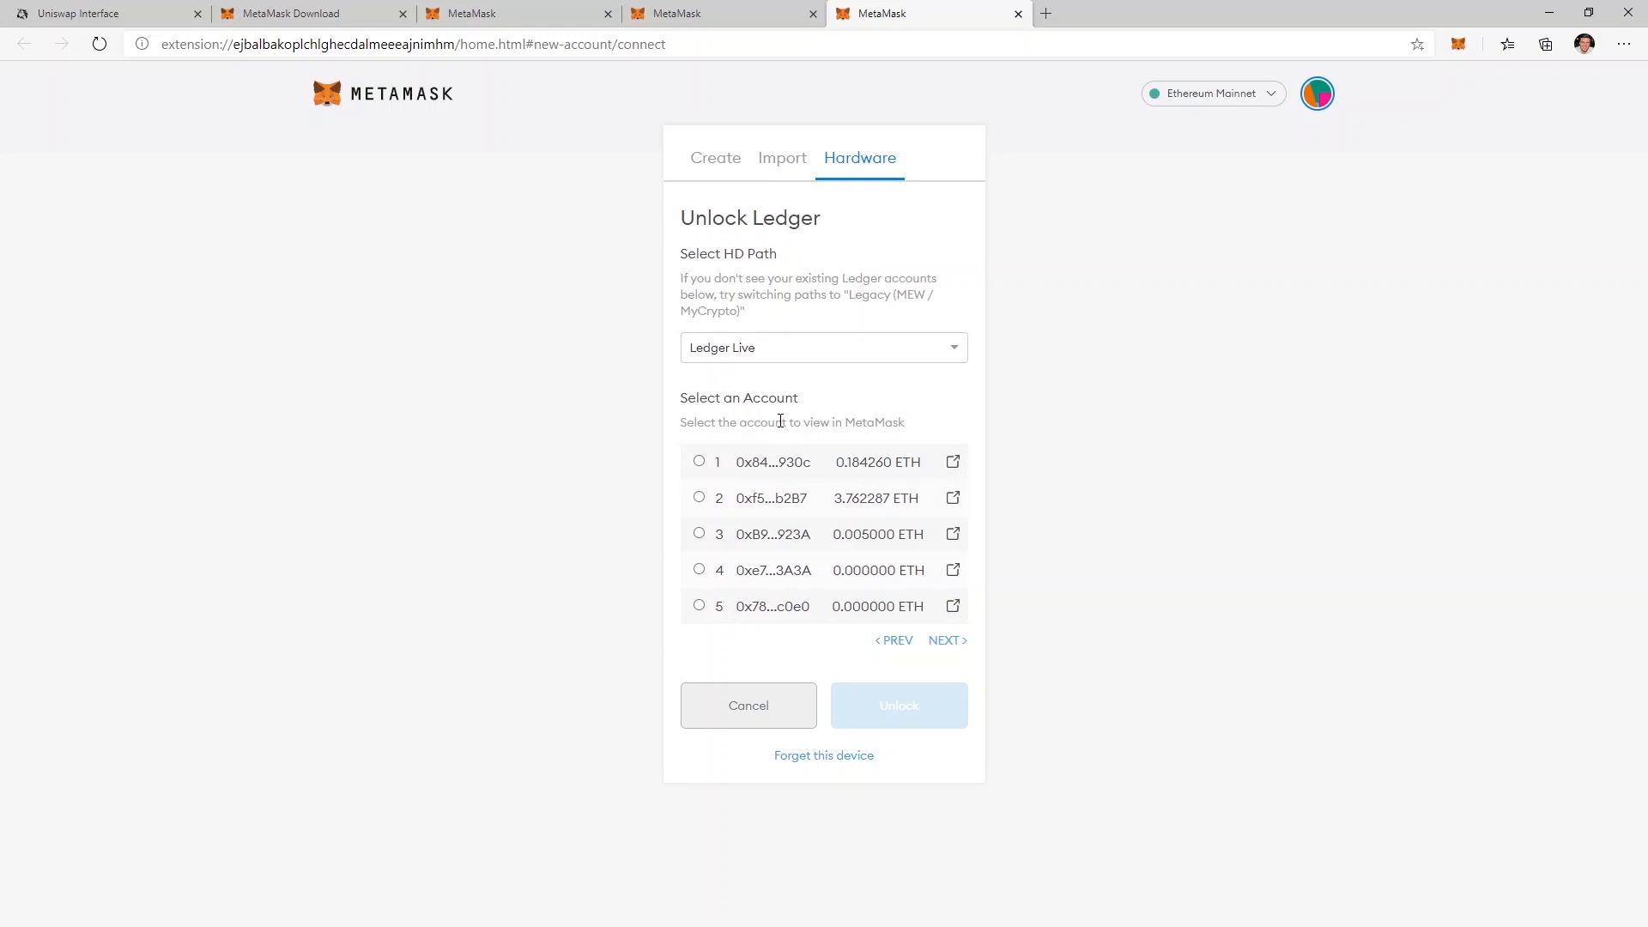
pyautogui.click(698, 462)
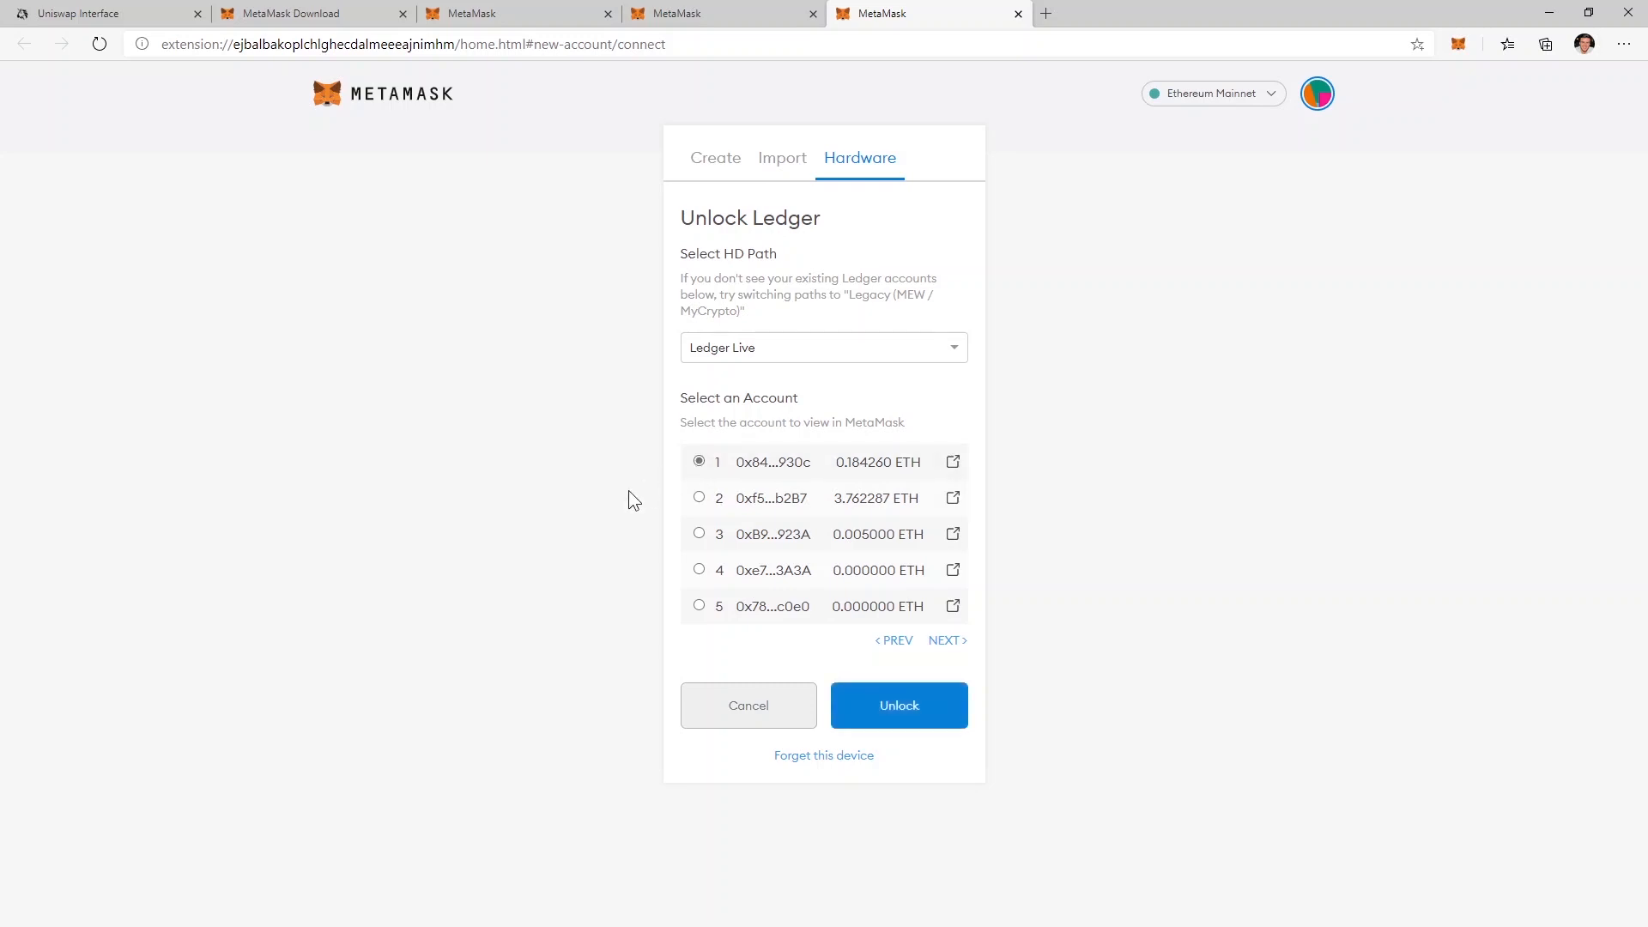
pyautogui.click(898, 706)
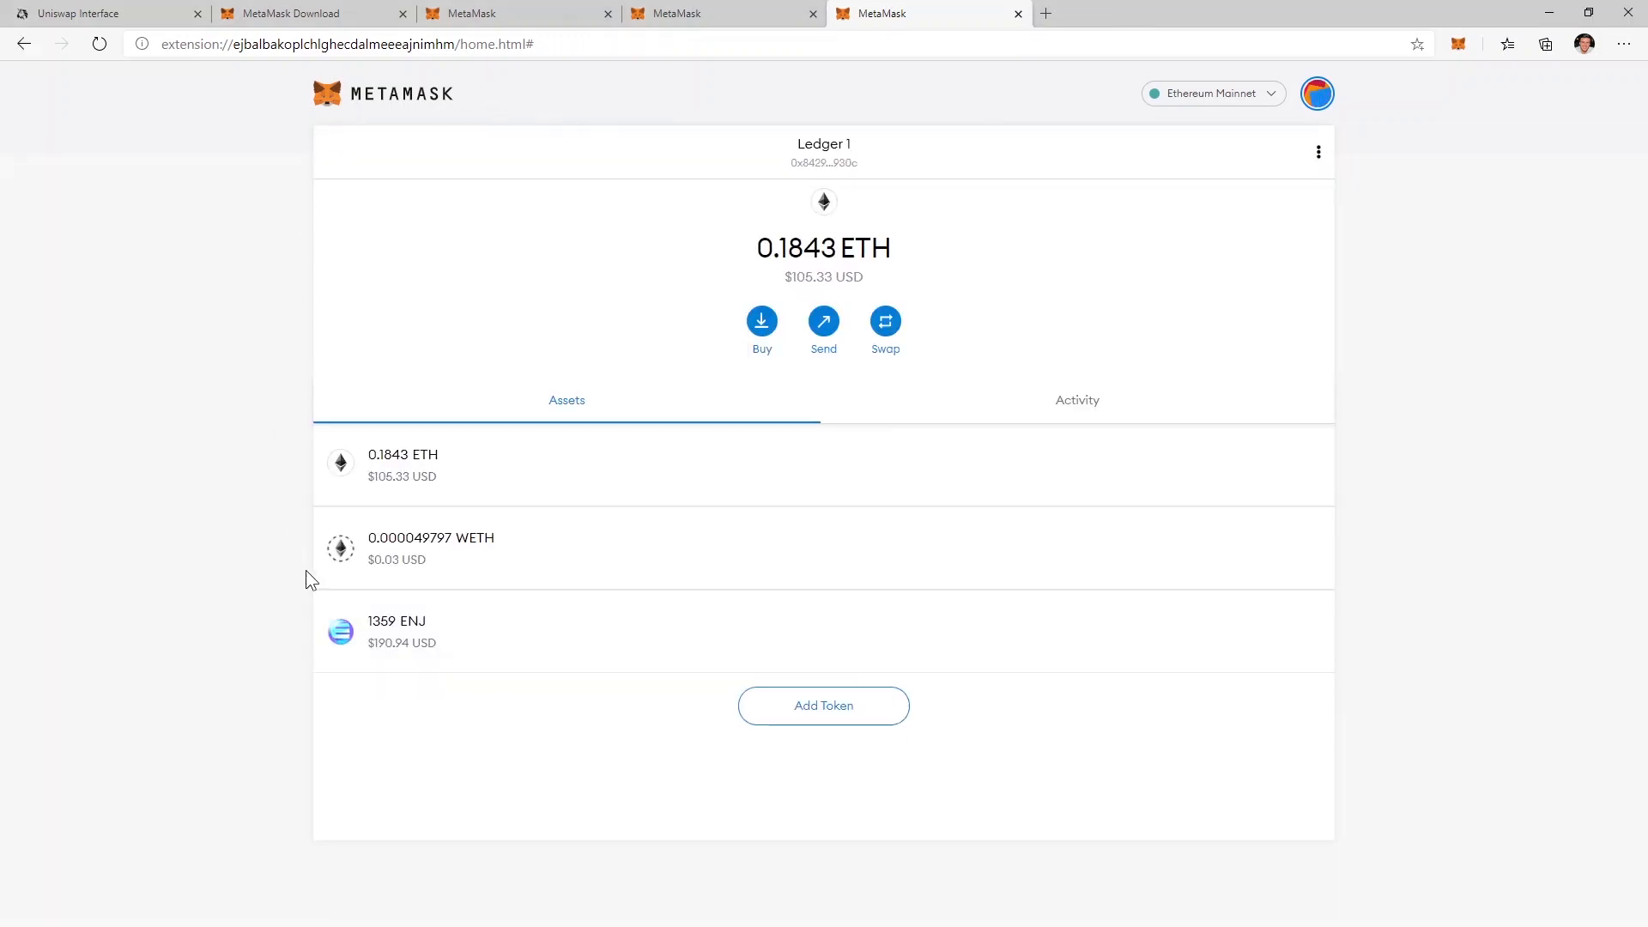
pyautogui.moveTo(514, 649)
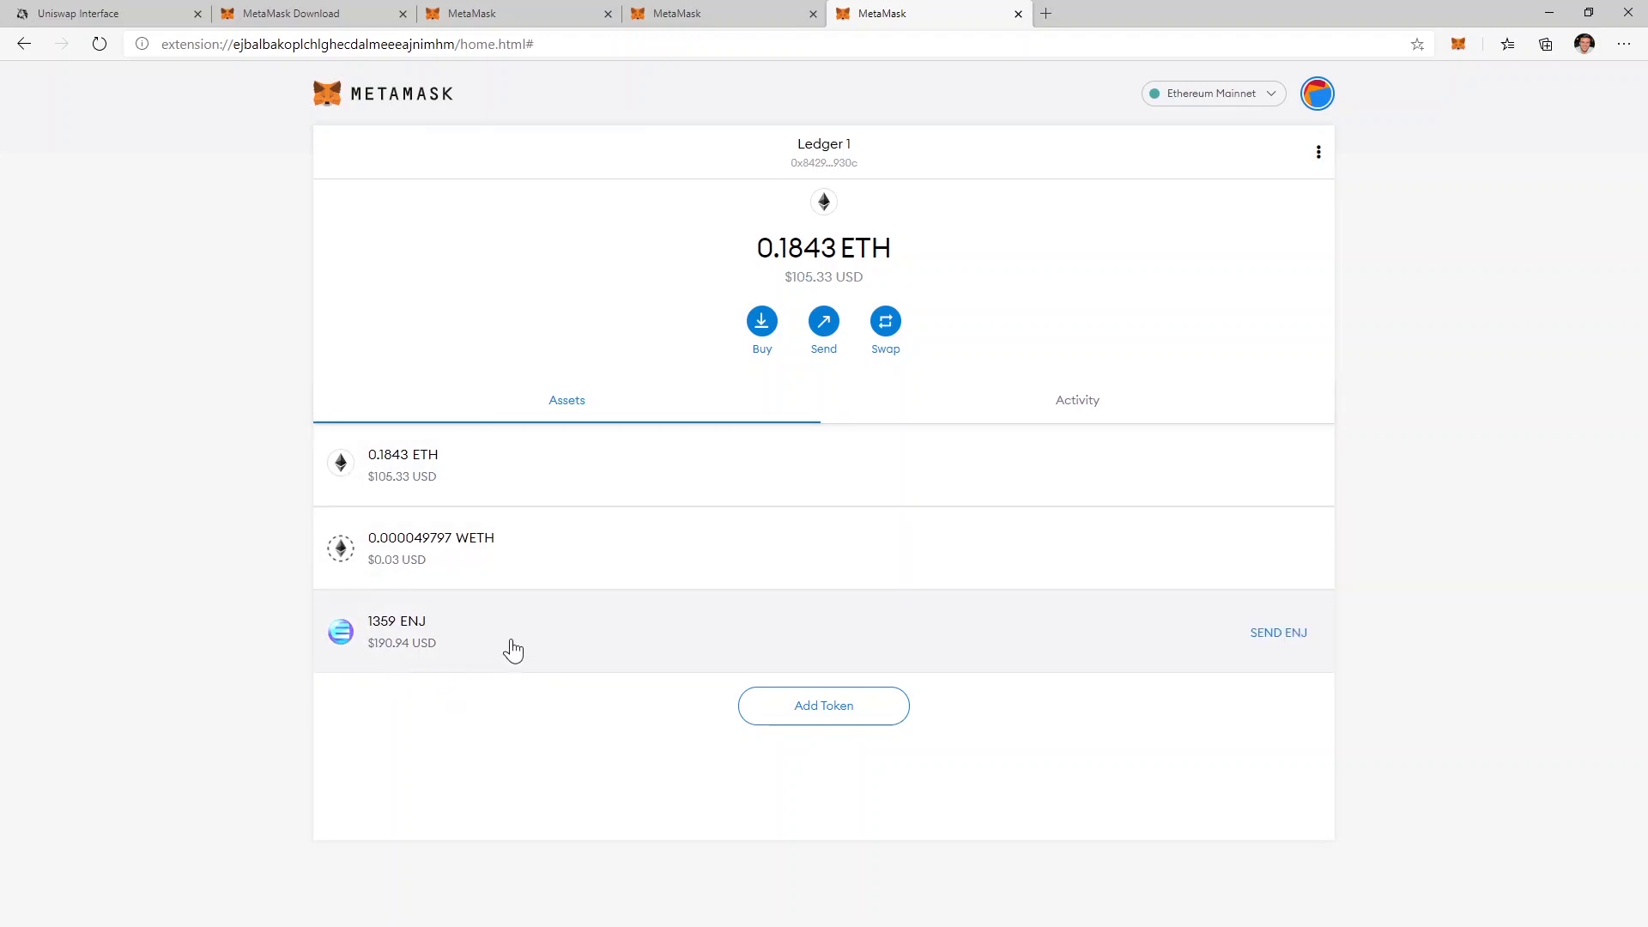
pyautogui.click(1315, 93)
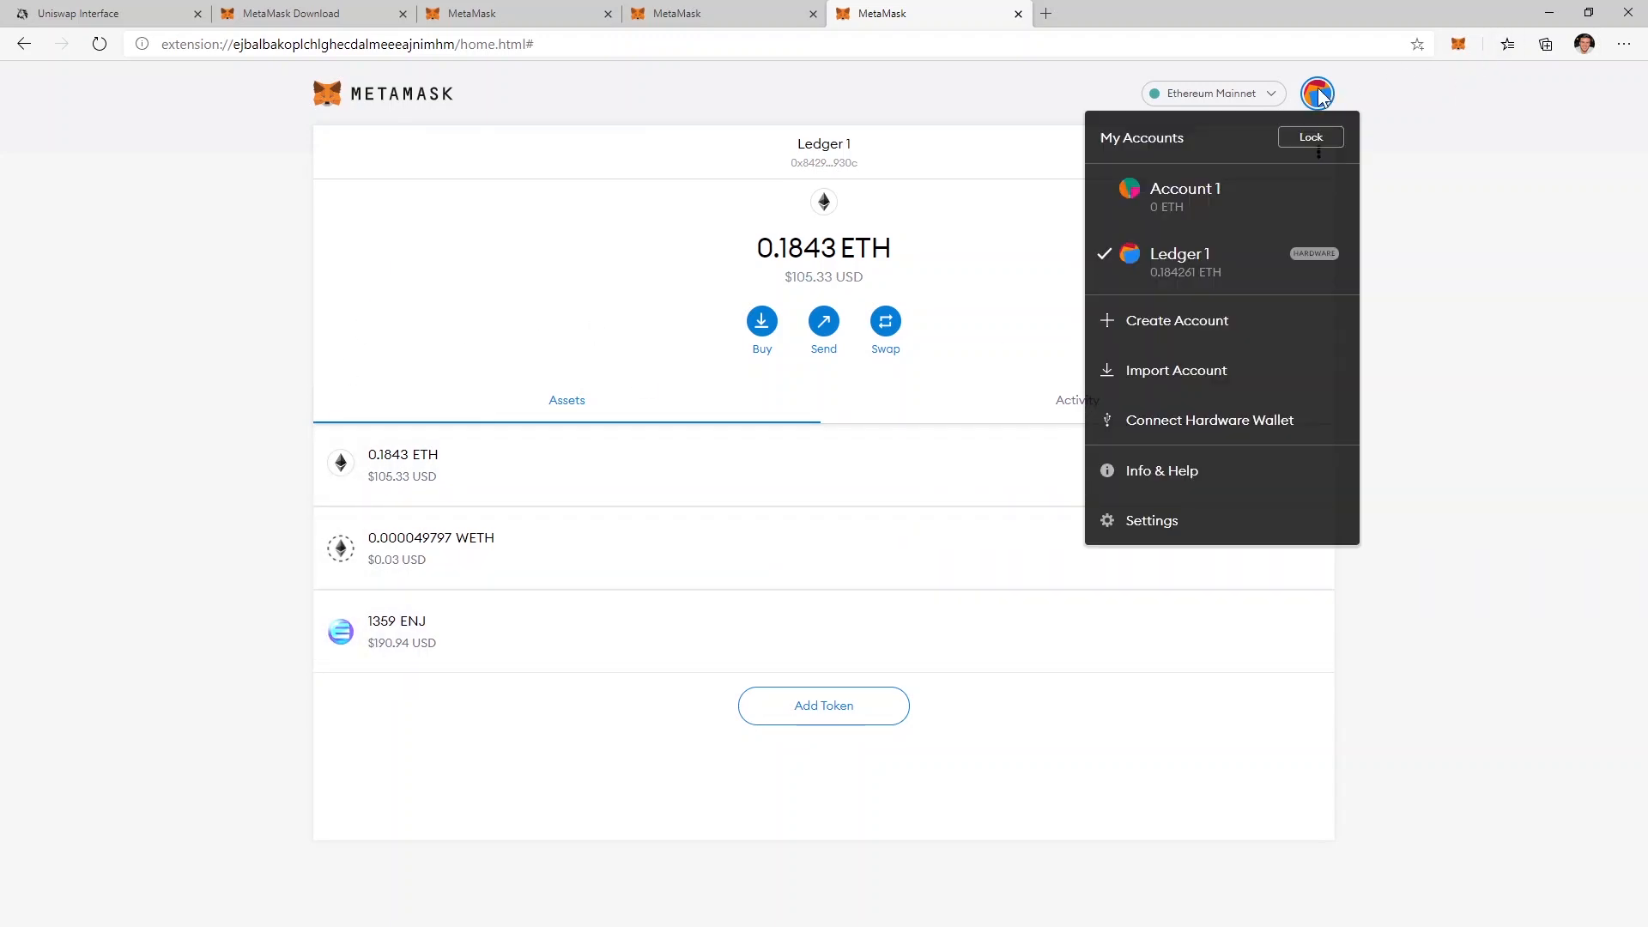
pyautogui.moveTo(1182, 197)
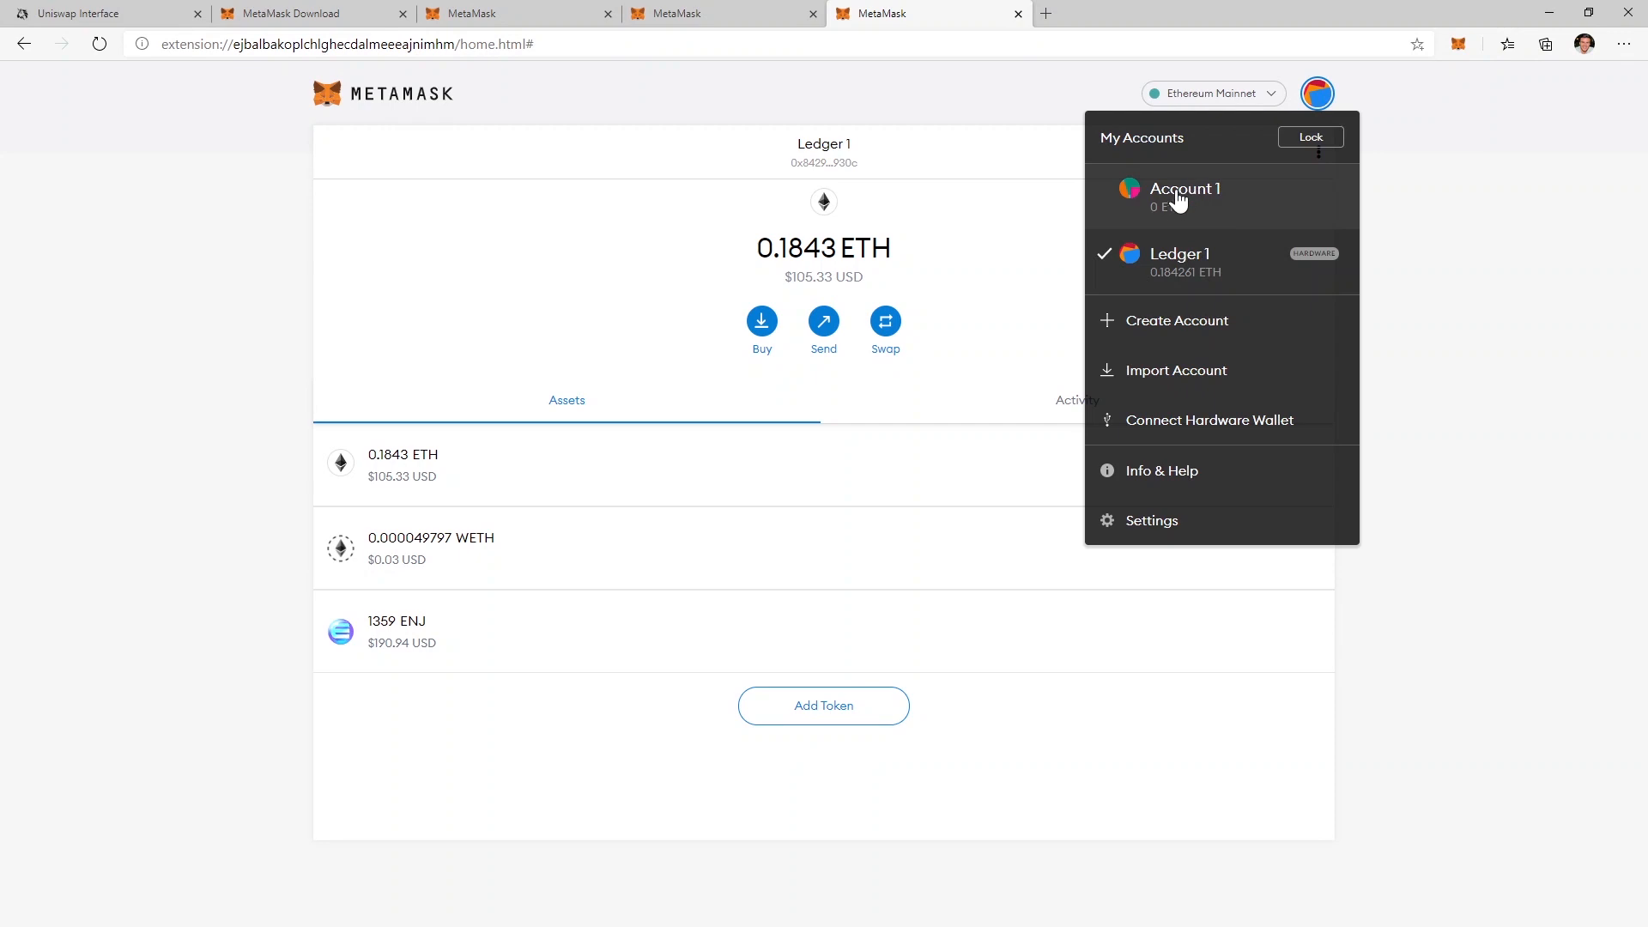
pyautogui.click(1185, 195)
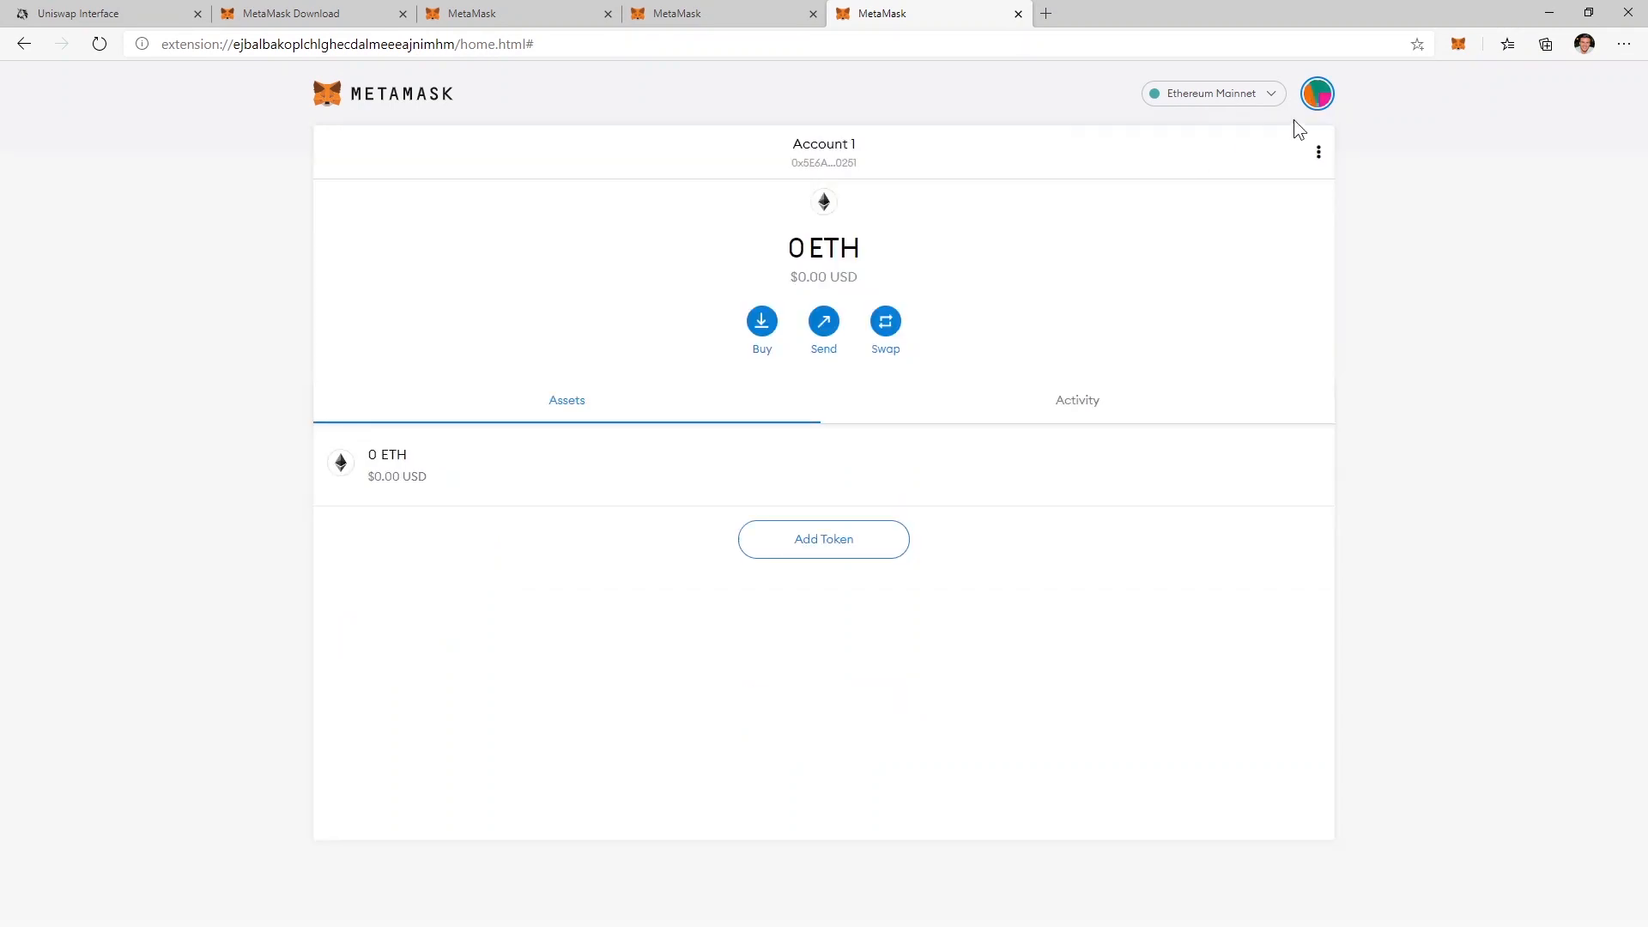
pyautogui.moveTo(853, 163)
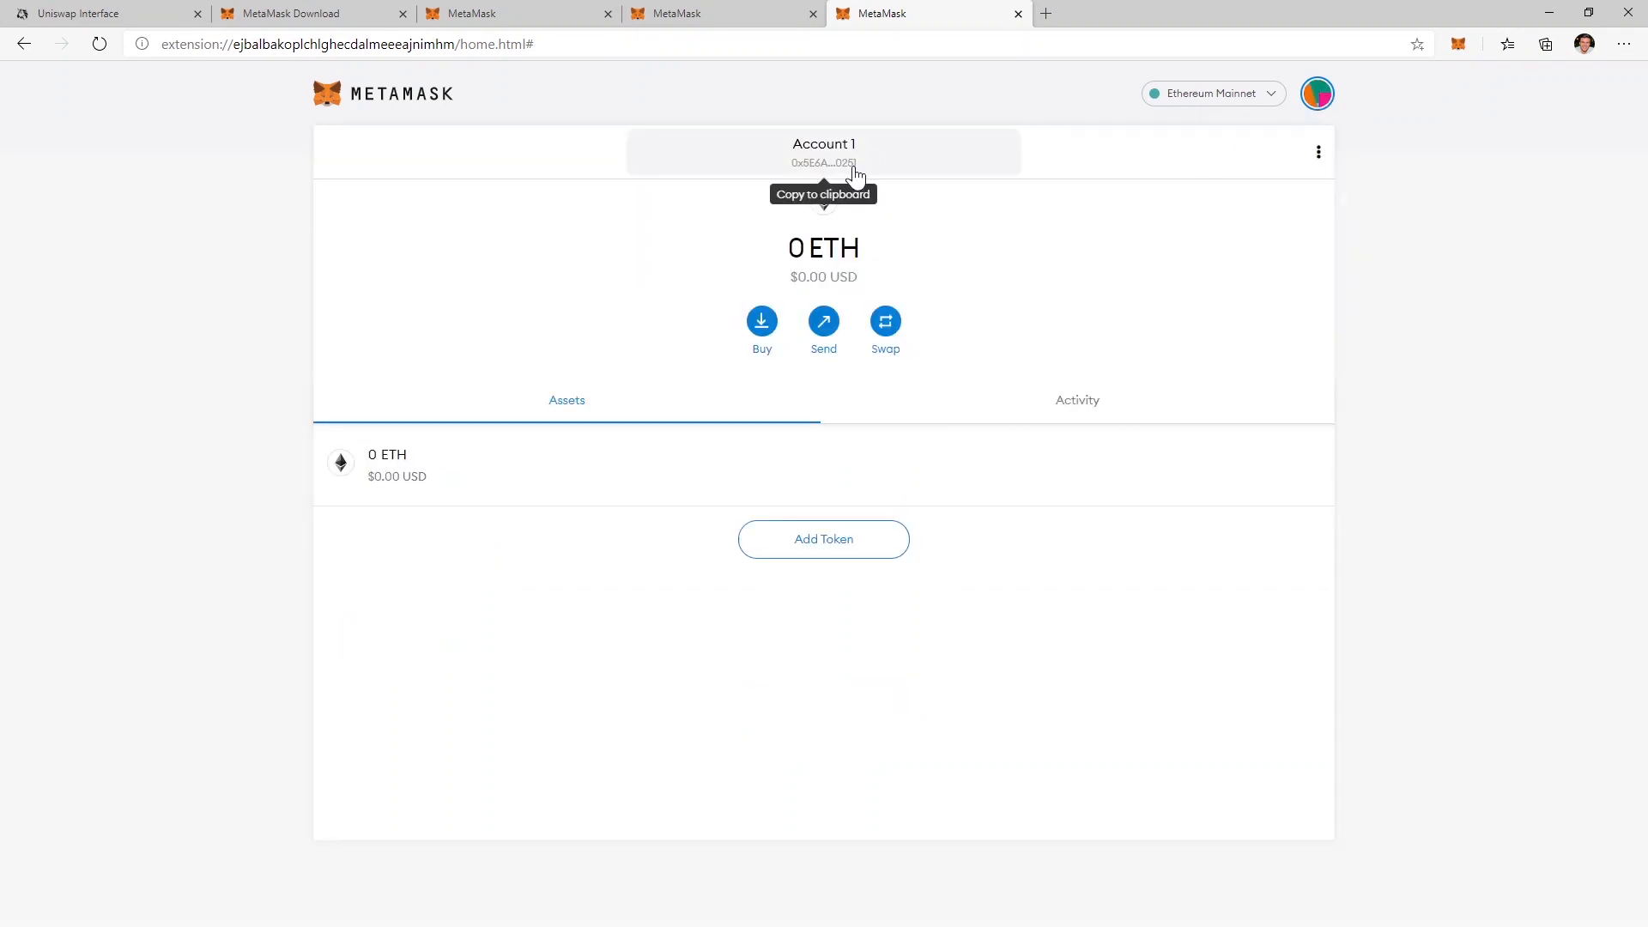
pyautogui.click(1316, 93)
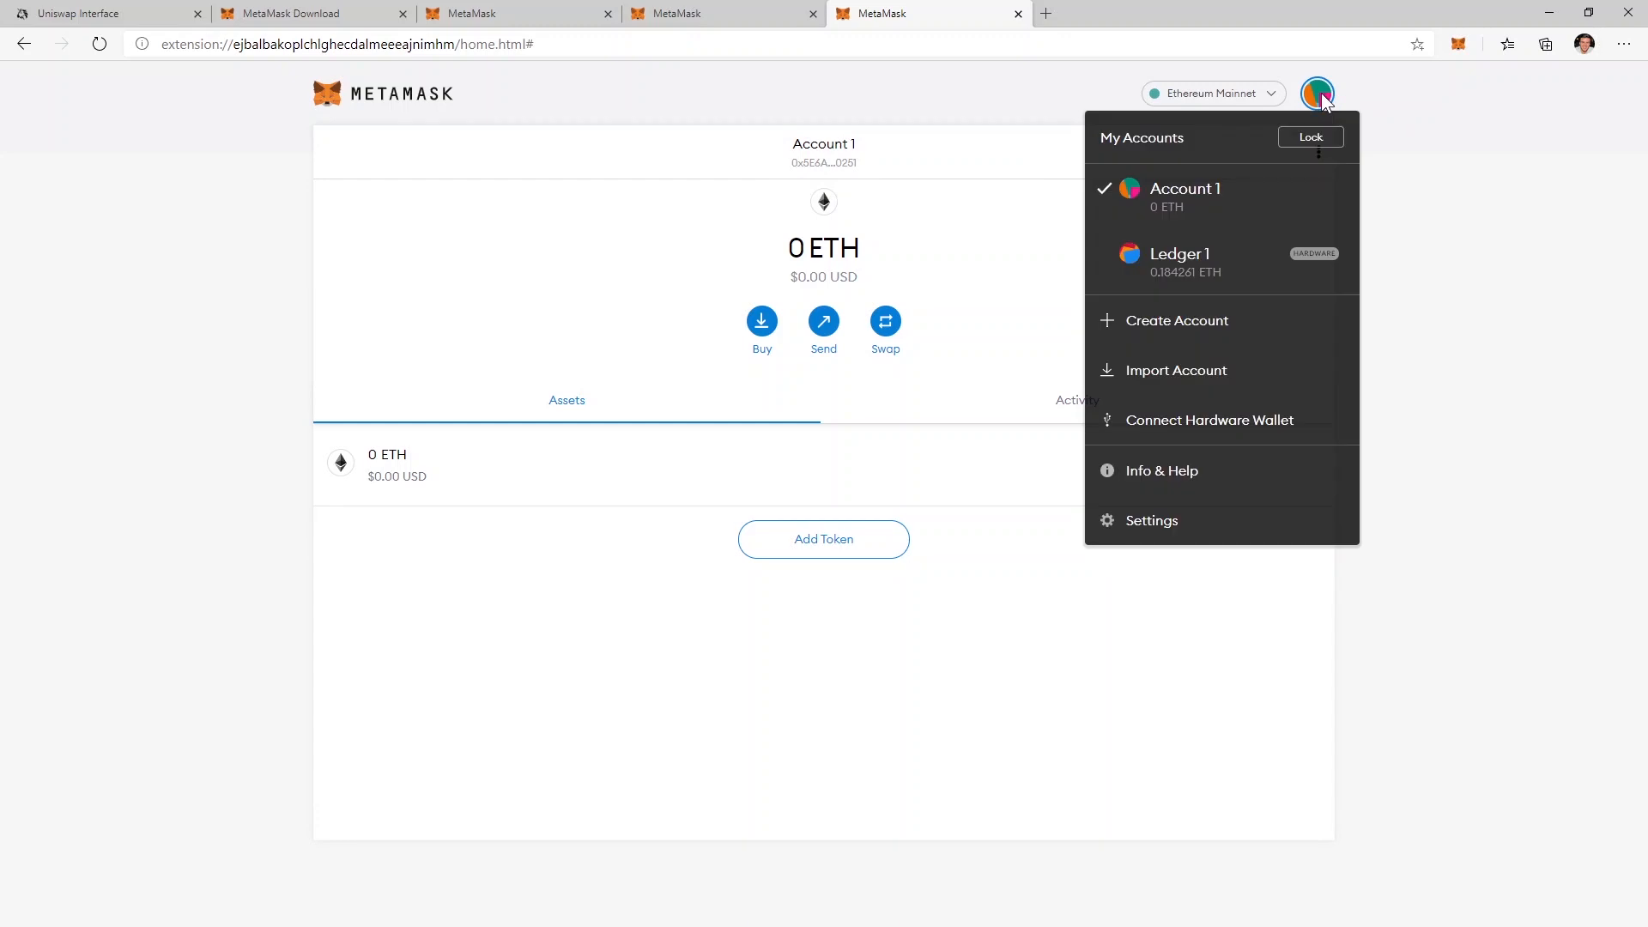
pyautogui.moveTo(1127, 266)
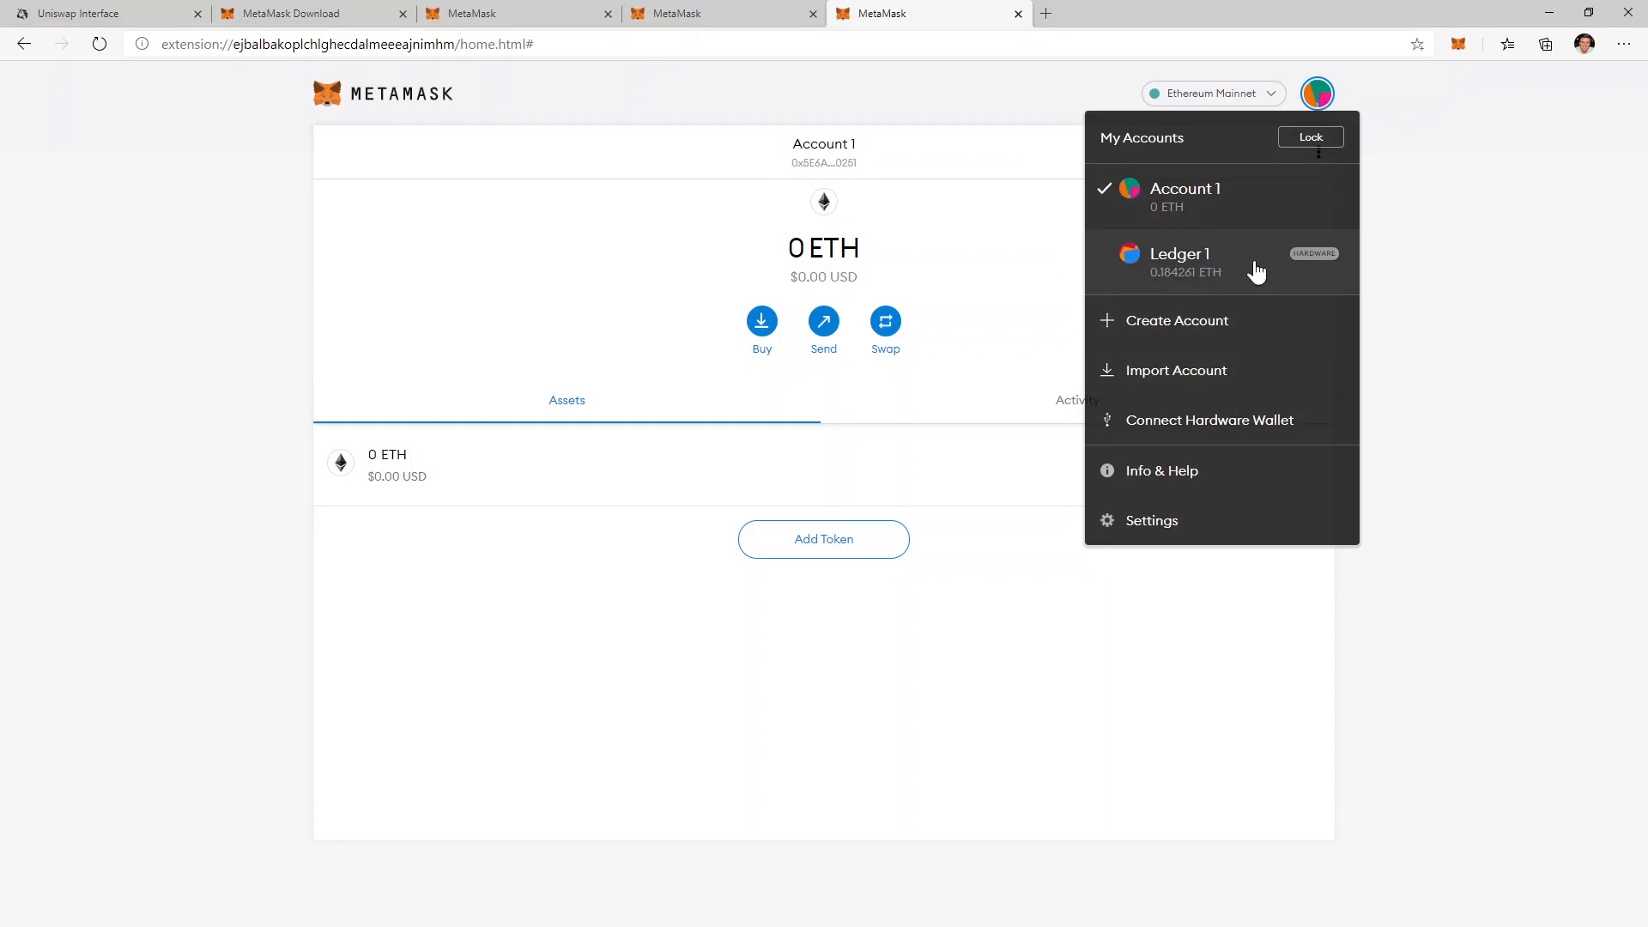
pyautogui.moveTo(1278, 420)
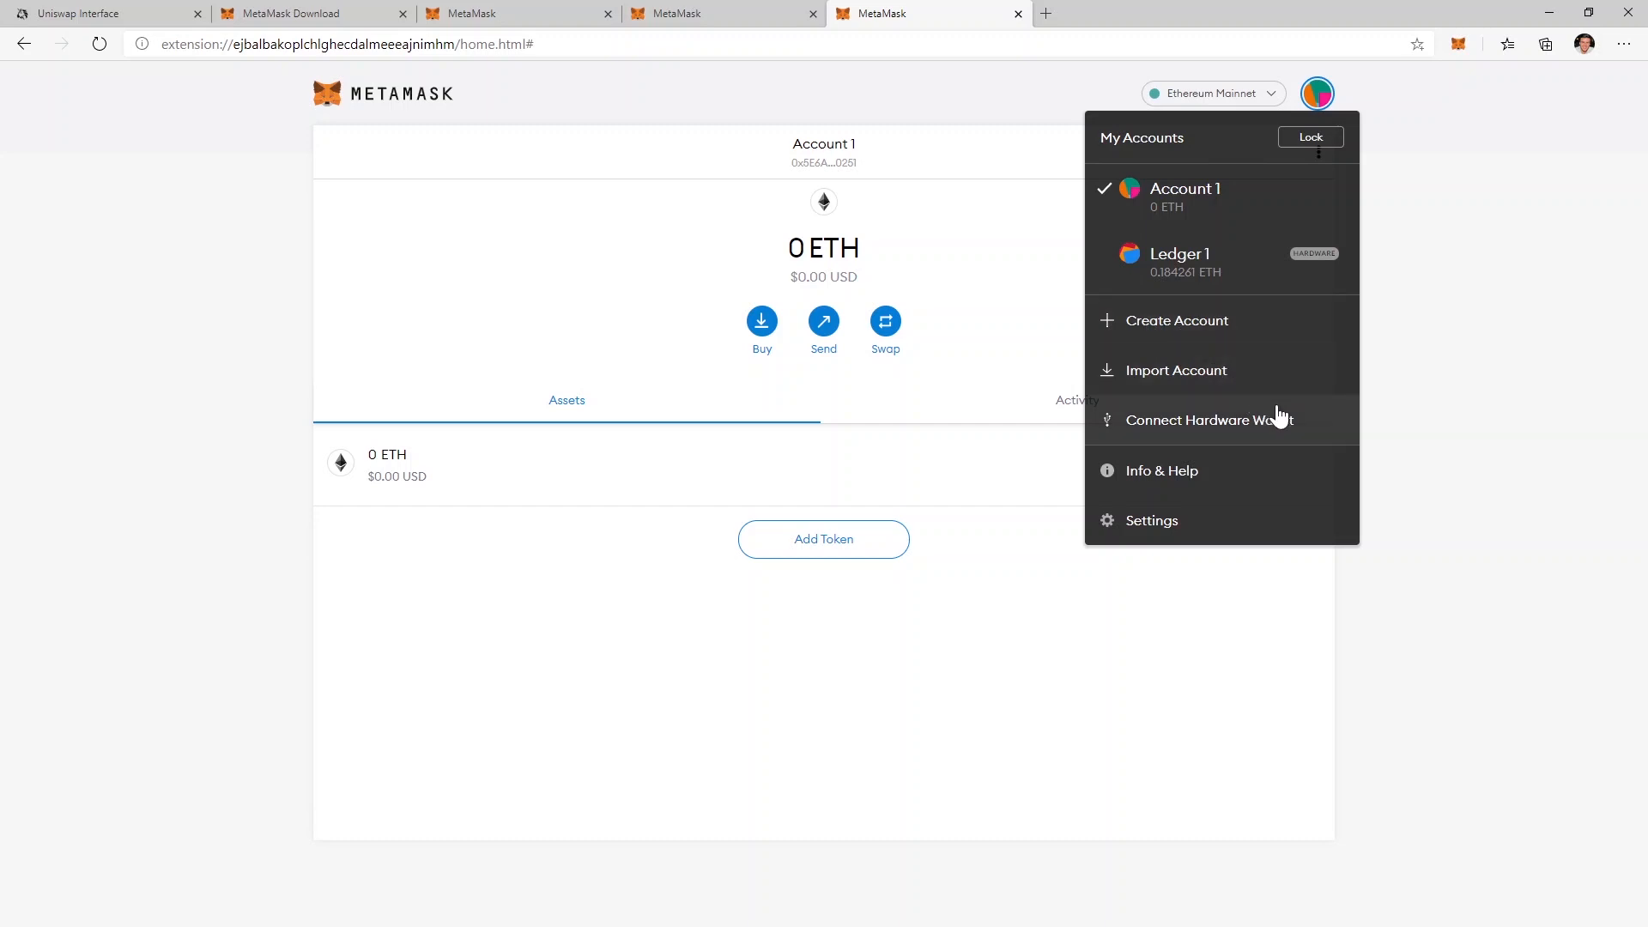
pyautogui.click(1180, 261)
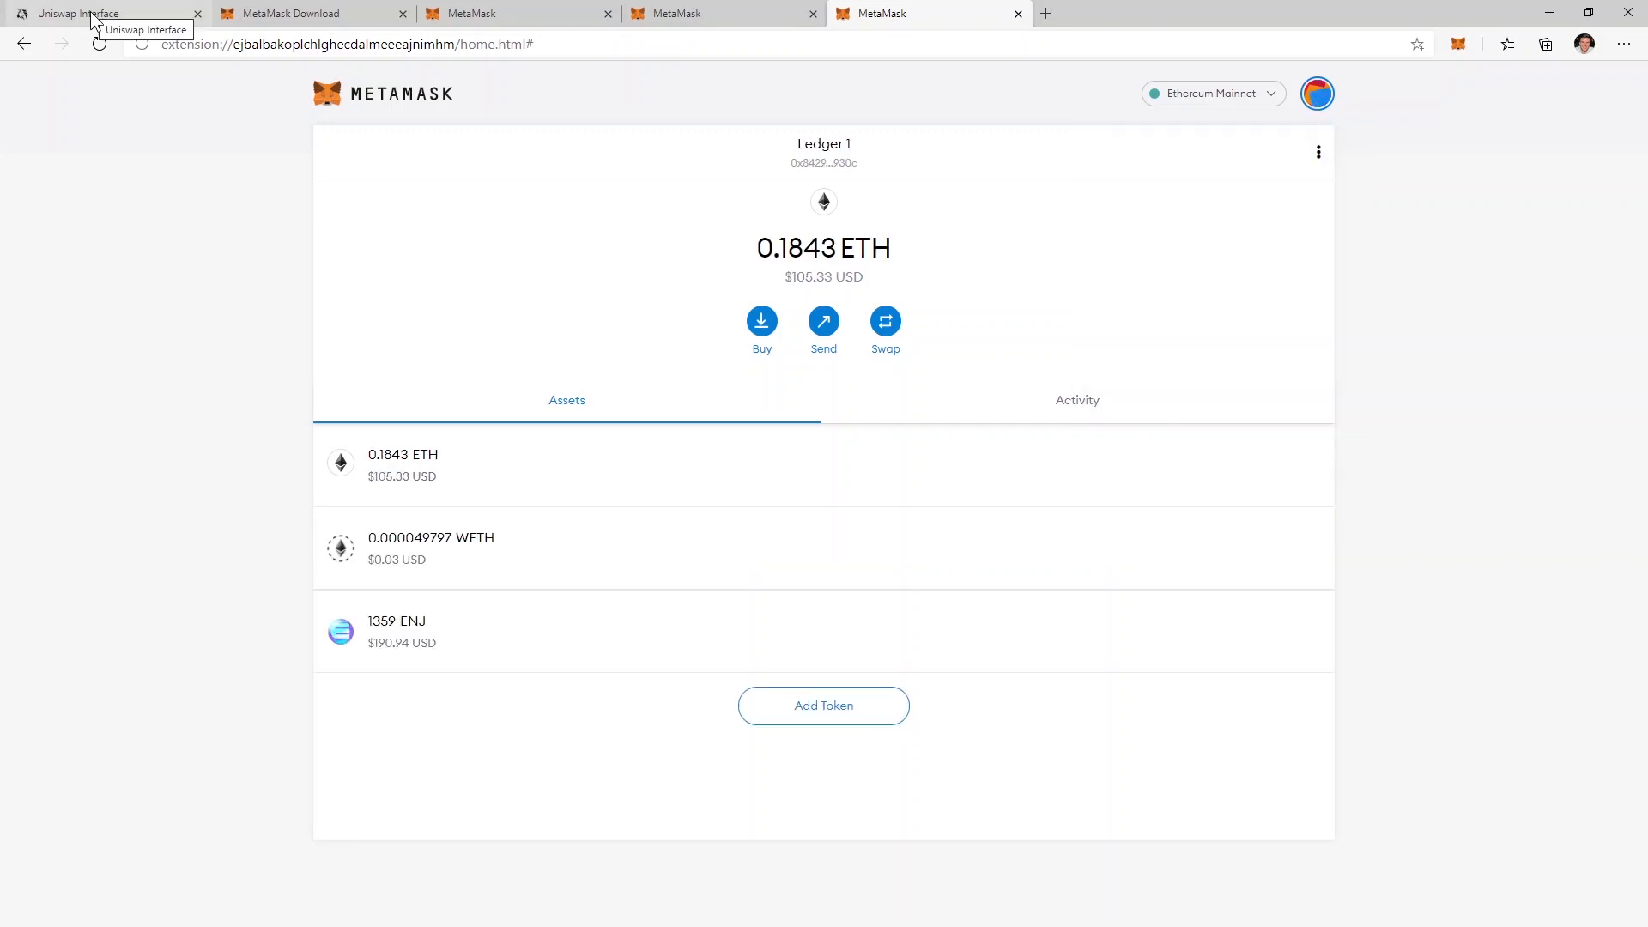
# Step: Check Uniswap's Account dialog shows 0x5E6A…0251 still connected with 0 ETH, then close it
pyautogui.click(99, 13)
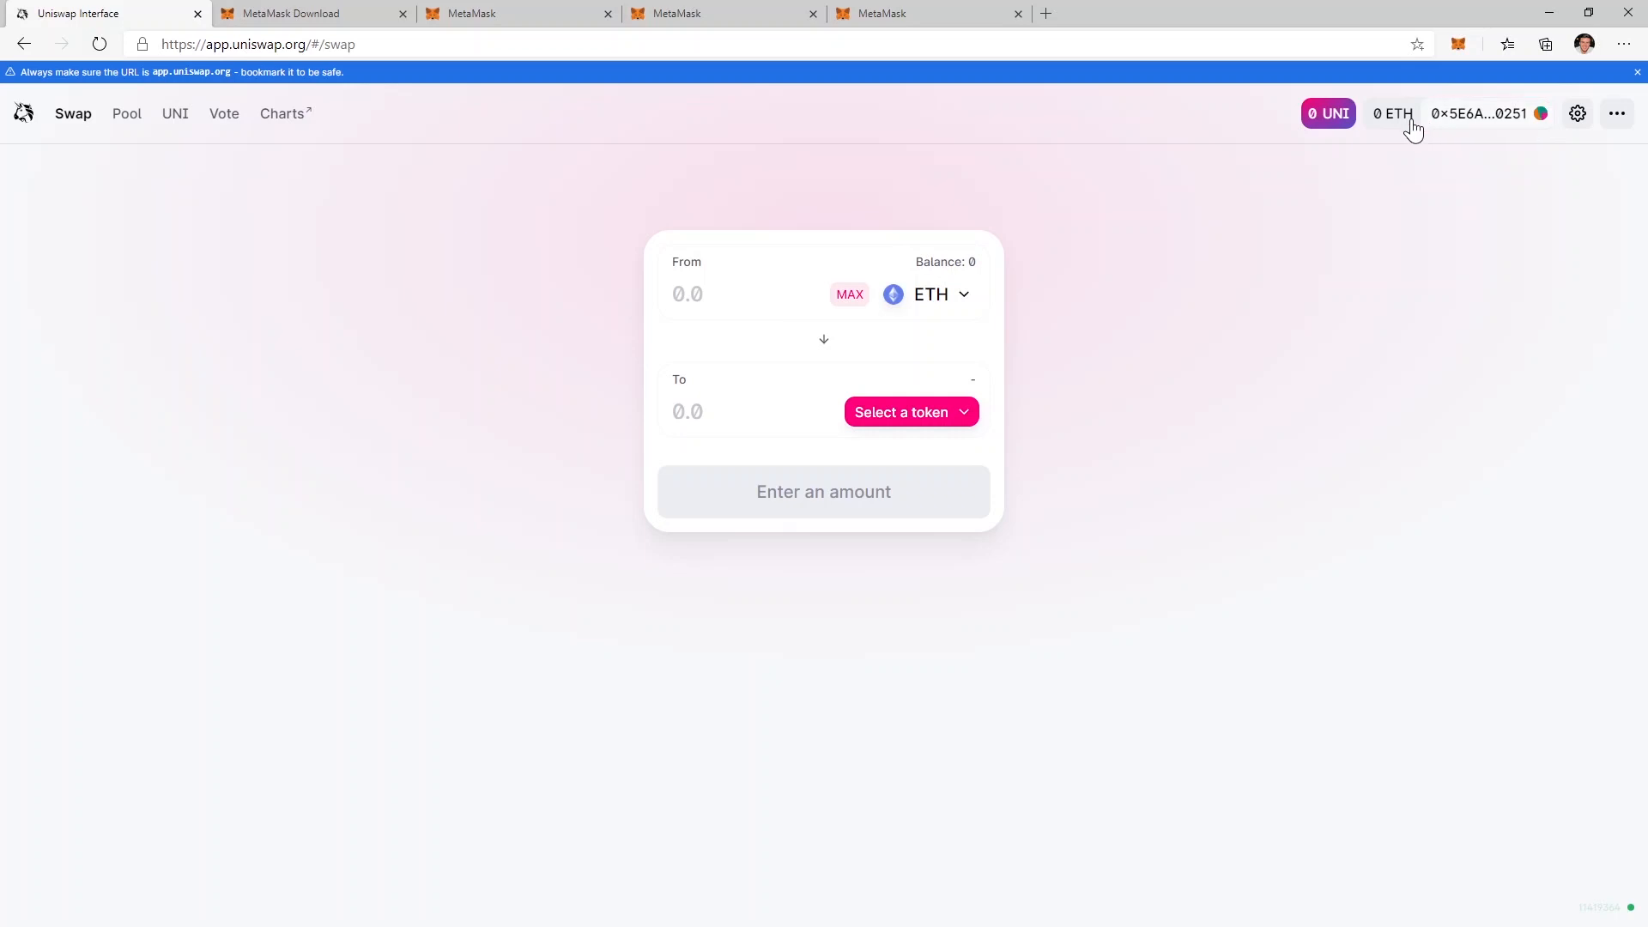
pyautogui.click(1481, 113)
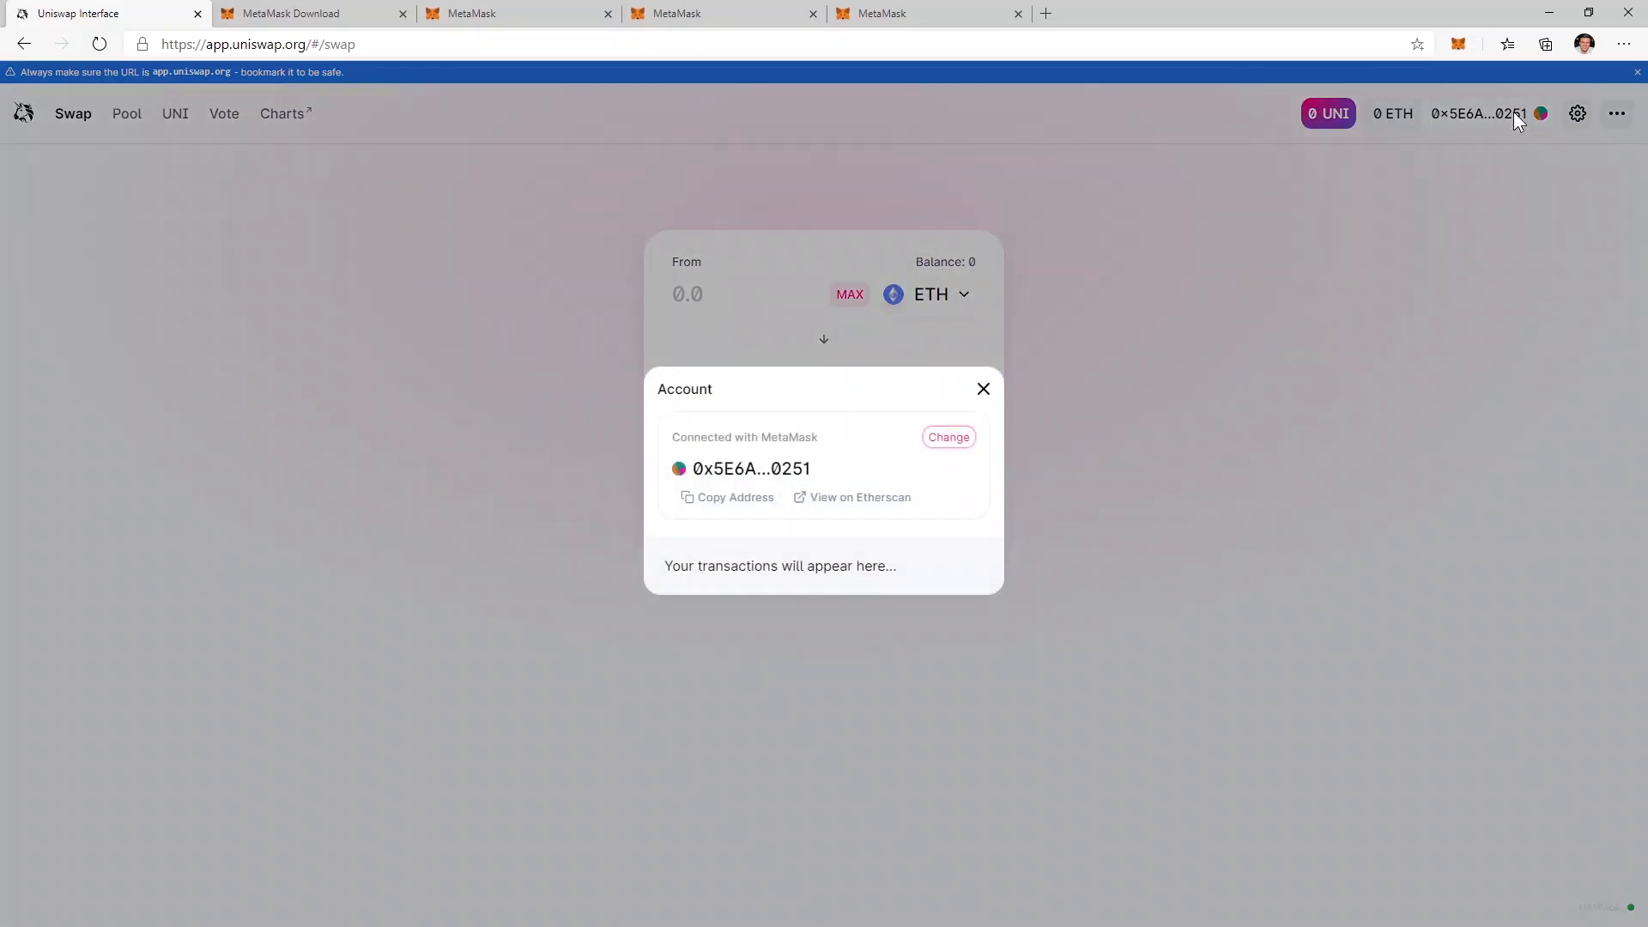
pyautogui.doubleClick(790, 468)
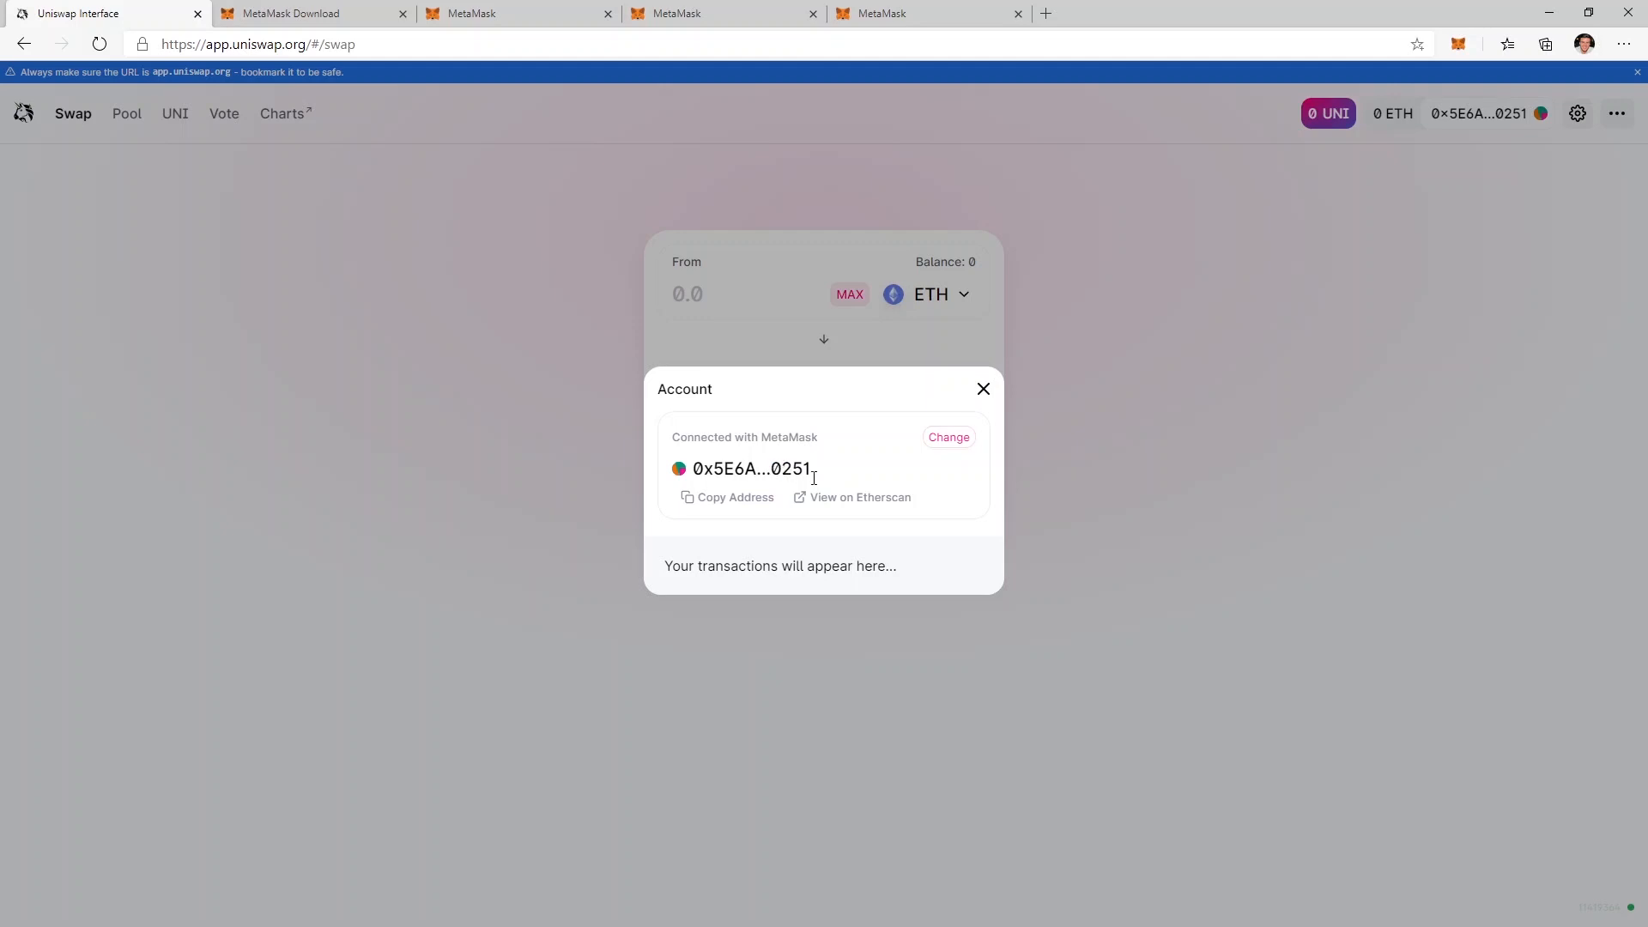
pyautogui.click(983, 388)
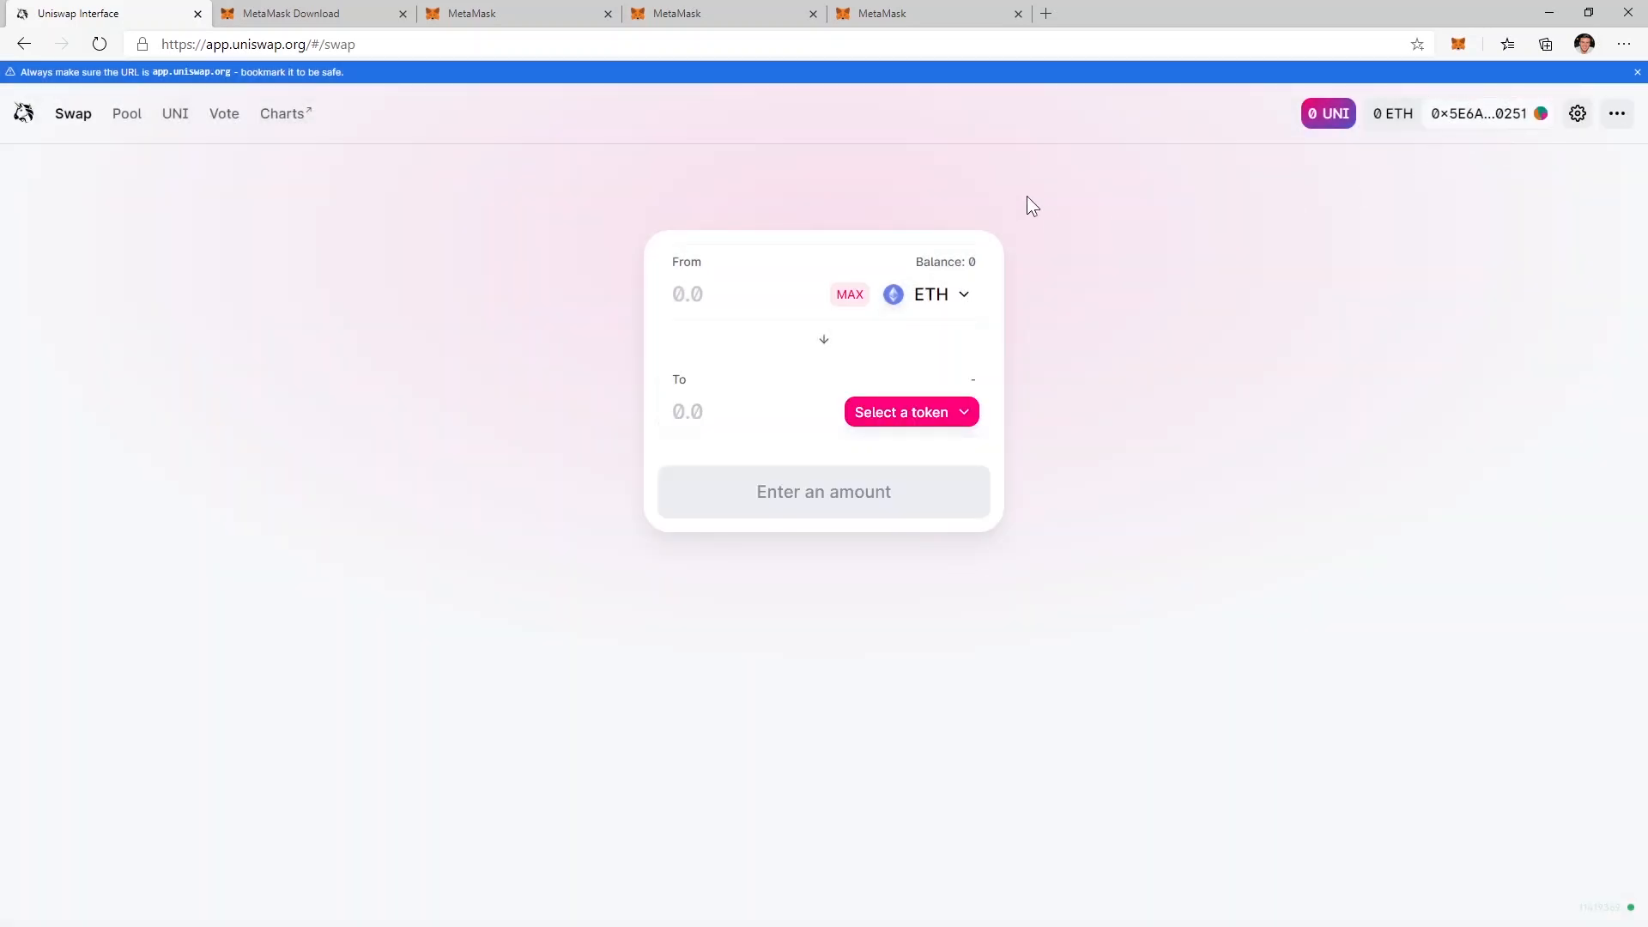
pyautogui.moveTo(1459, 50)
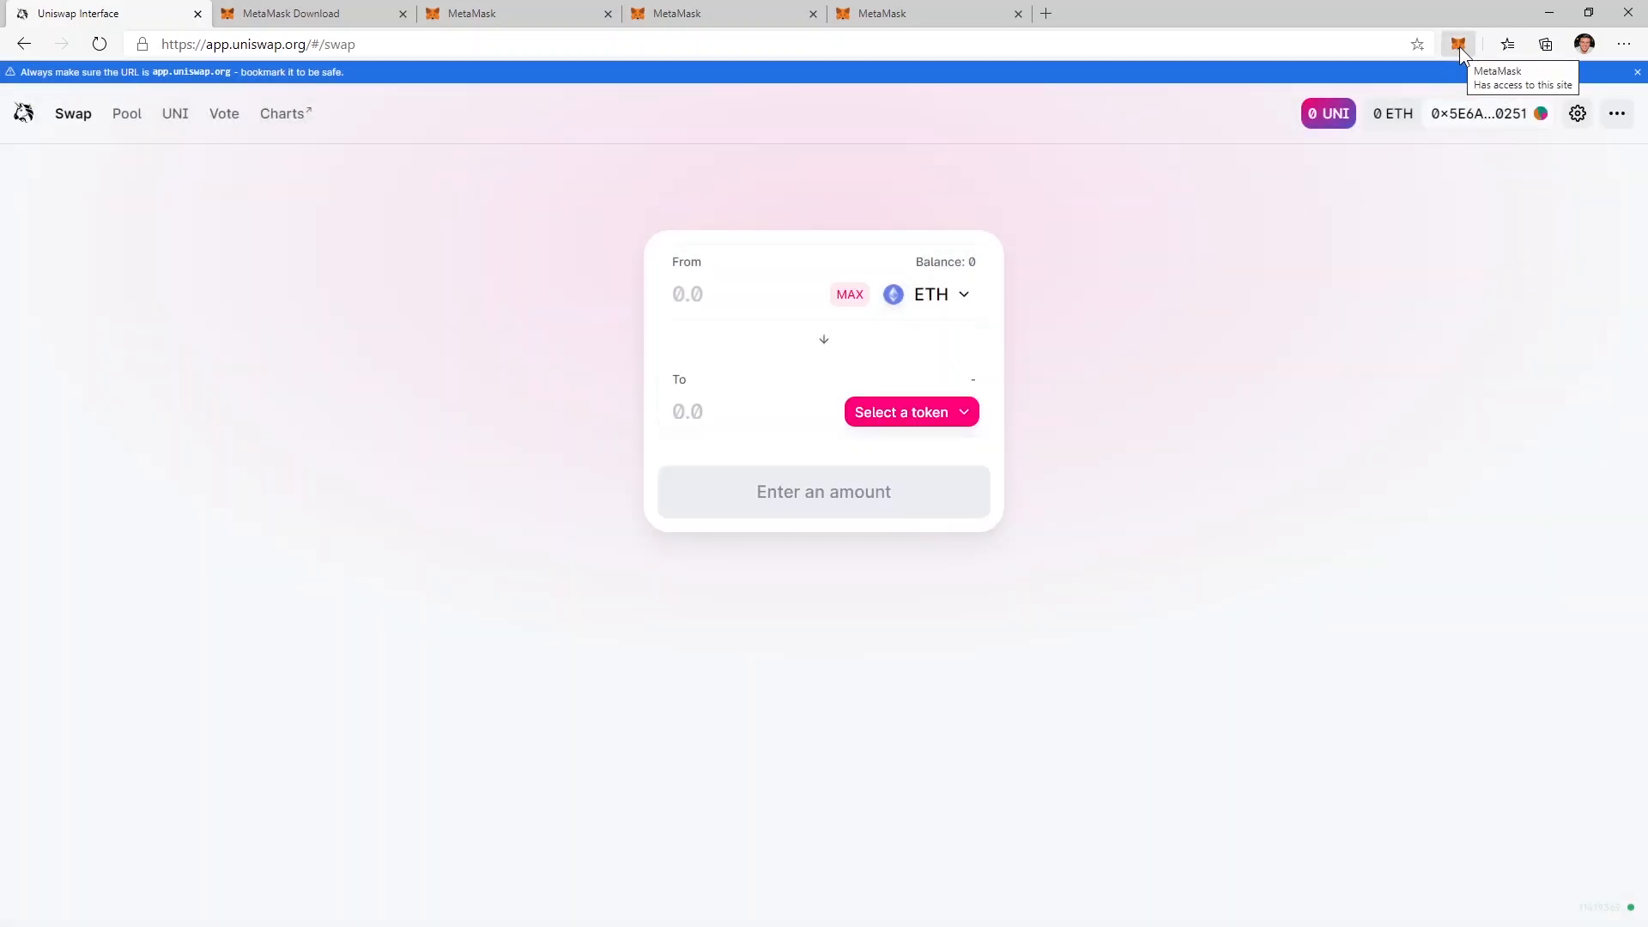
# Step: Switch MetaMask to Ledger 1 and connect it to app.uniswap.org
pyautogui.click(1458, 44)
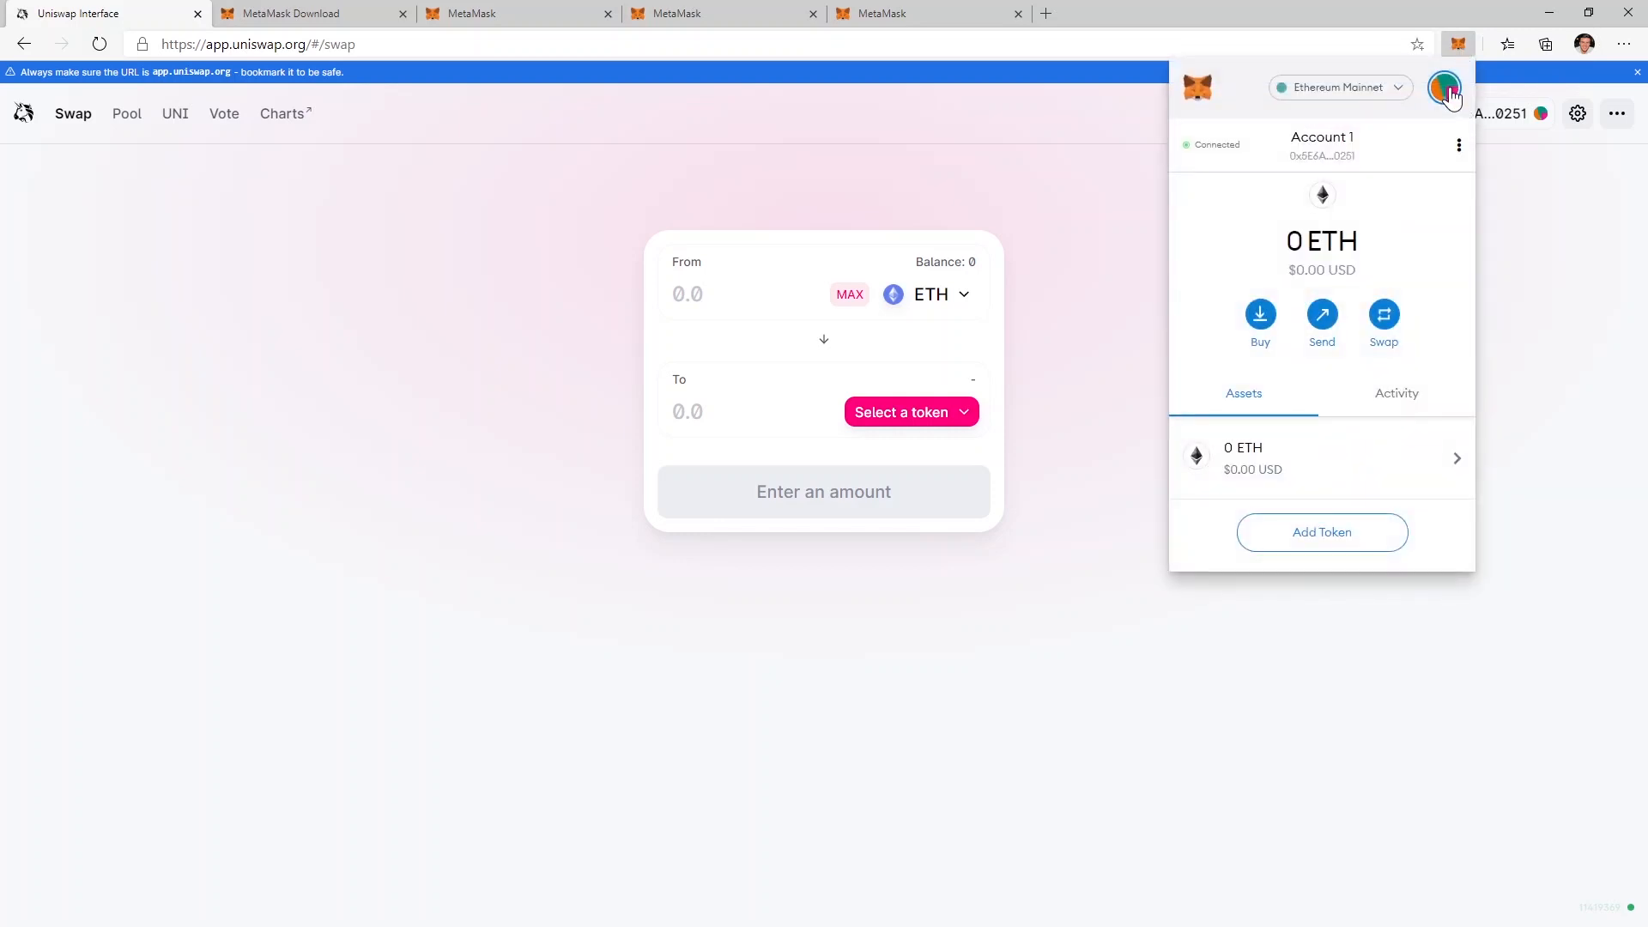
pyautogui.click(1444, 88)
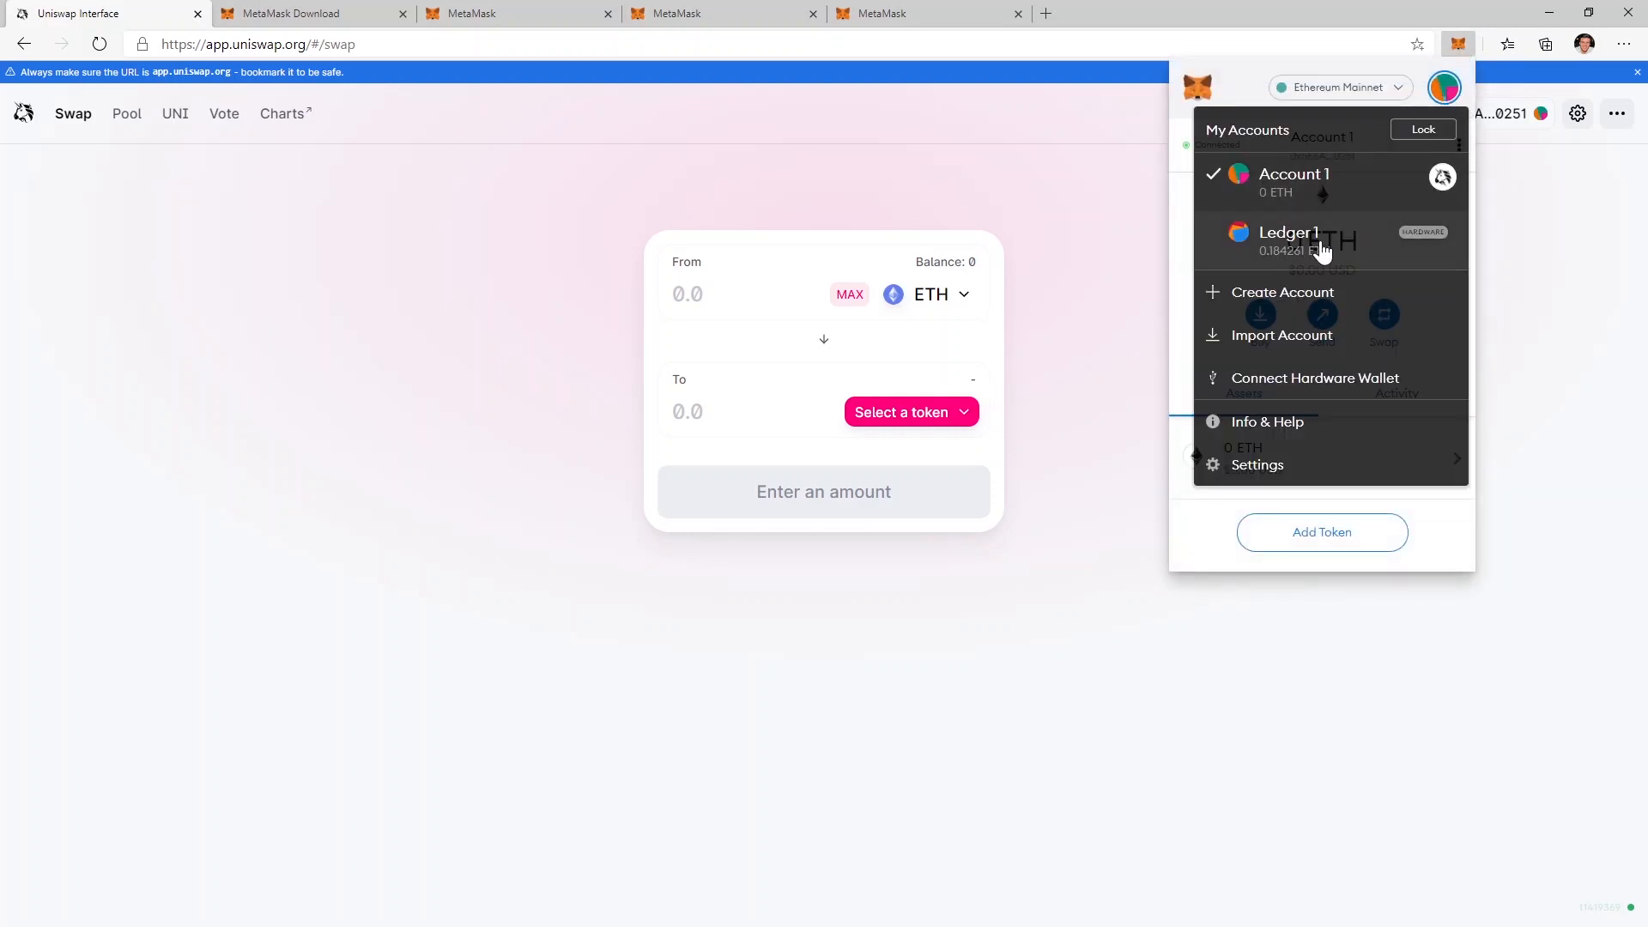
pyautogui.click(1288, 239)
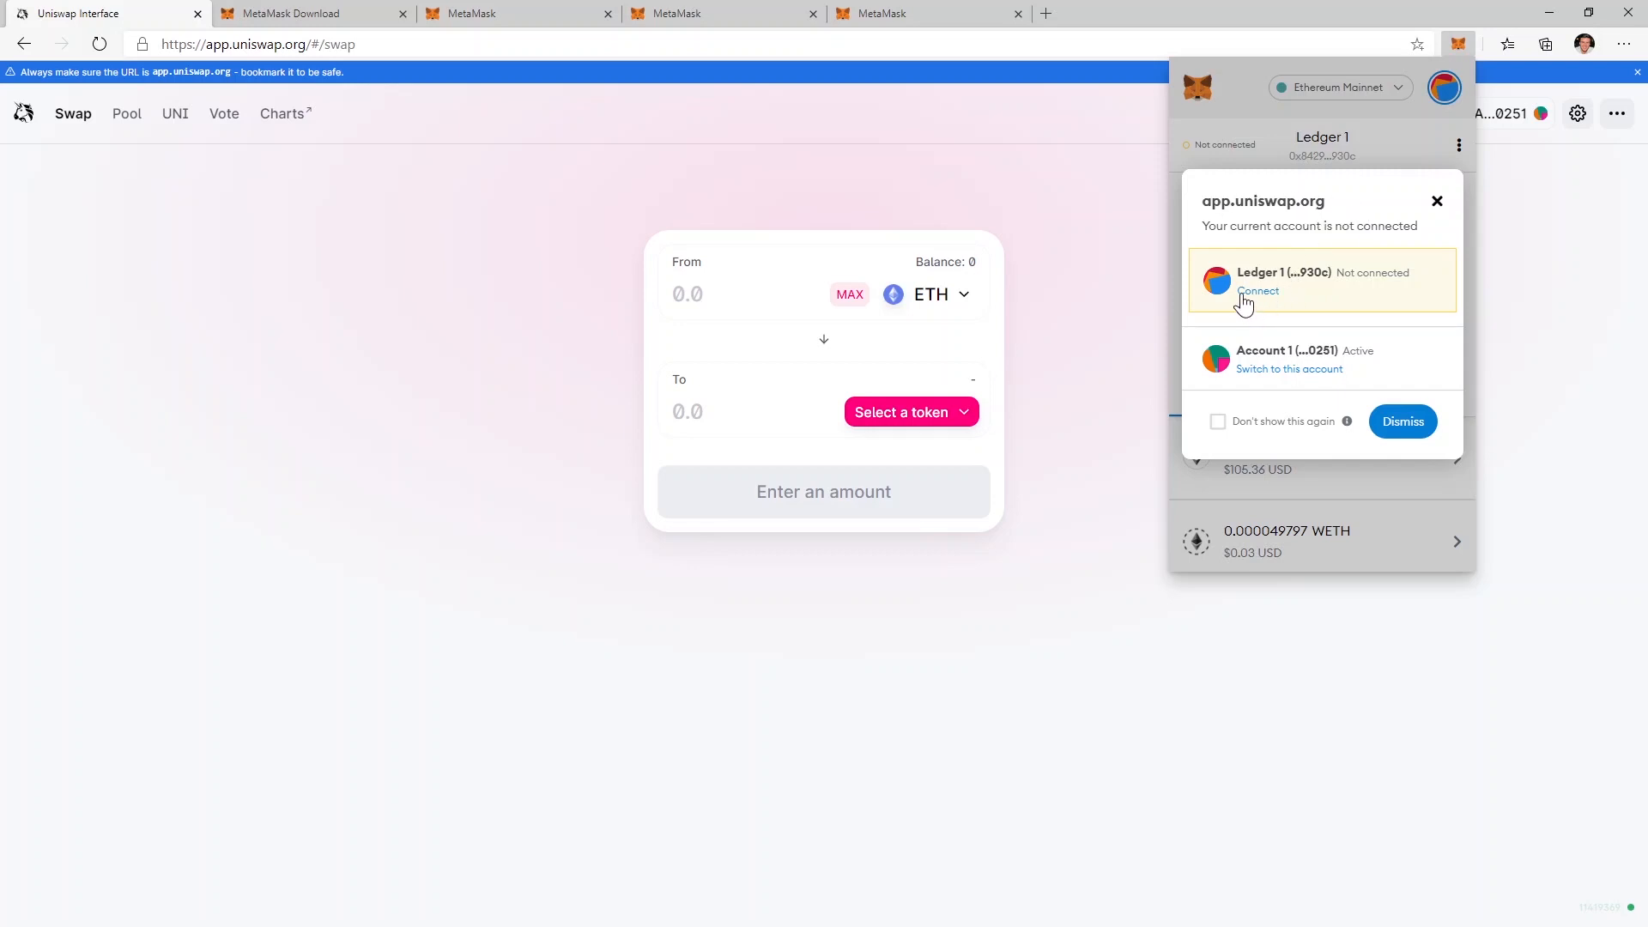
pyautogui.click(1258, 291)
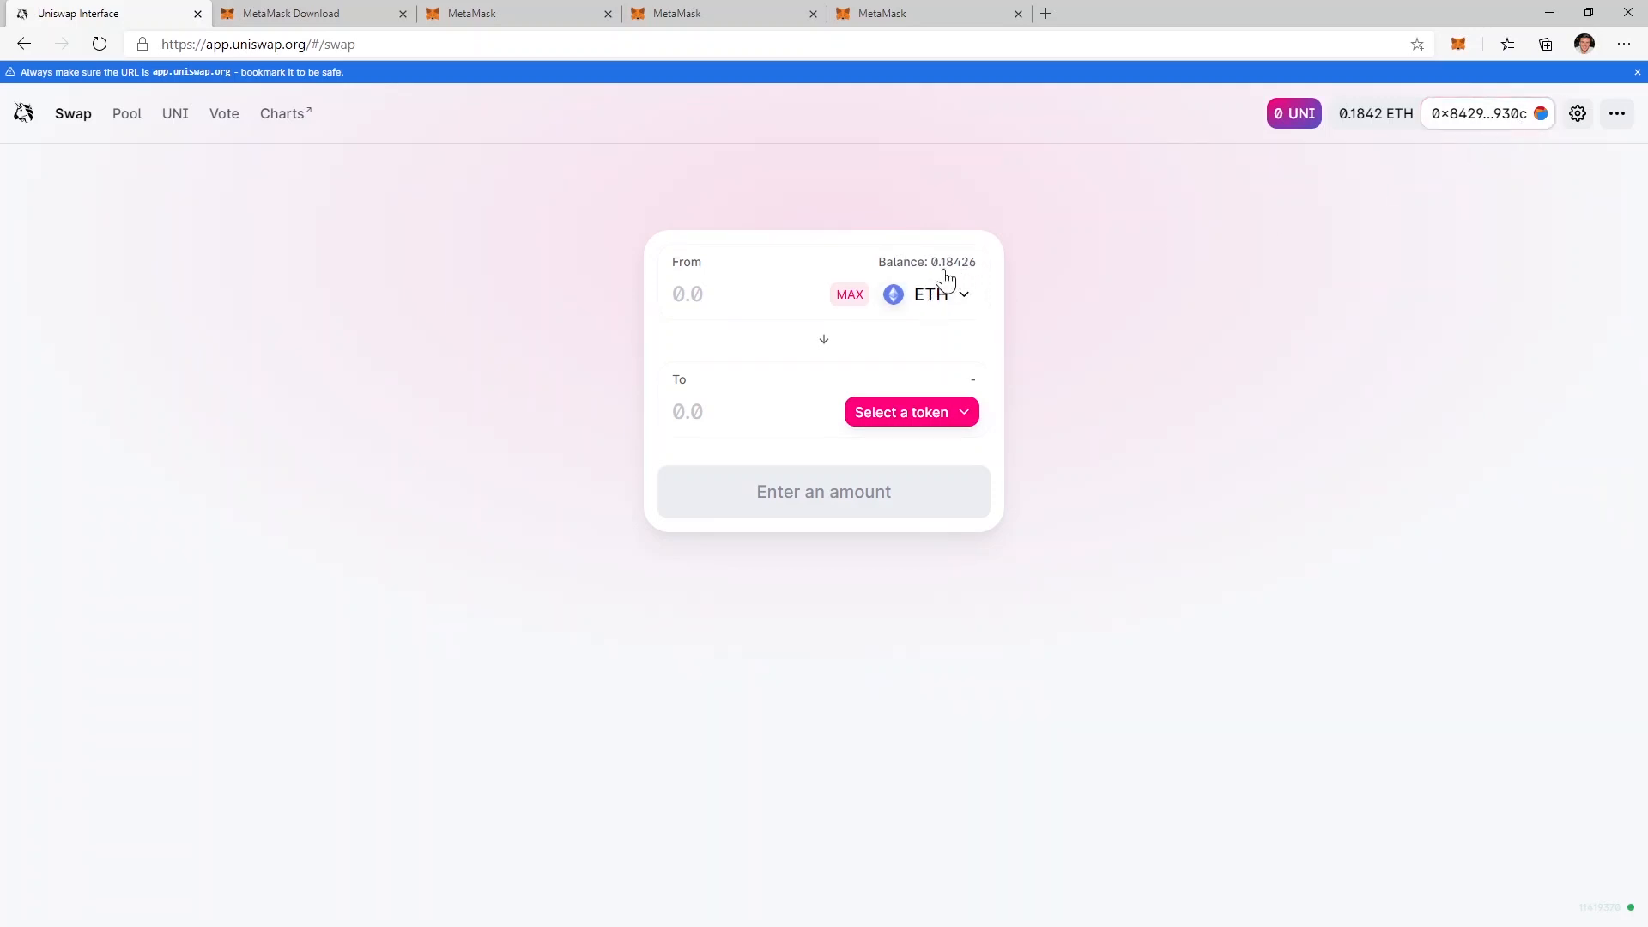
# Step: Swap the maximum ETH balance (about 0.17426 ETH) into ENJ, estimating 706.176 ENJ
pyautogui.click(849, 293)
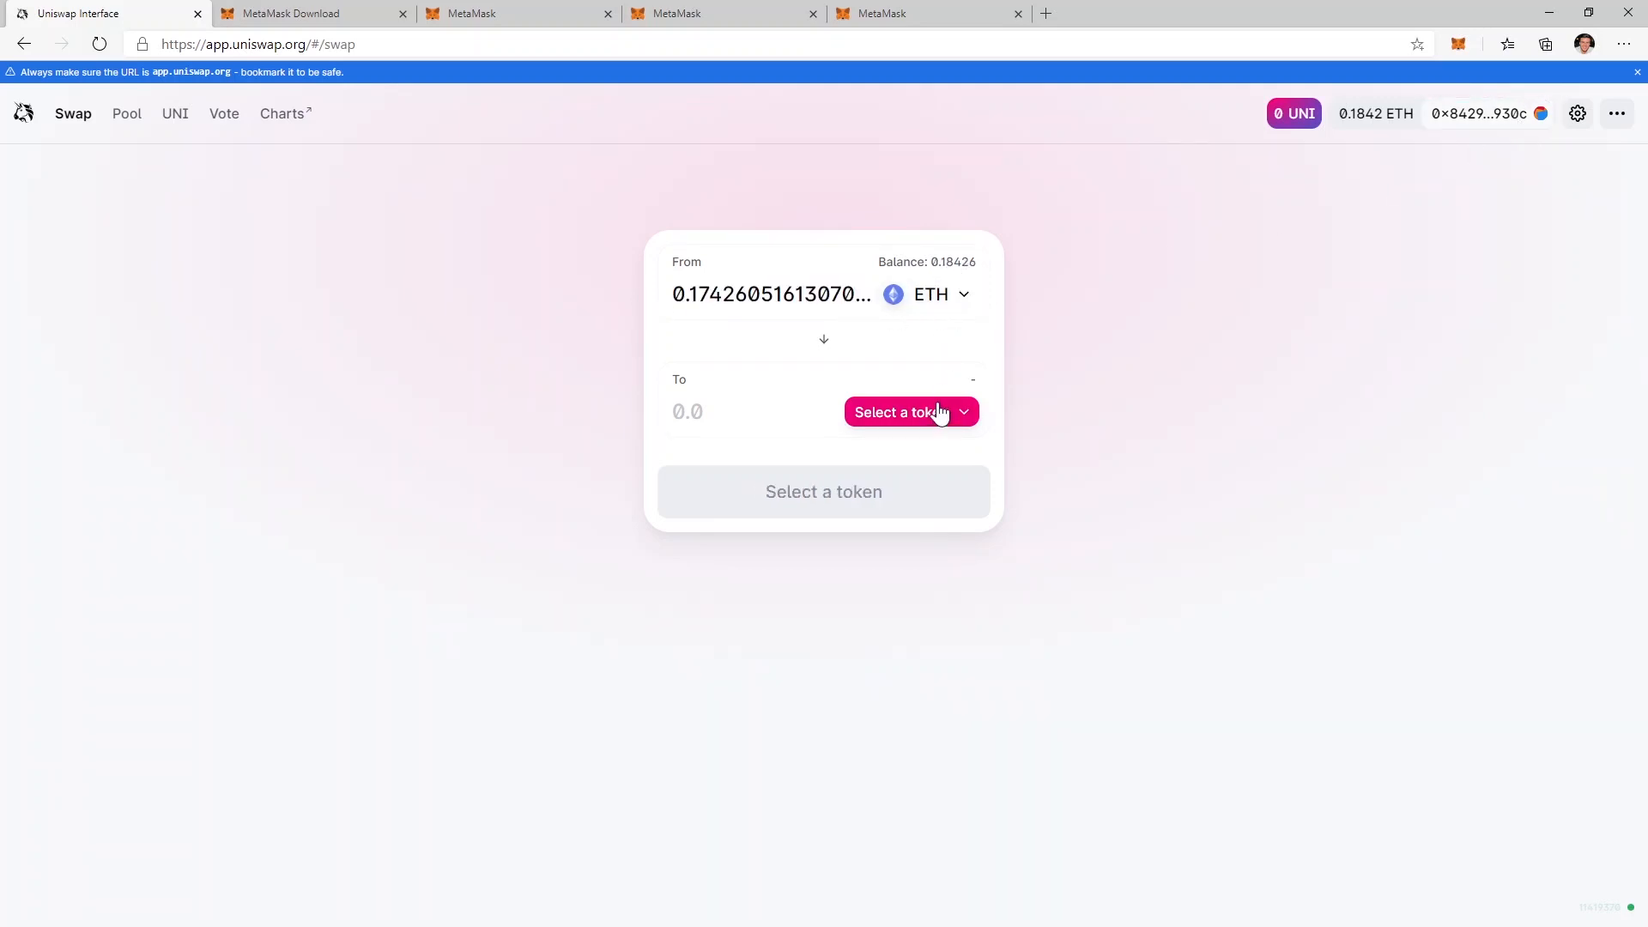
pyautogui.click(900, 411)
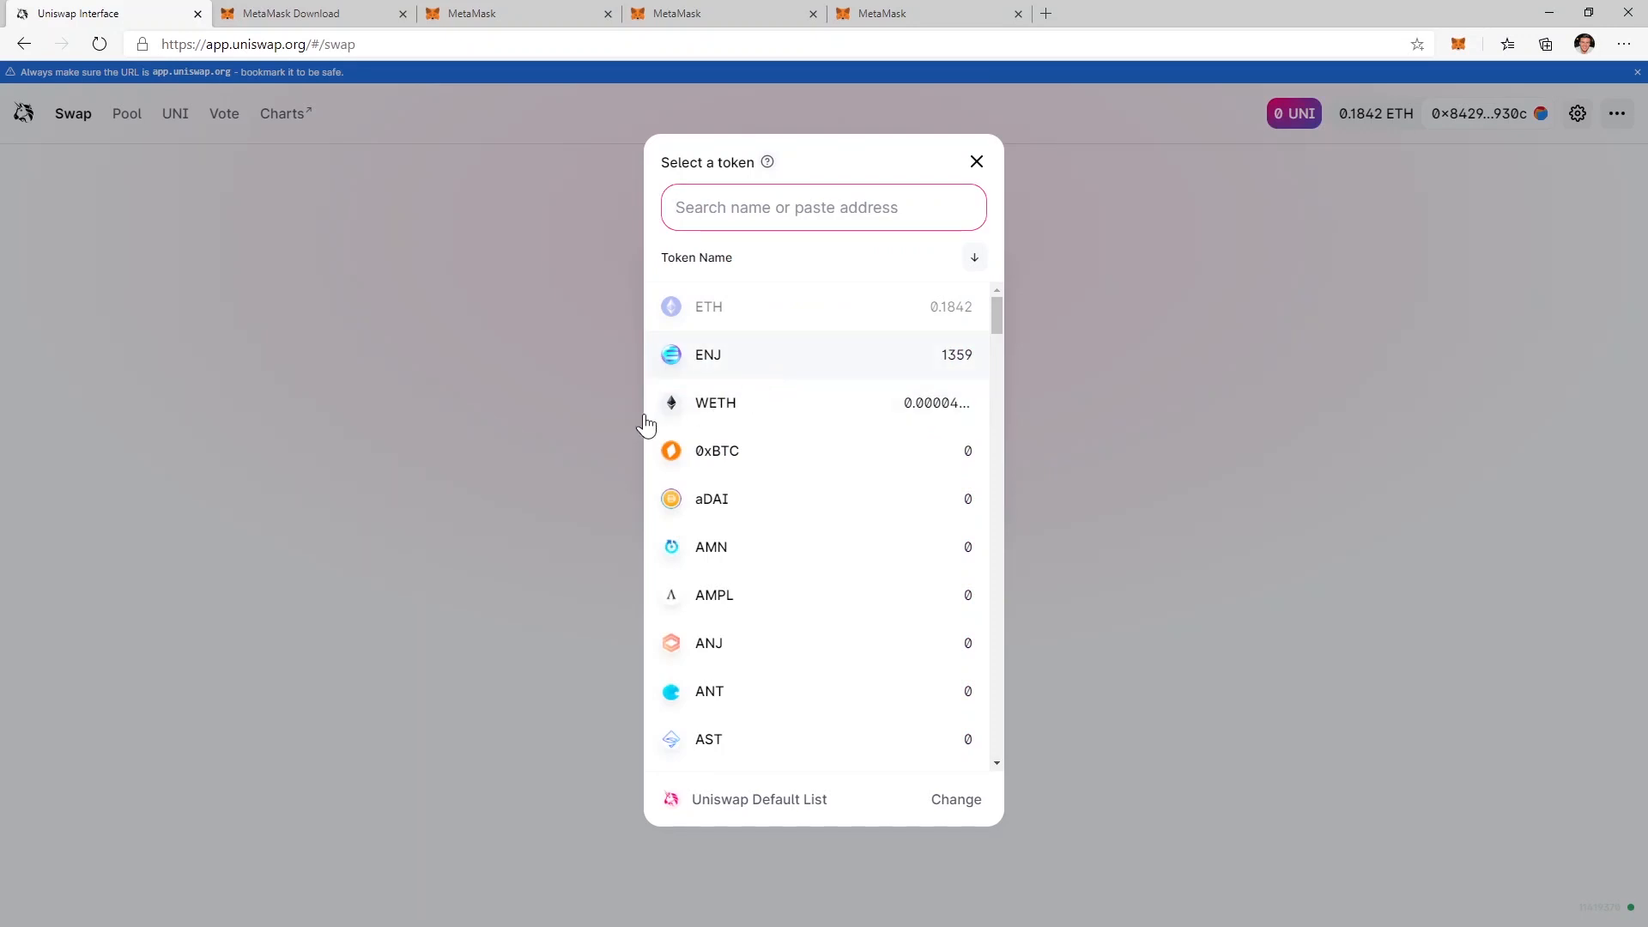
pyautogui.click(708, 355)
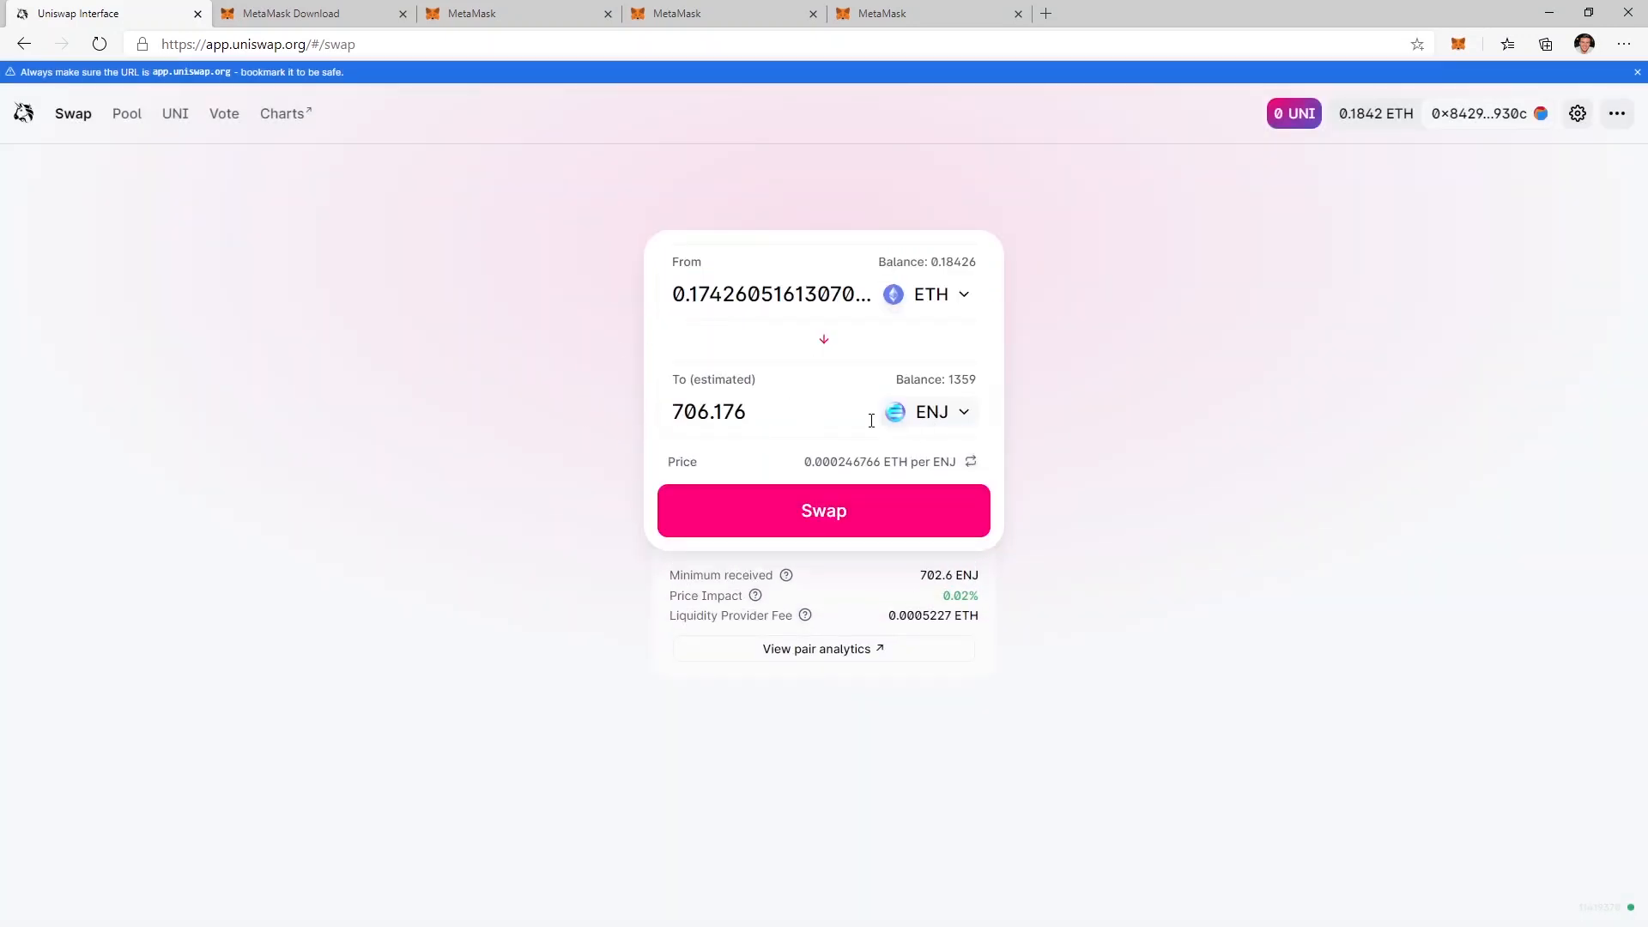